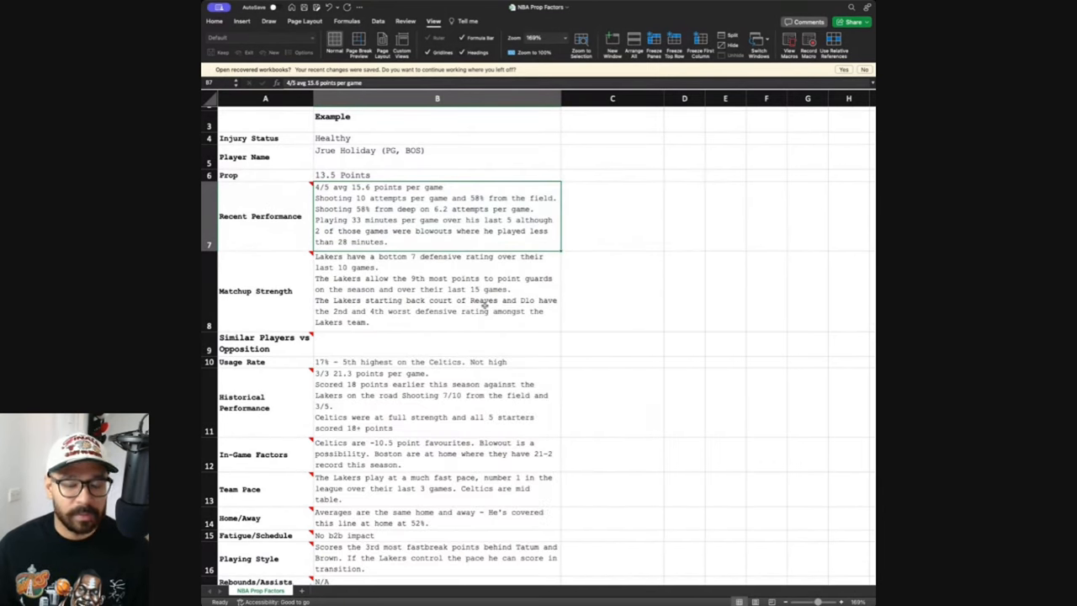
Review the example Matchup Strength notes in the checklist while scrolling the props list
scroll(down, 3)
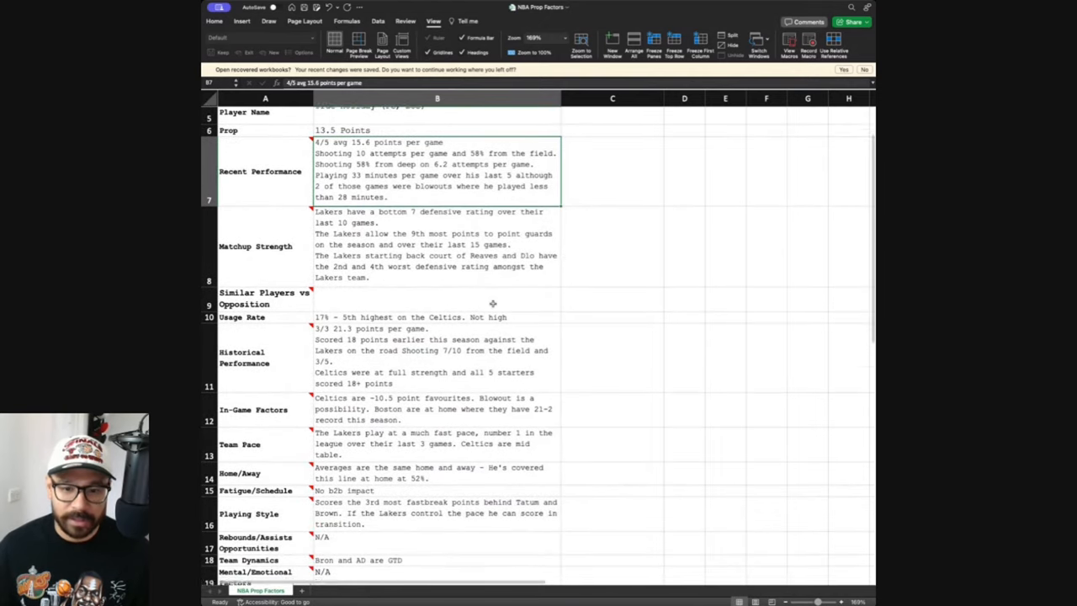
scroll(down, 3)
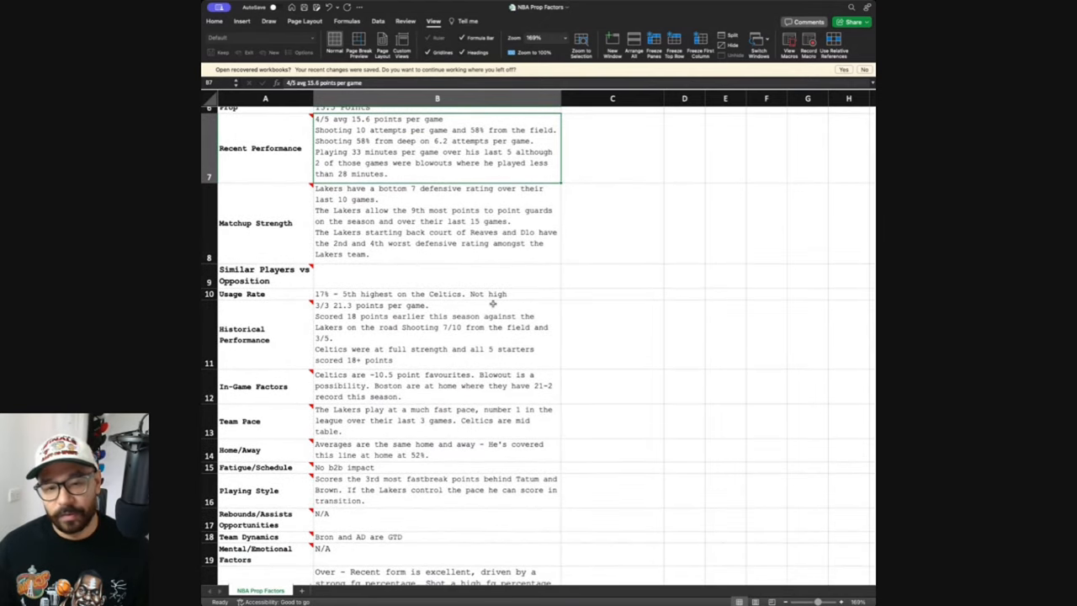
scroll(down, 3)
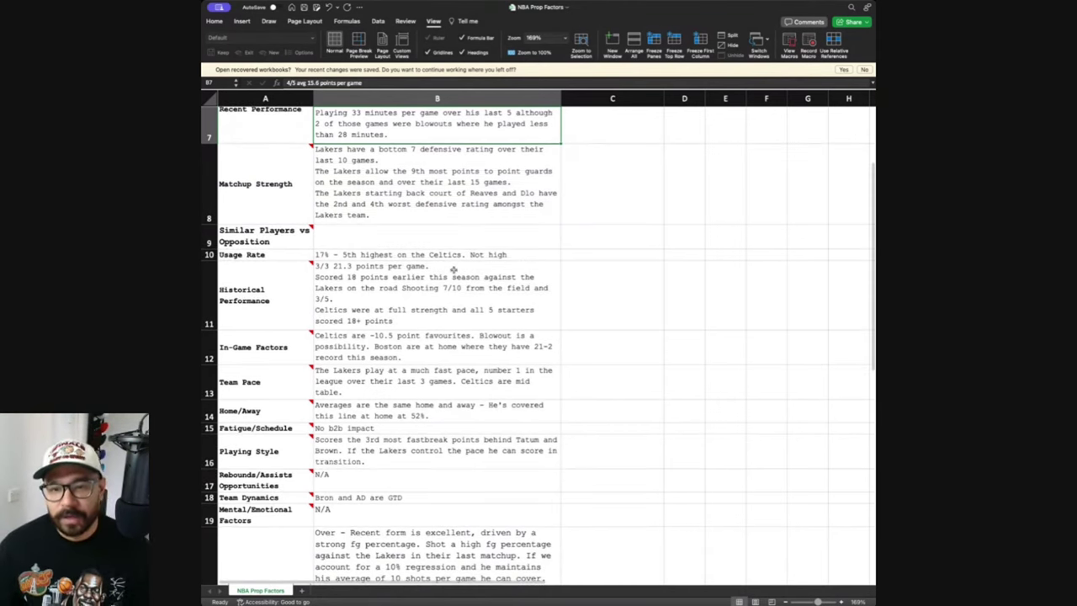
scroll(up, 3)
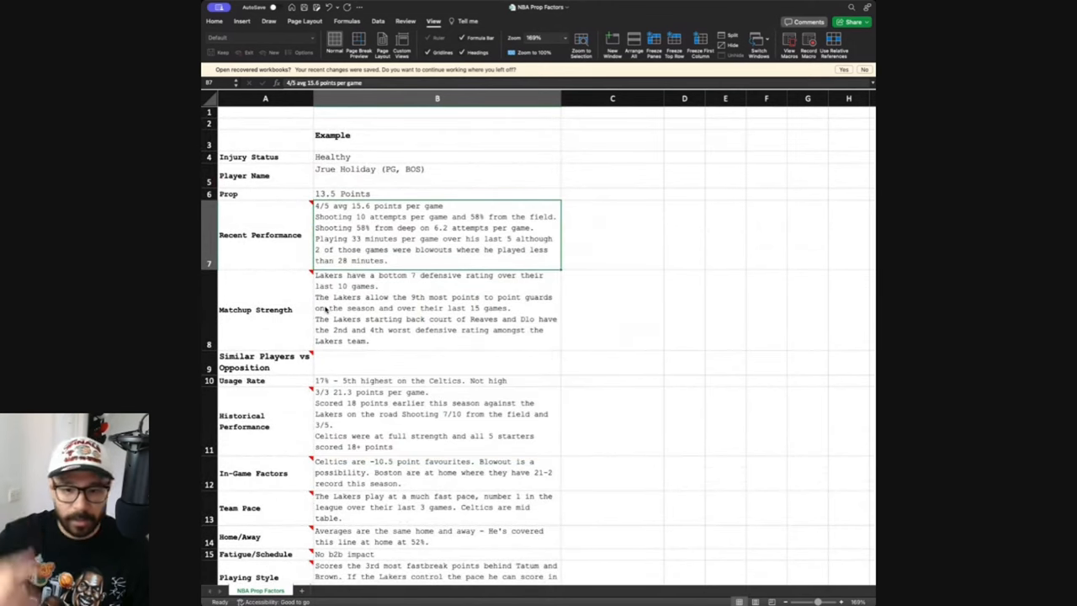
scroll(down, 3)
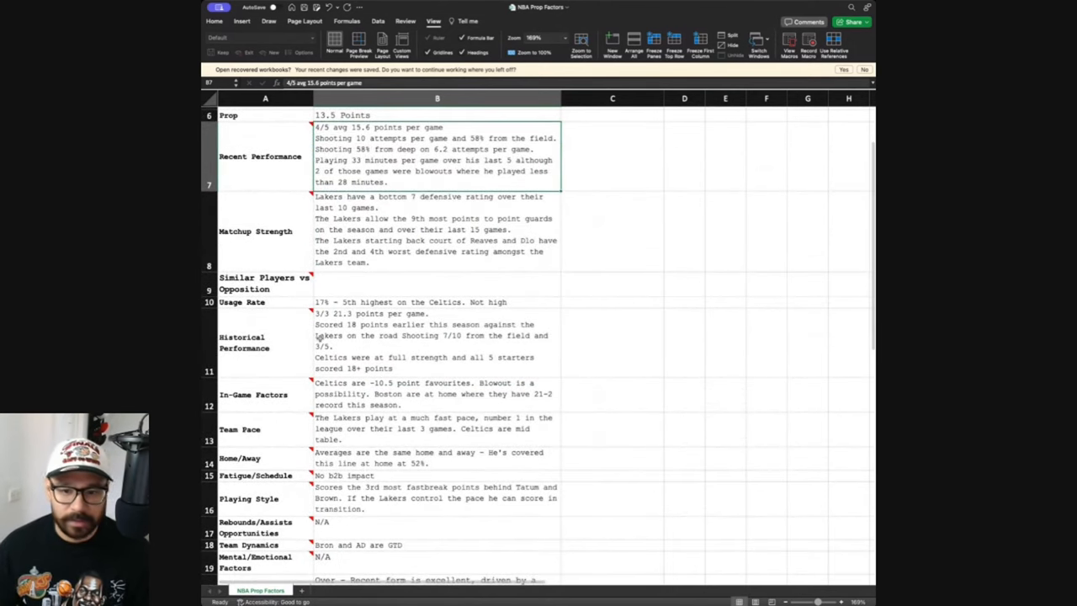
scroll(up, 3)
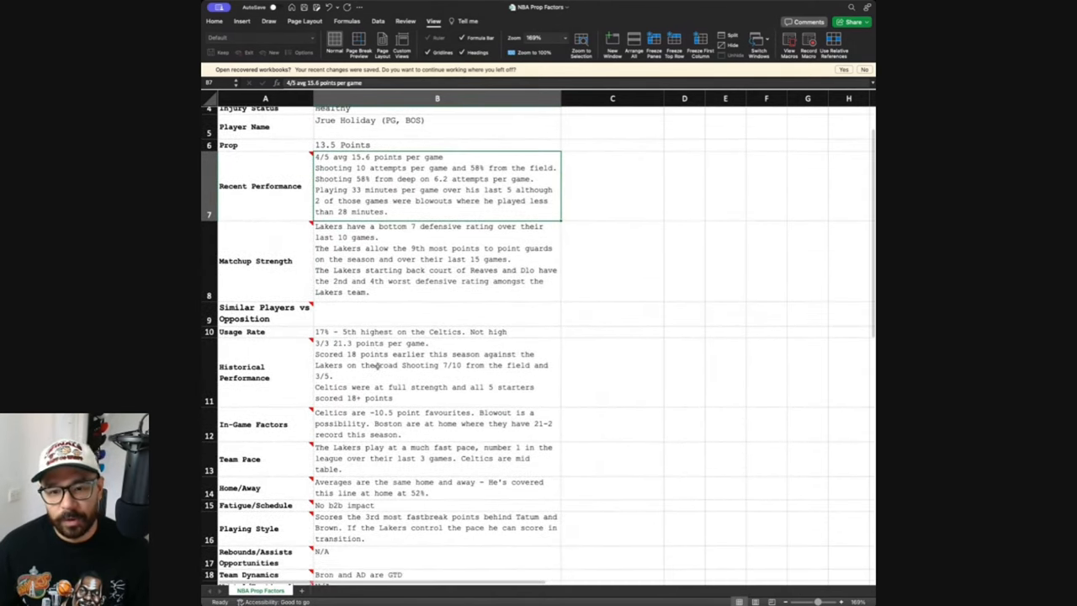
scroll(up, 3)
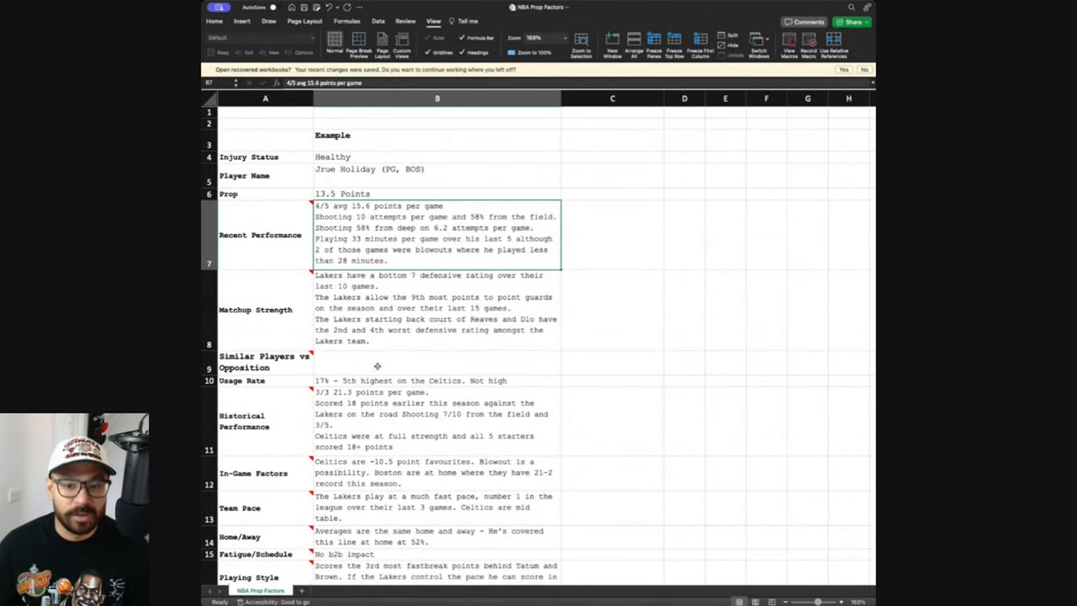
scroll(down, 3)
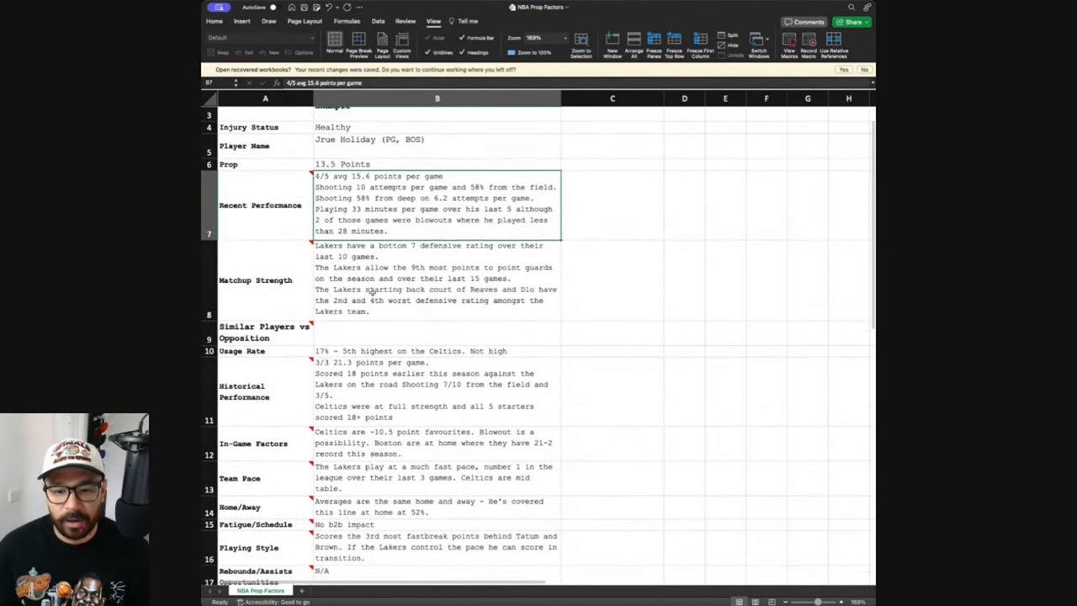
scroll(down, 3)
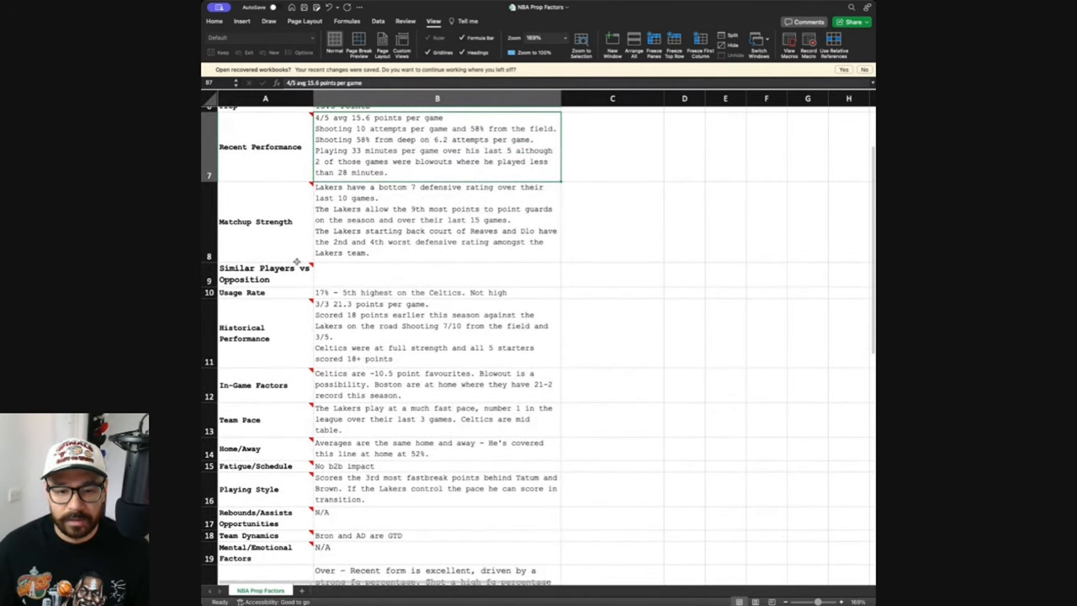
scroll(down, 3)
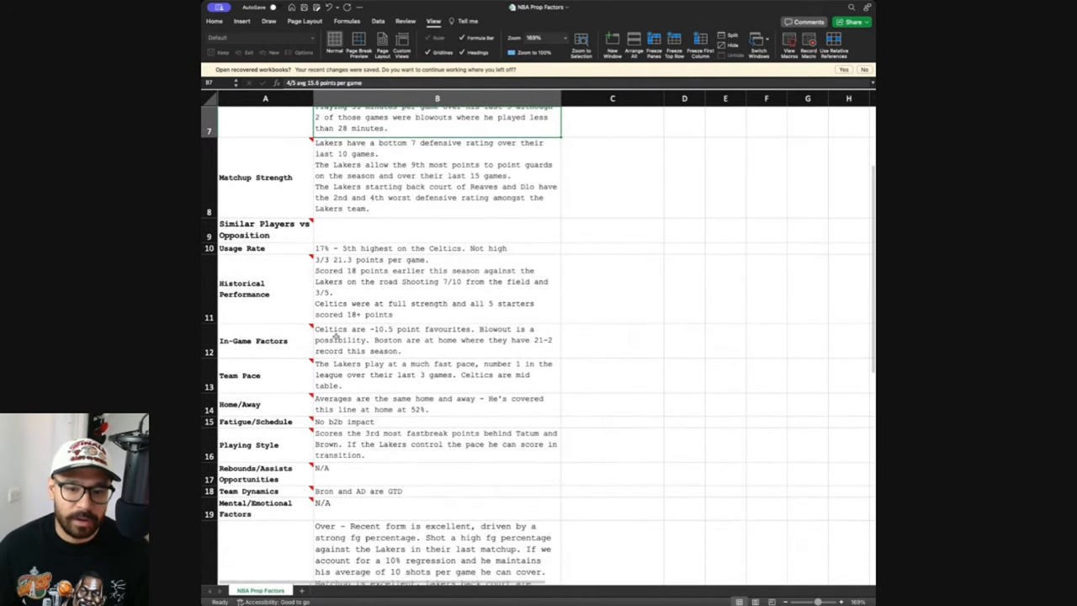
scroll(up, 3)
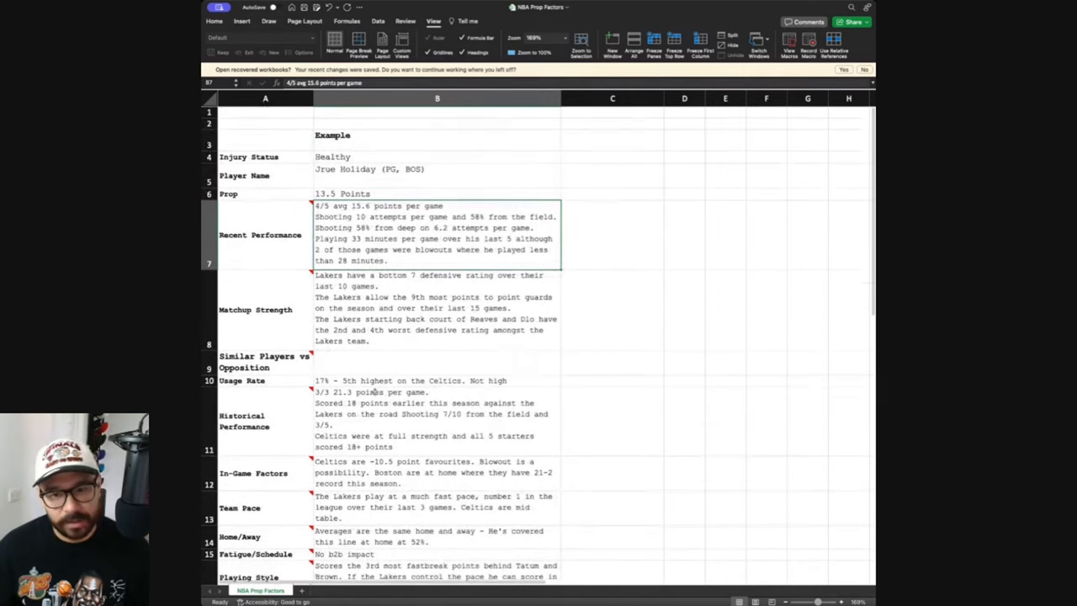
click(413, 310)
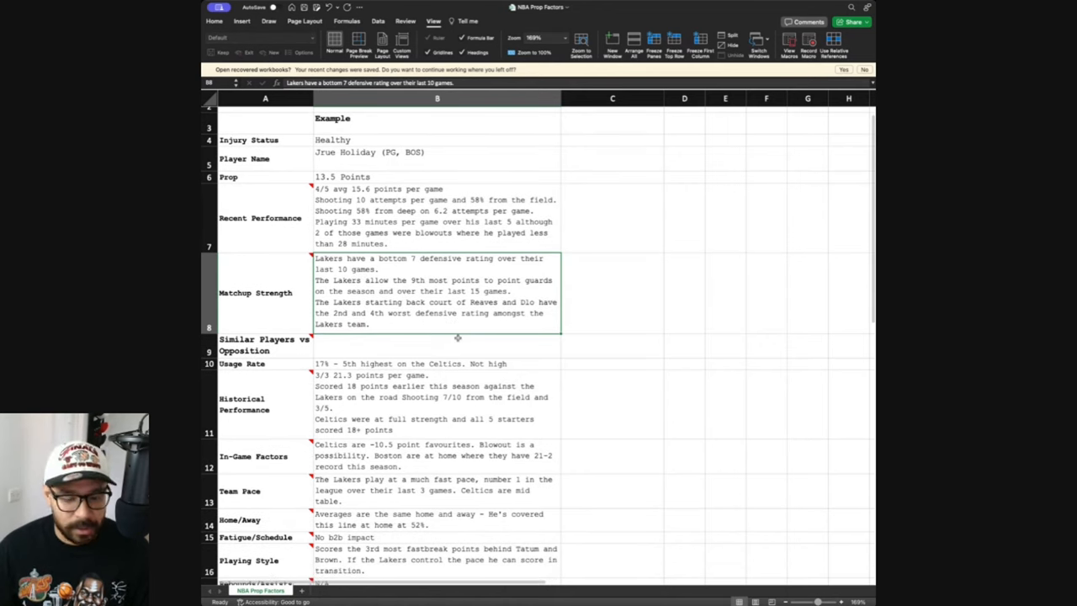
scroll(down, 3)
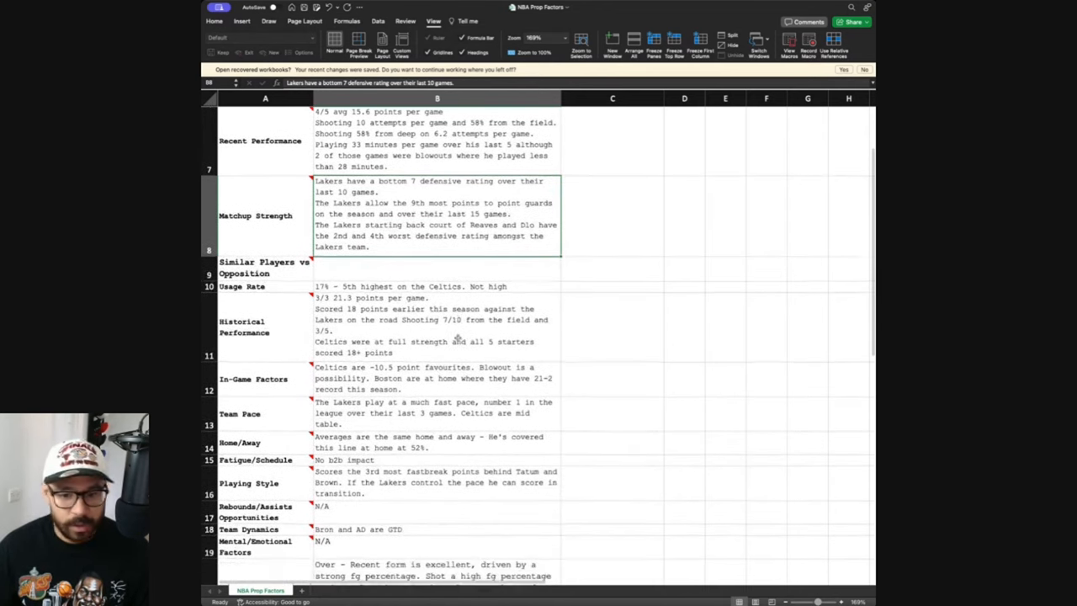
scroll(down, 3)
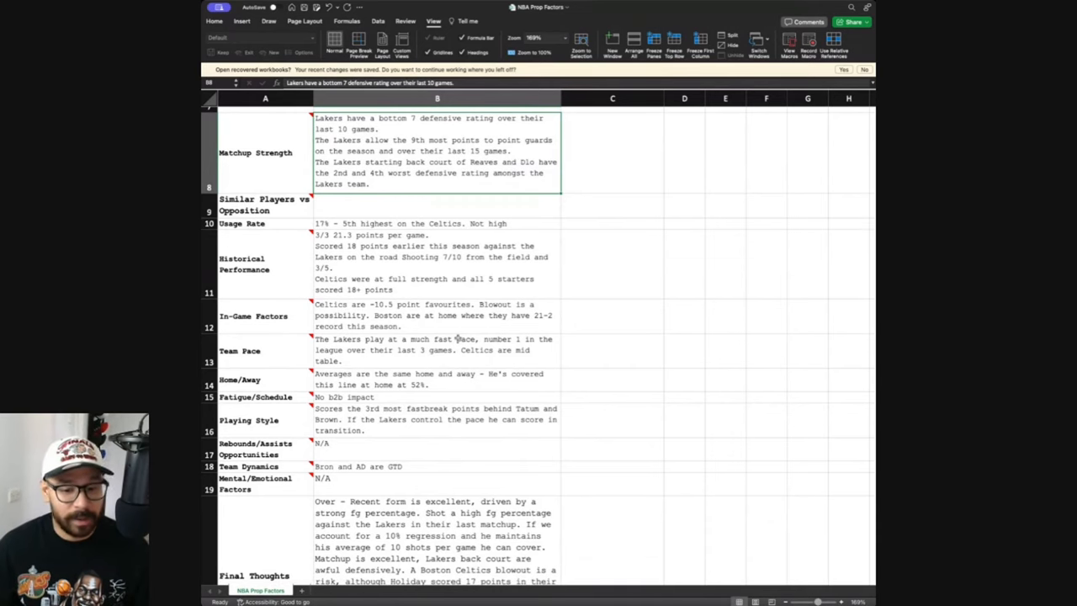
scroll(down, 3)
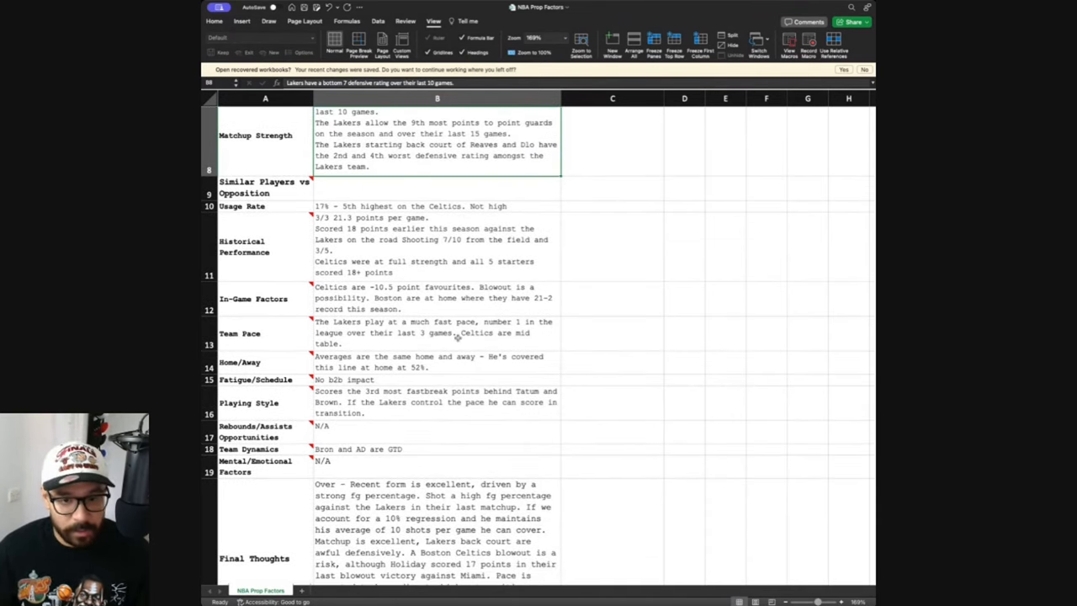
scroll(up, 3)
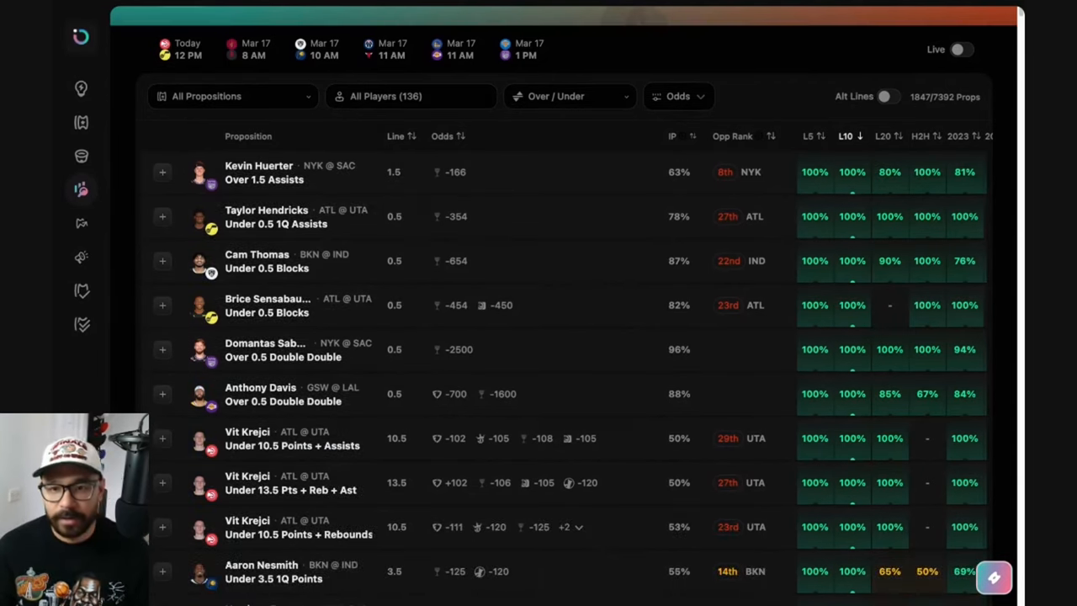
Filter the NBA props list to the Assists, Points and Rebounds proposition types
scroll(up, 3)
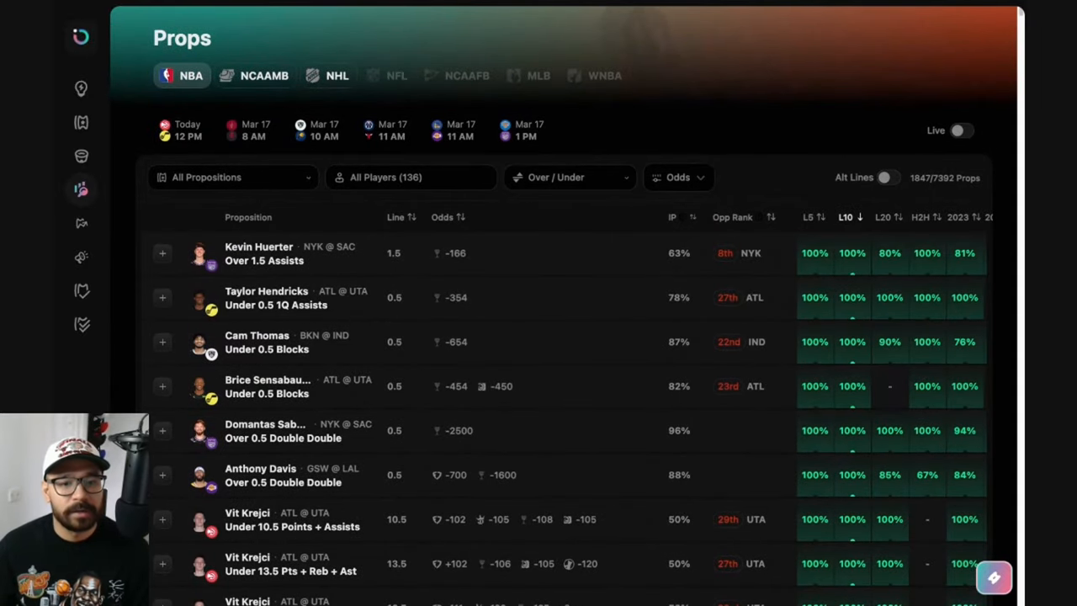
click(234, 177)
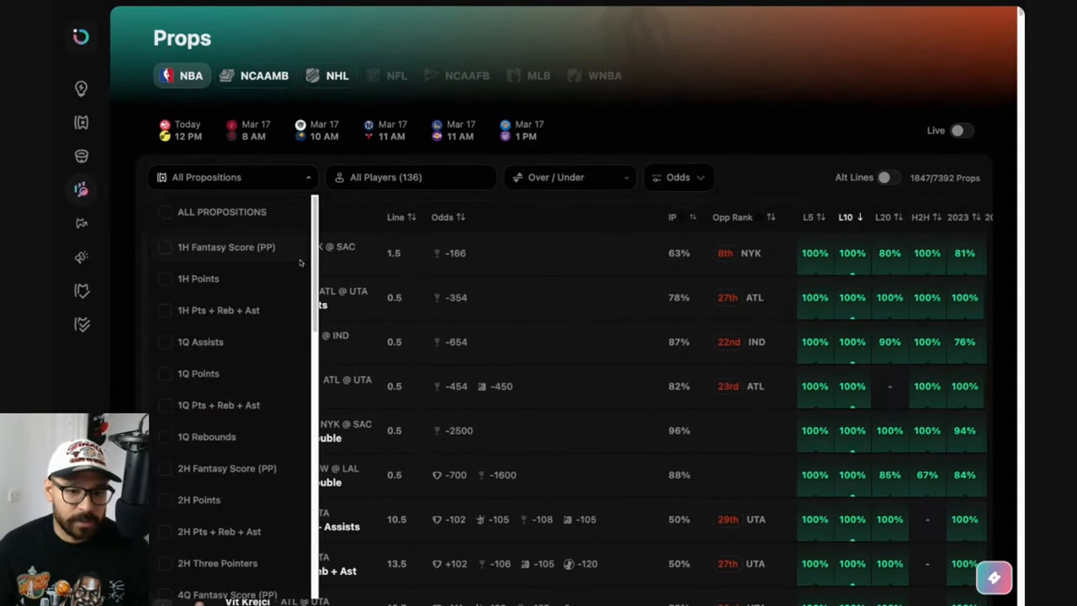
scroll(down, 3)
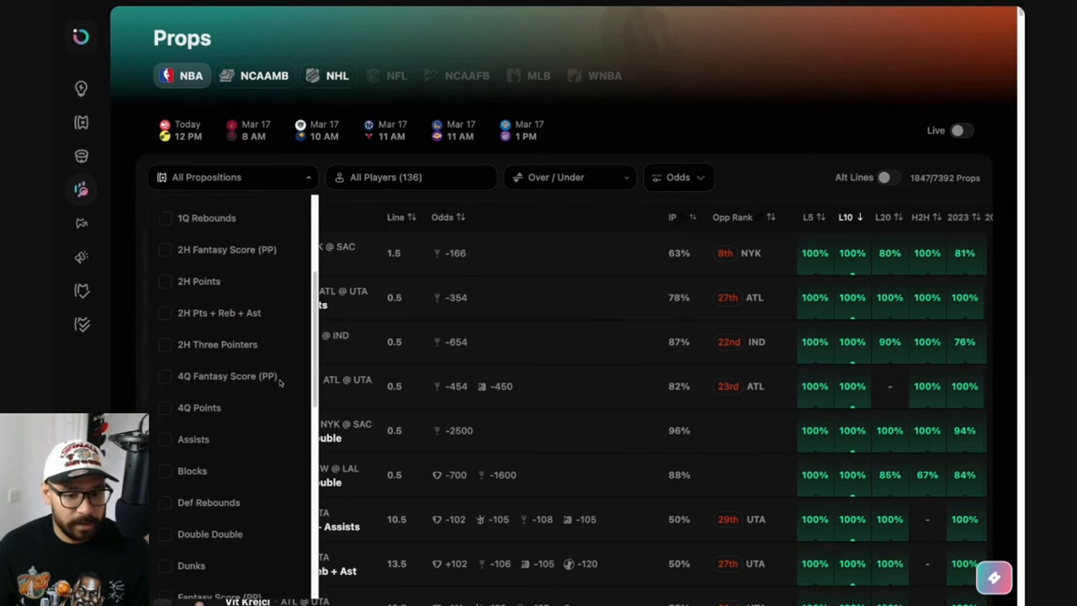
scroll(down, 3)
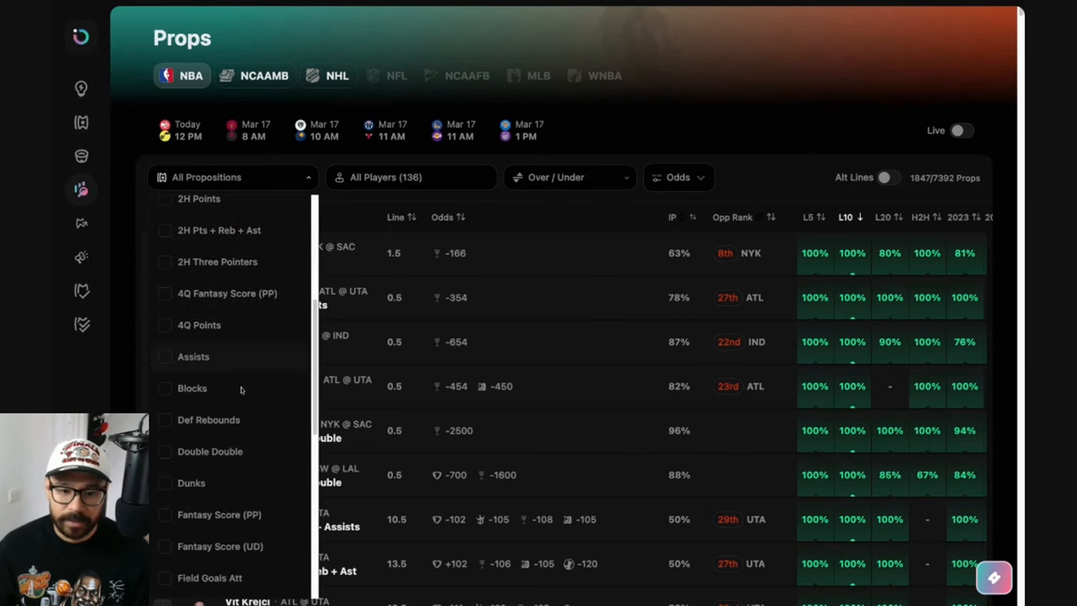
click(199, 361)
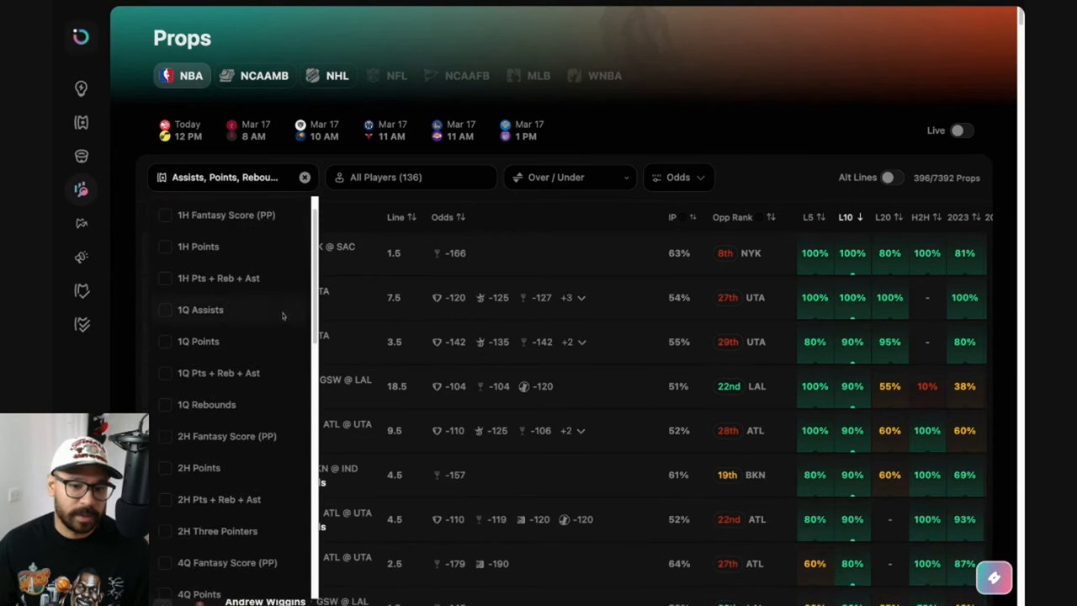
mouse_move(520, 145)
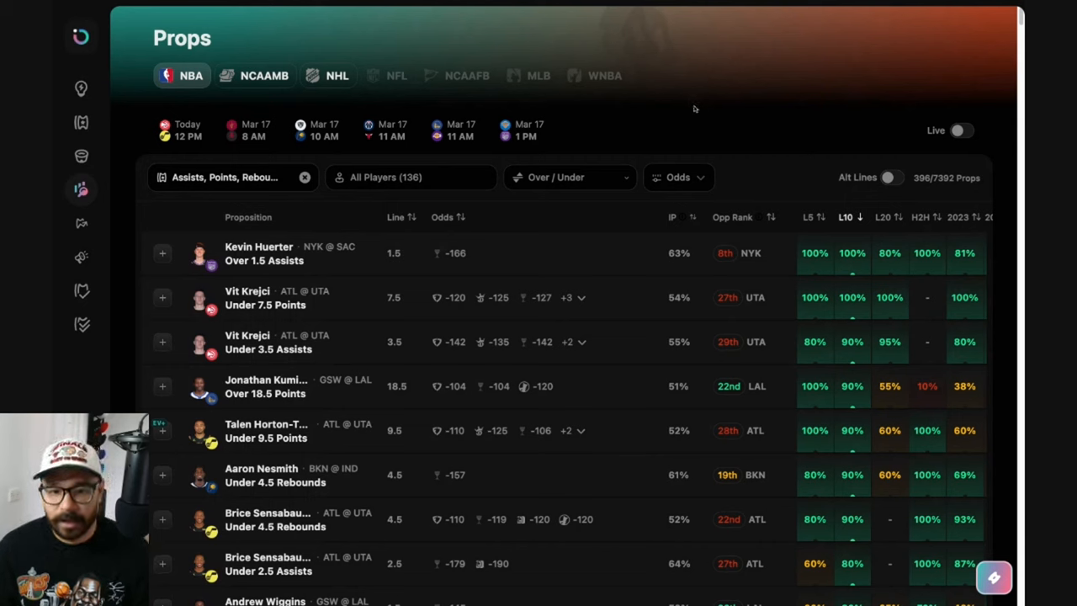
mouse_move(318, 141)
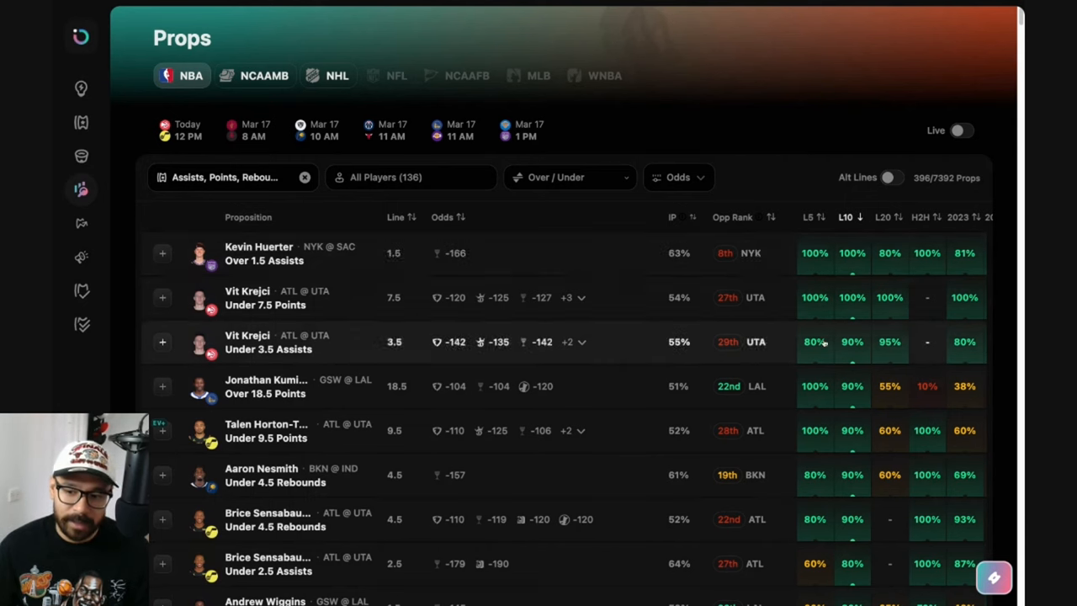
Apply an odds filter of -120 to +4000 to the props list, narrowing it to 334 lines
scroll(down, 3)
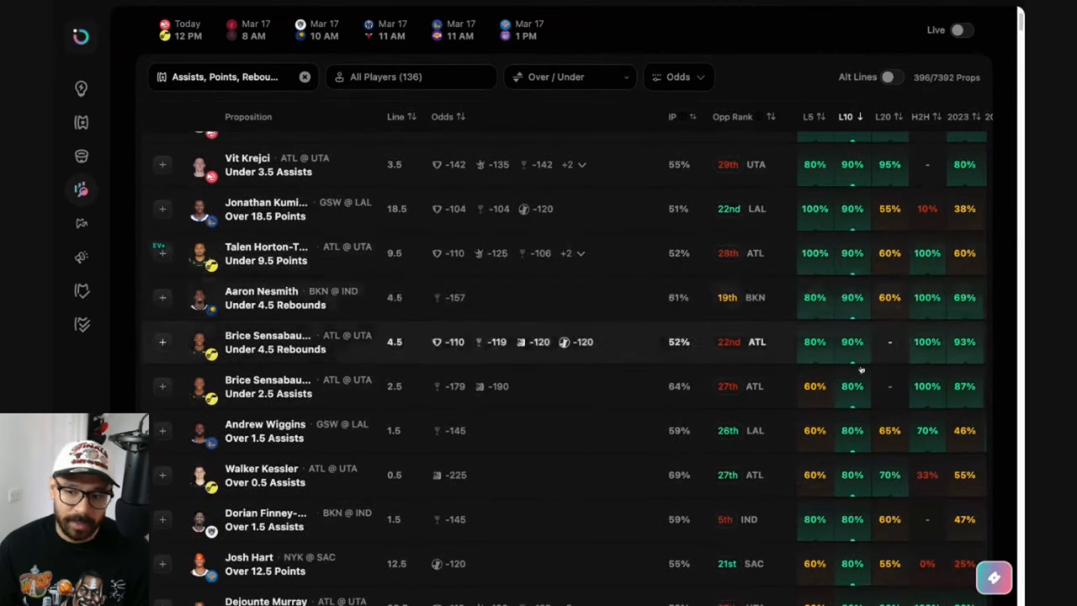
scroll(up, 3)
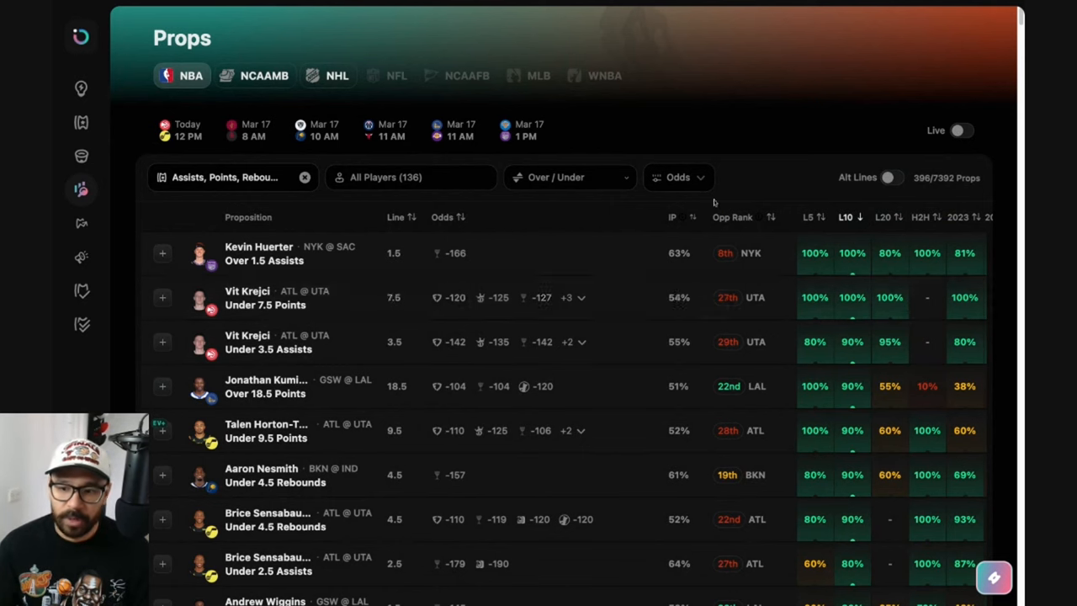
mouse_move(741, 296)
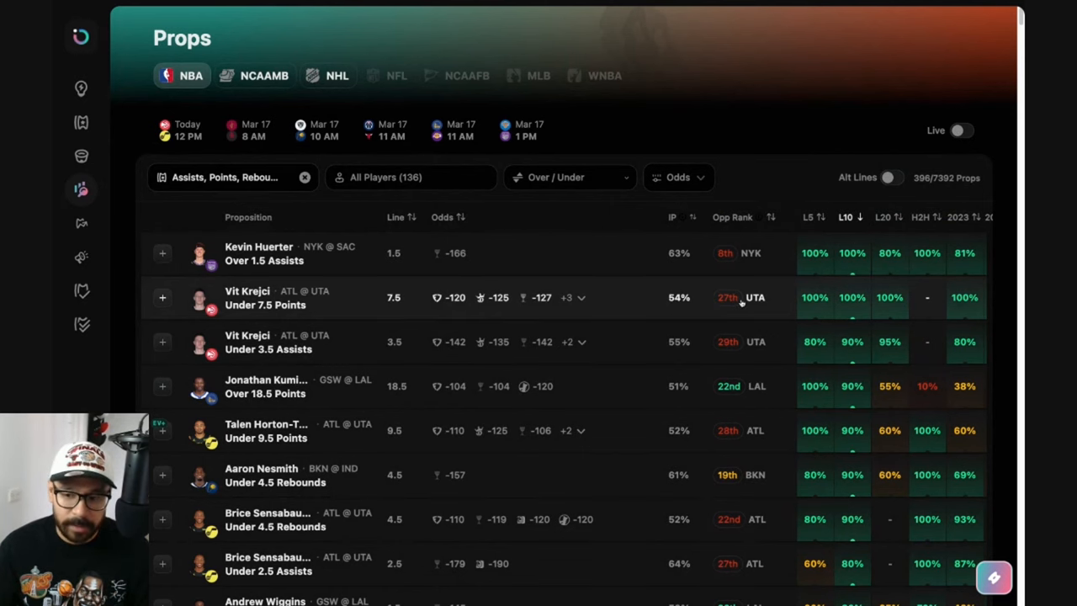
scroll(down, 3)
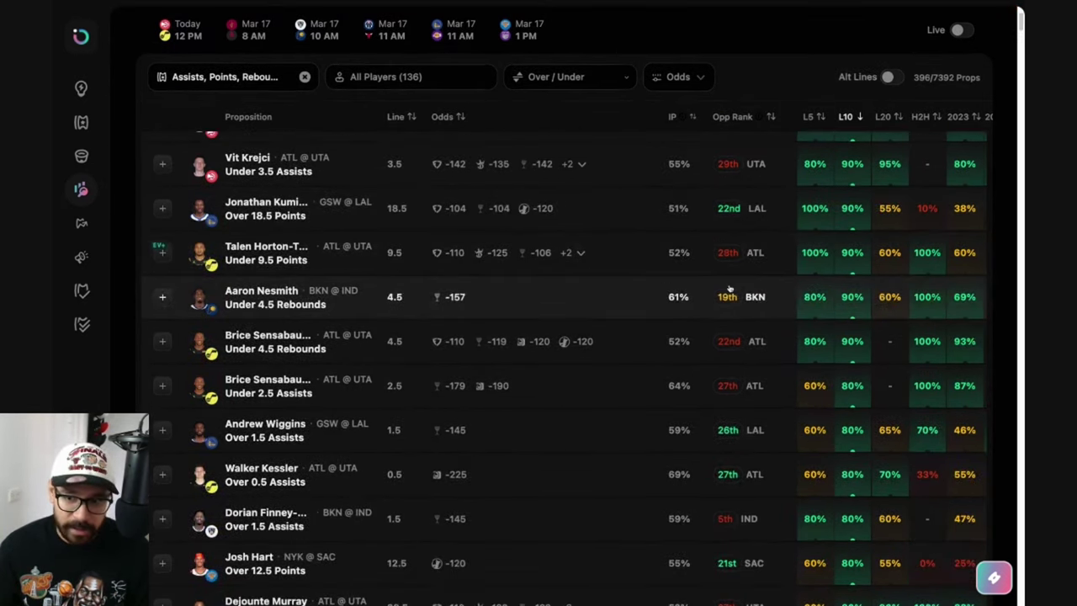
scroll(up, 3)
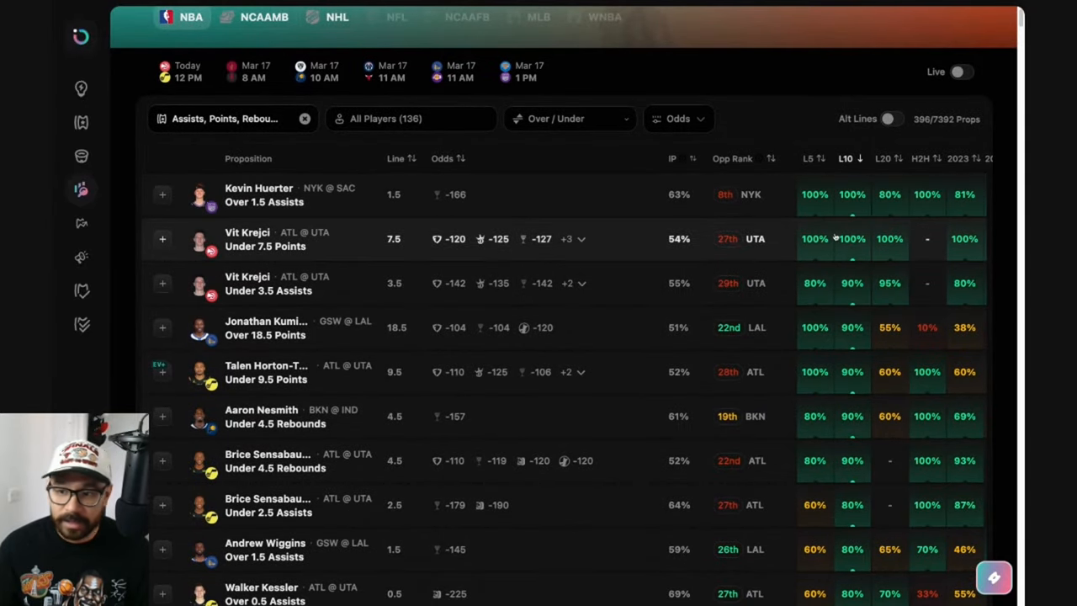
mouse_move(788, 372)
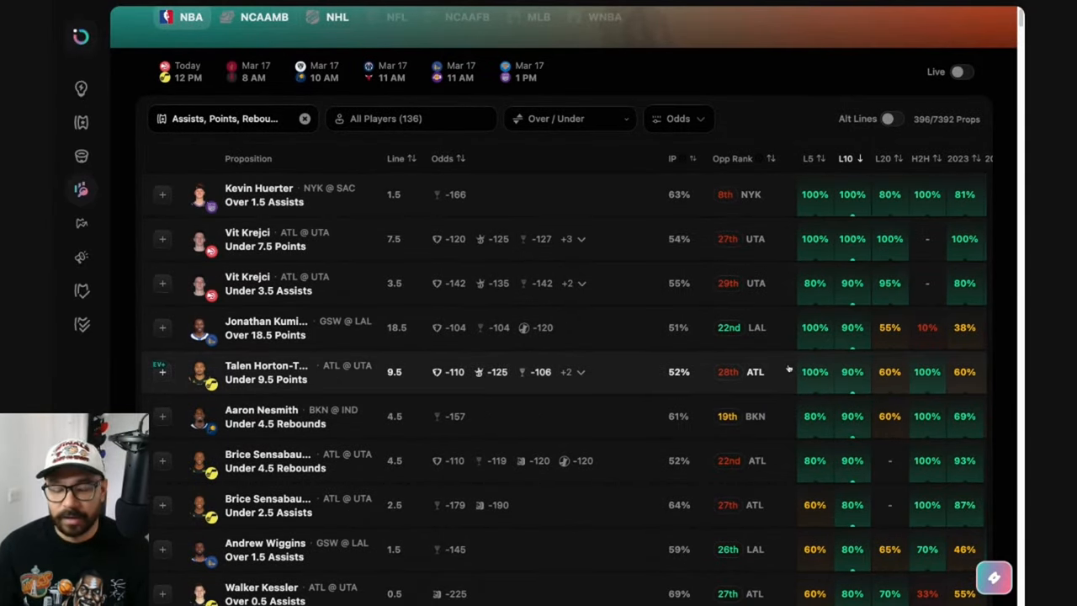
scroll(up, 3)
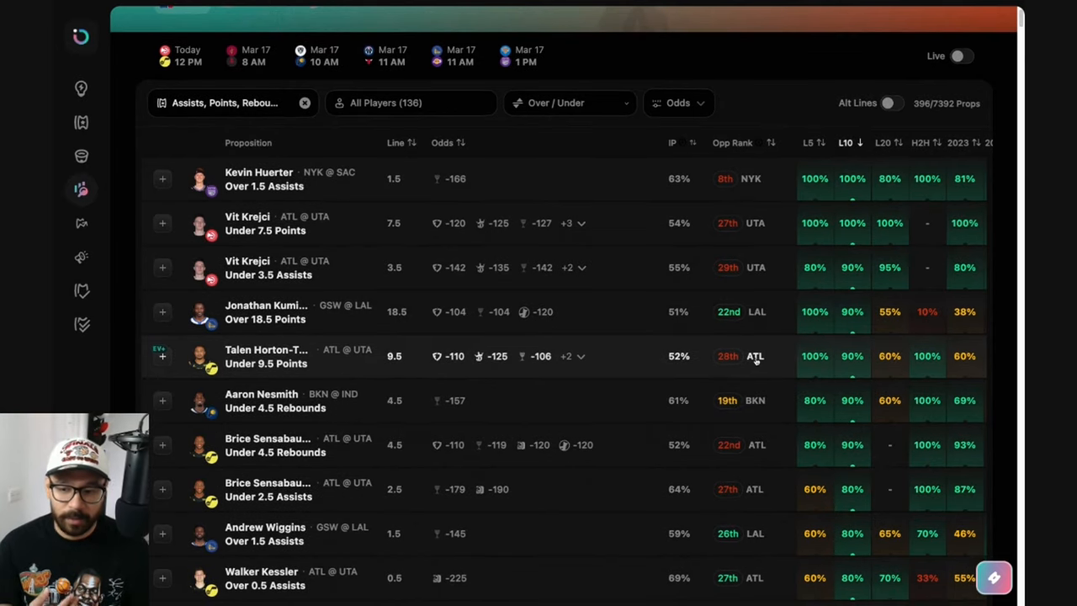
mouse_move(756, 362)
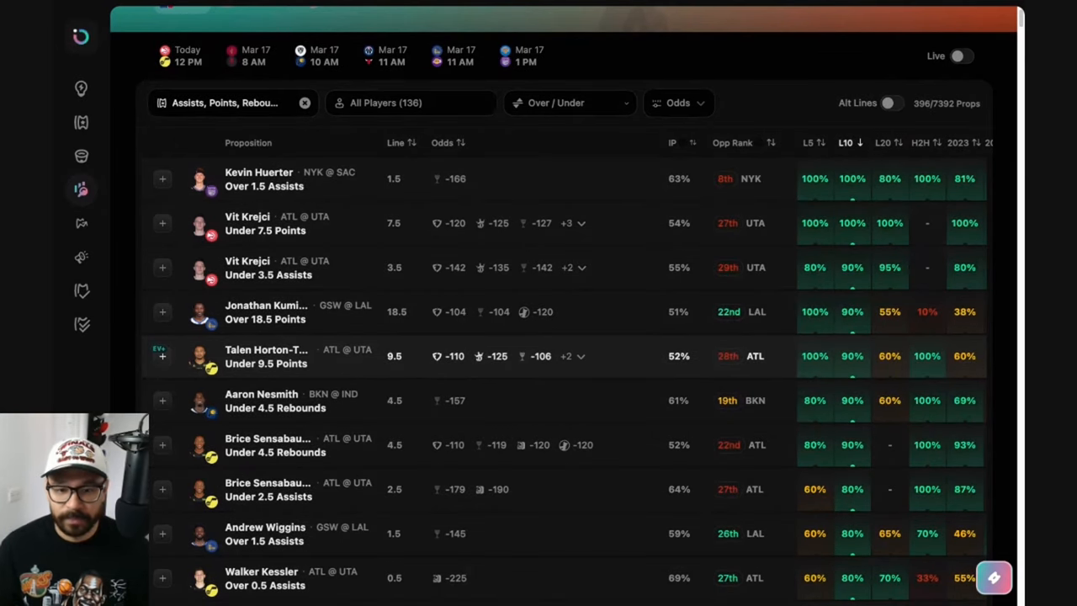
scroll(up, 3)
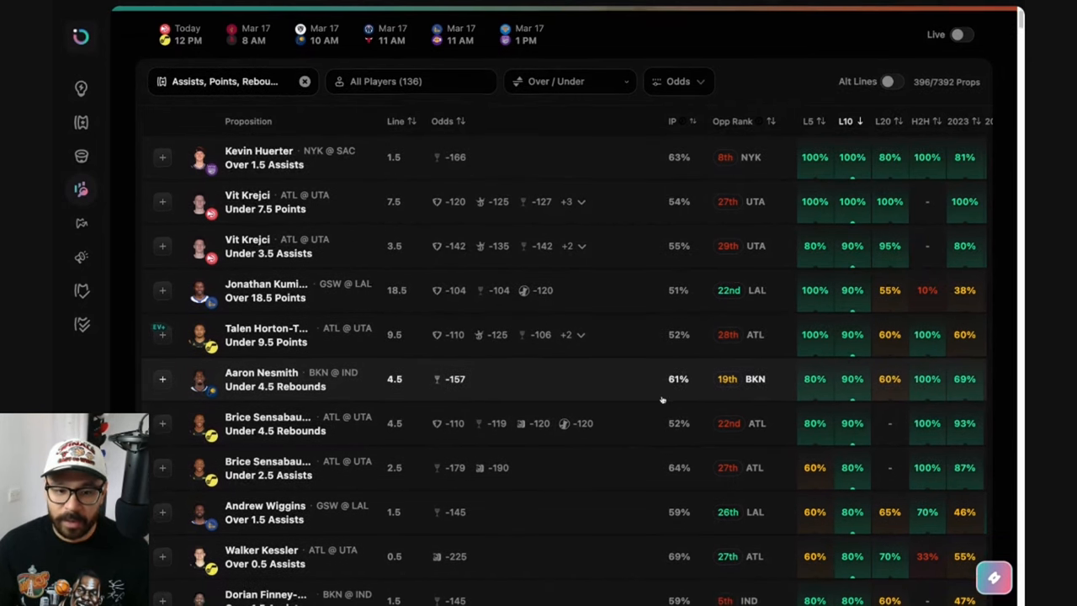
scroll(up, 3)
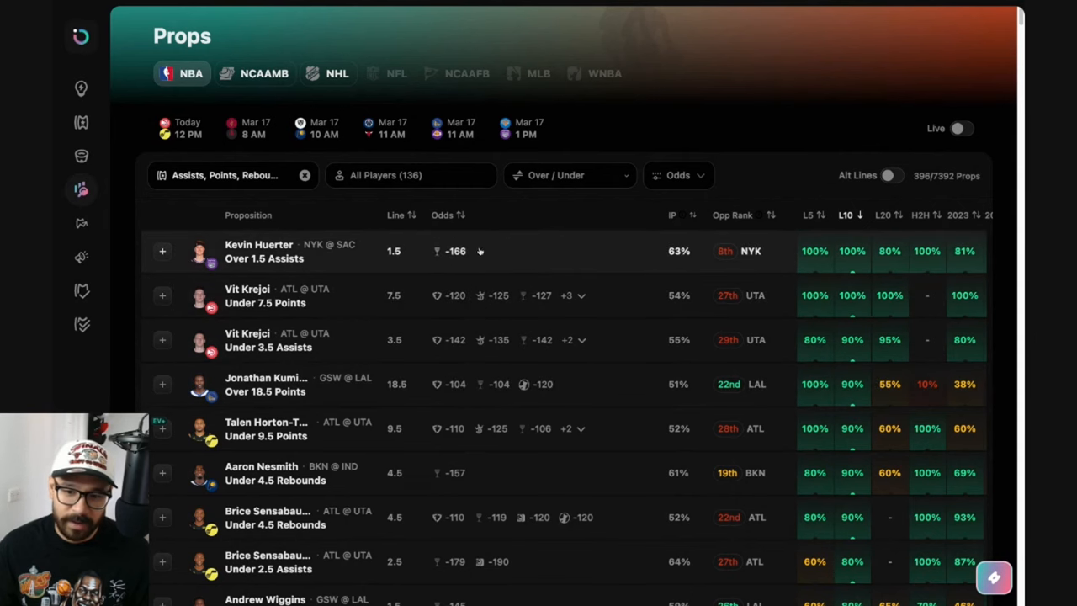
mouse_move(682, 184)
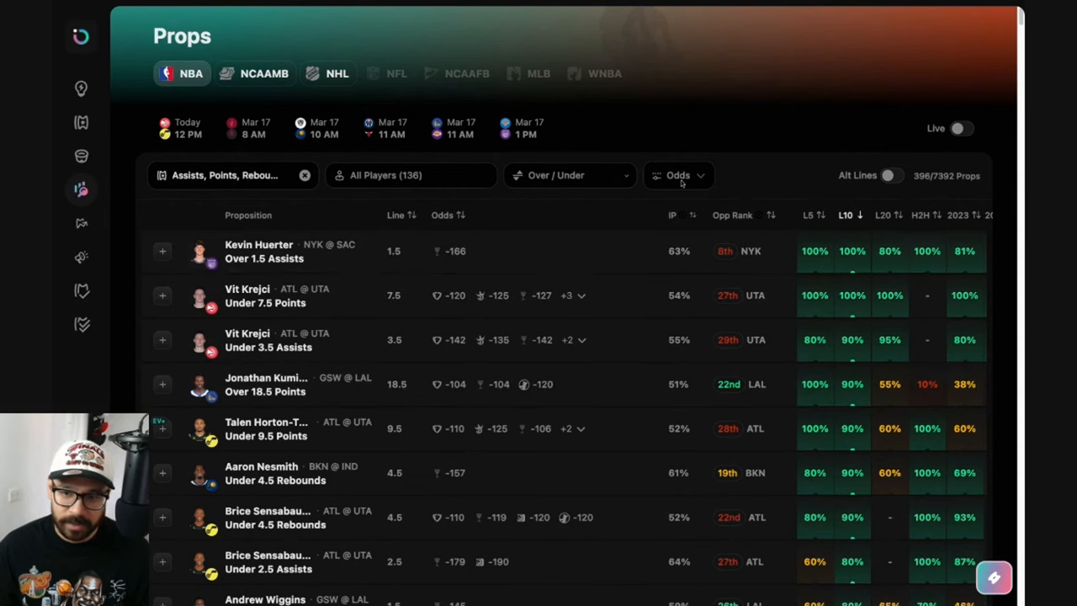
click(679, 175)
text(-120)
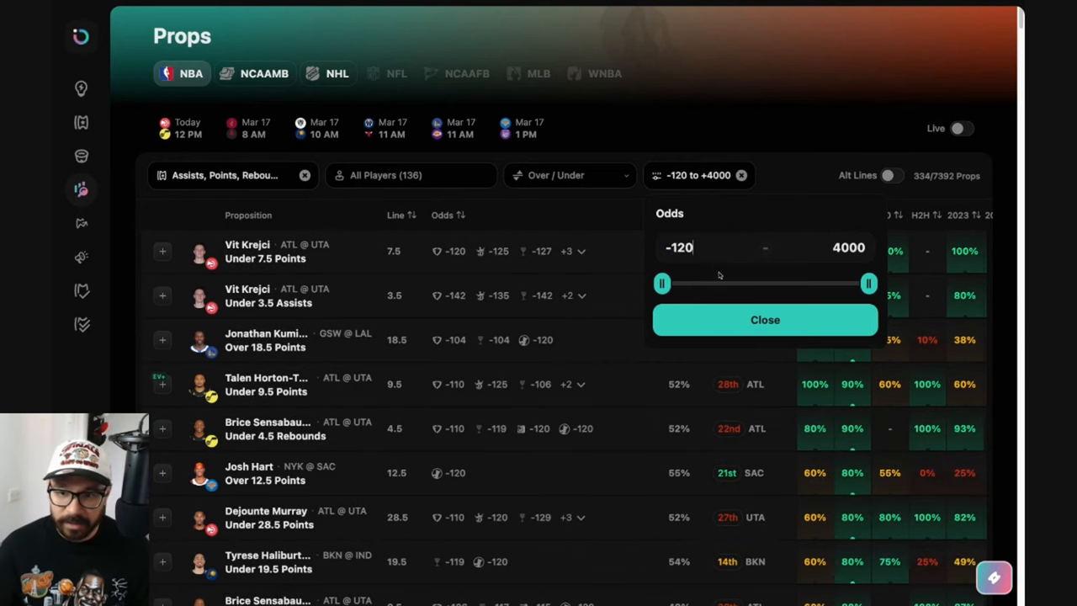
click(764, 319)
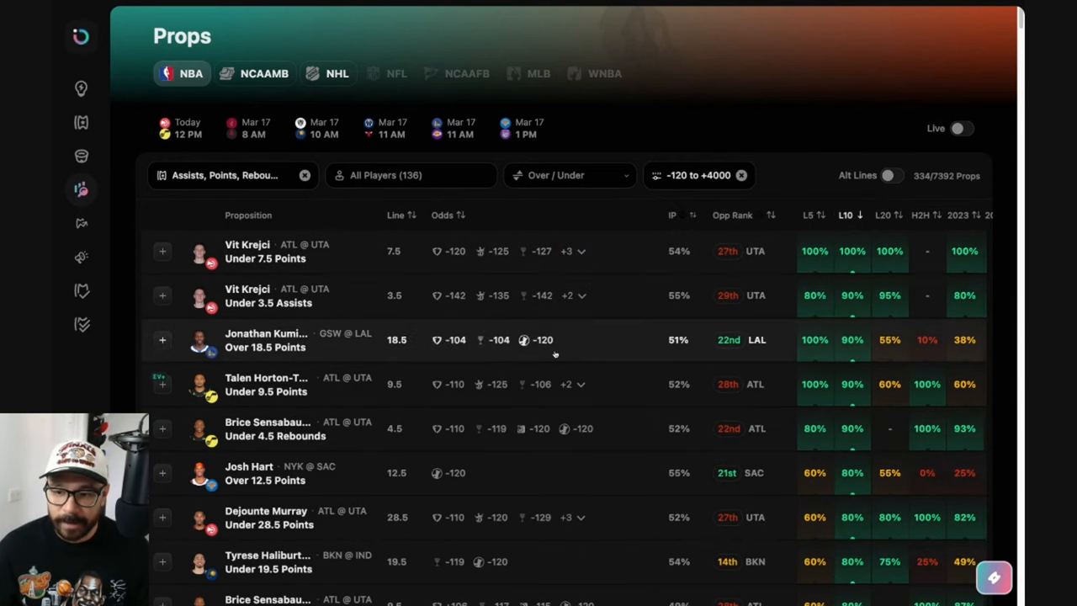
scroll(down, 3)
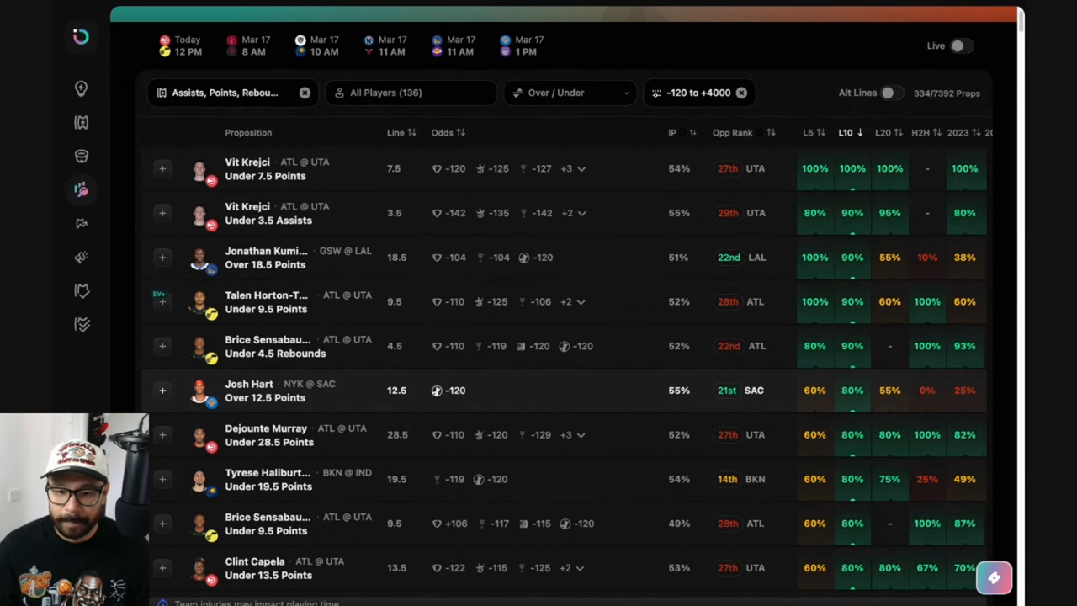
Open Kuminga's Over 18.5 Points prop and view his last-10 and head-to-head scoring charts
scroll(up, 3)
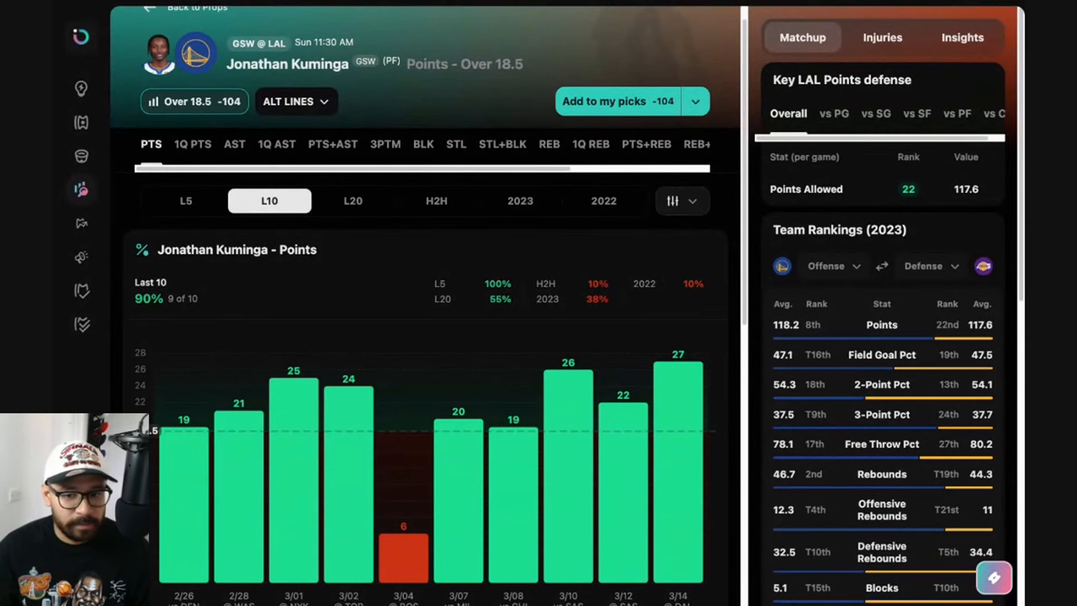
scroll(down, 3)
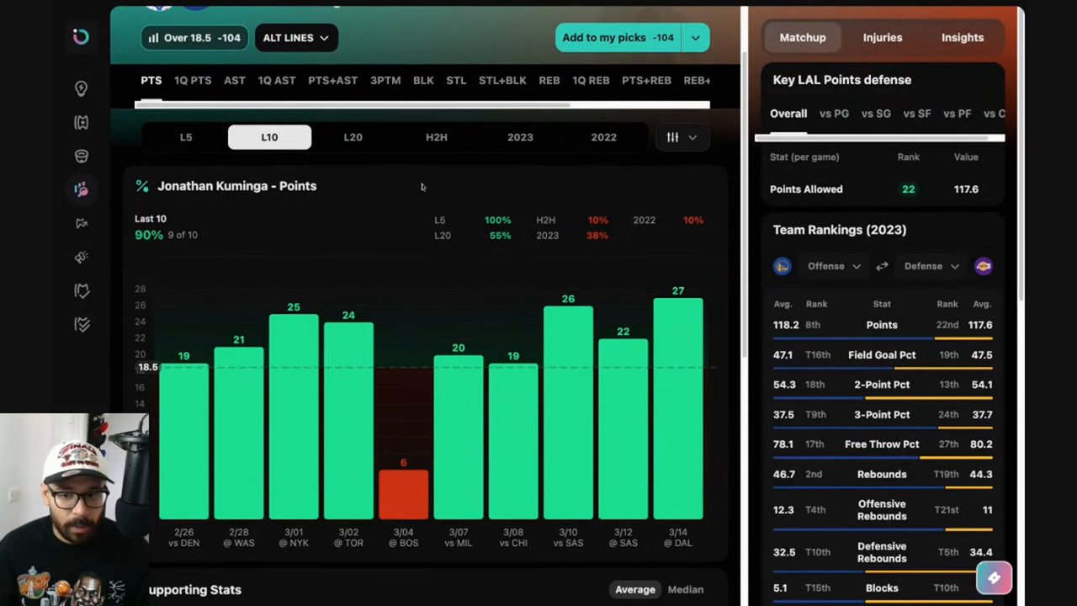
scroll(up, 3)
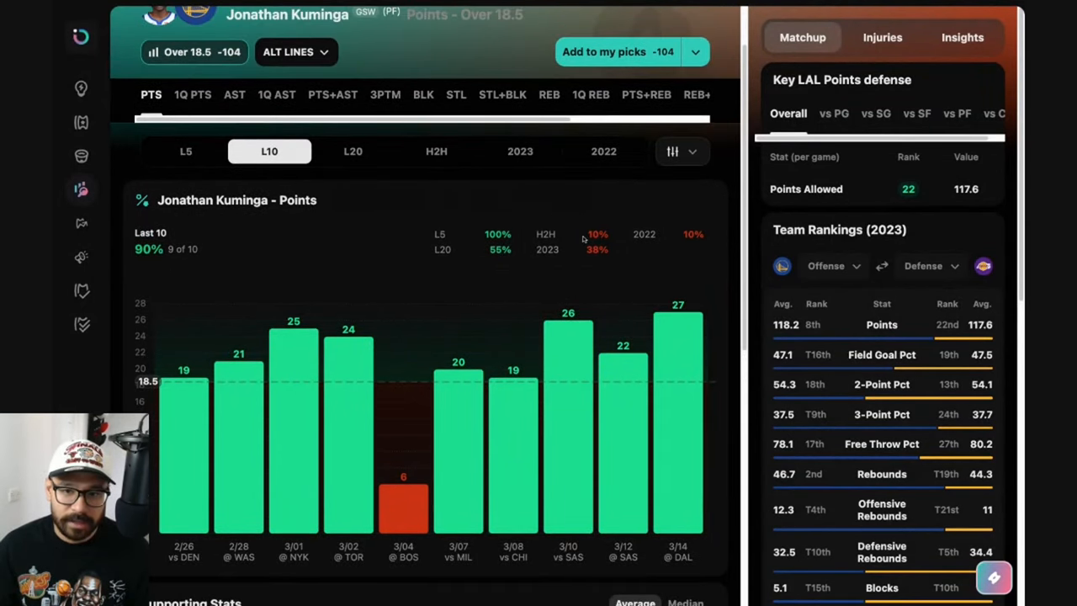
mouse_move(526, 181)
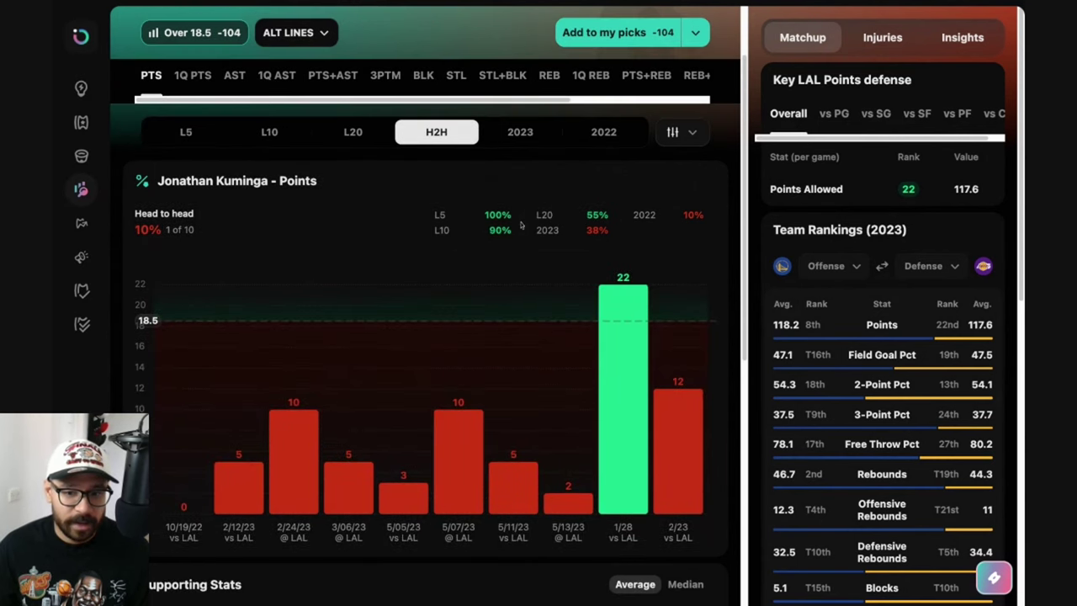
mouse_move(569, 279)
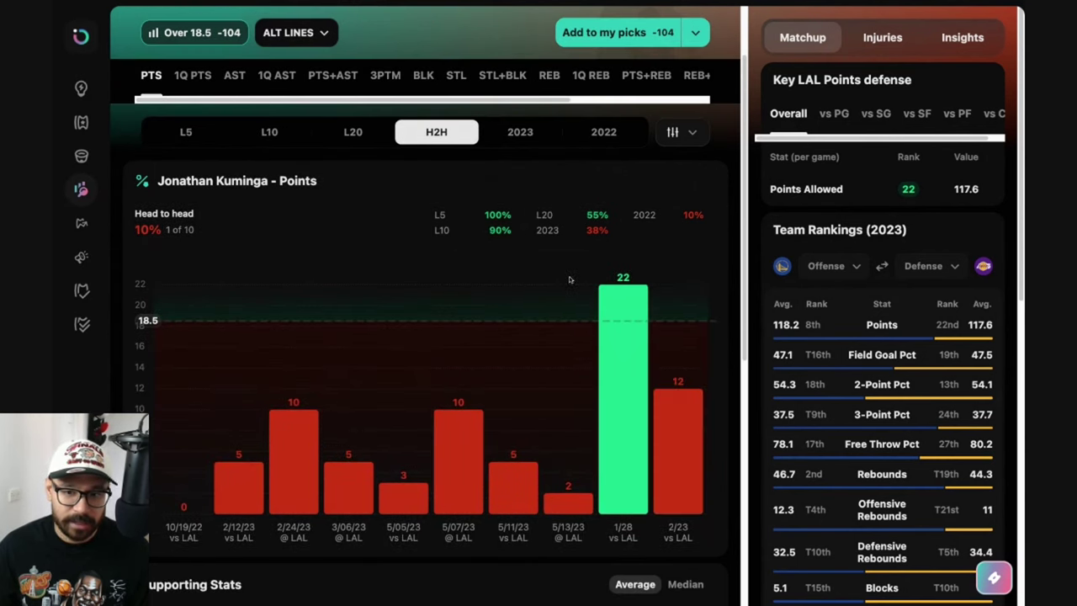
click(269, 132)
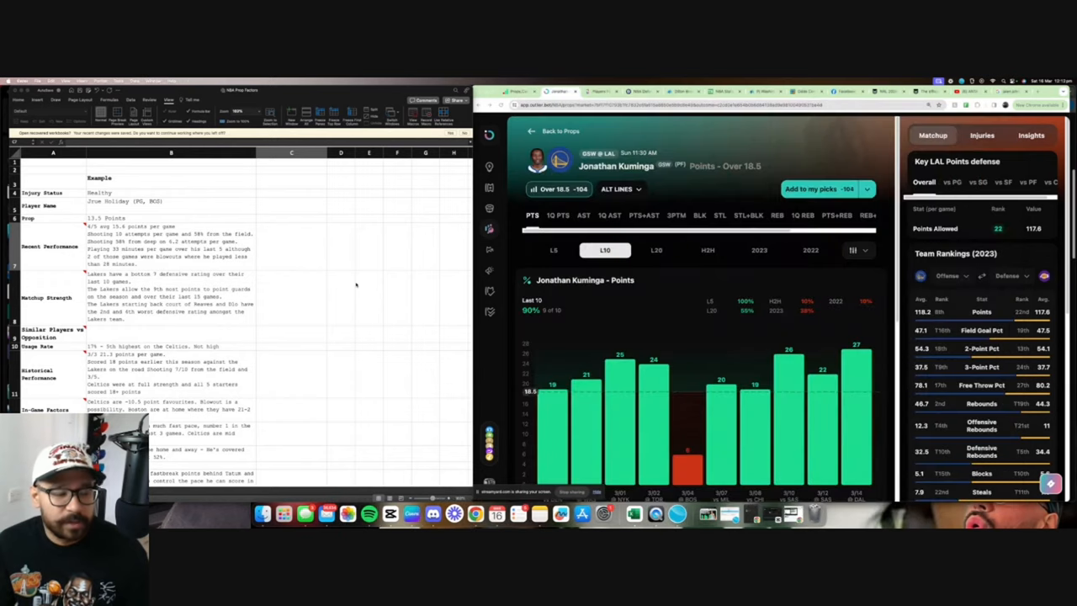
Enter Kuminga's name, the 18.5 Points prop and start the 'Covered in 9' performance note
click(292, 246)
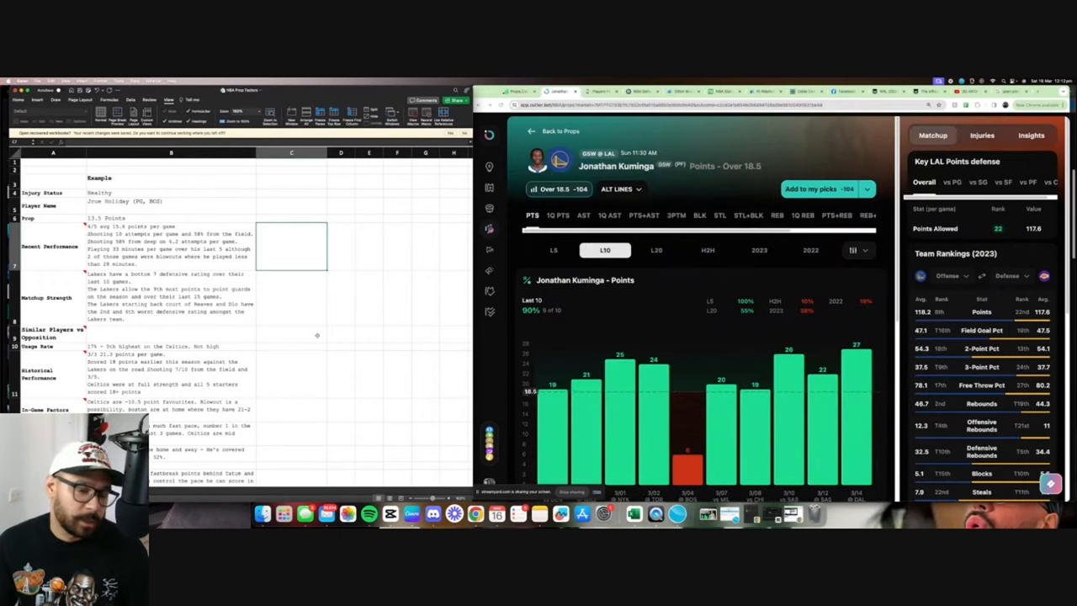
scroll(down, 3)
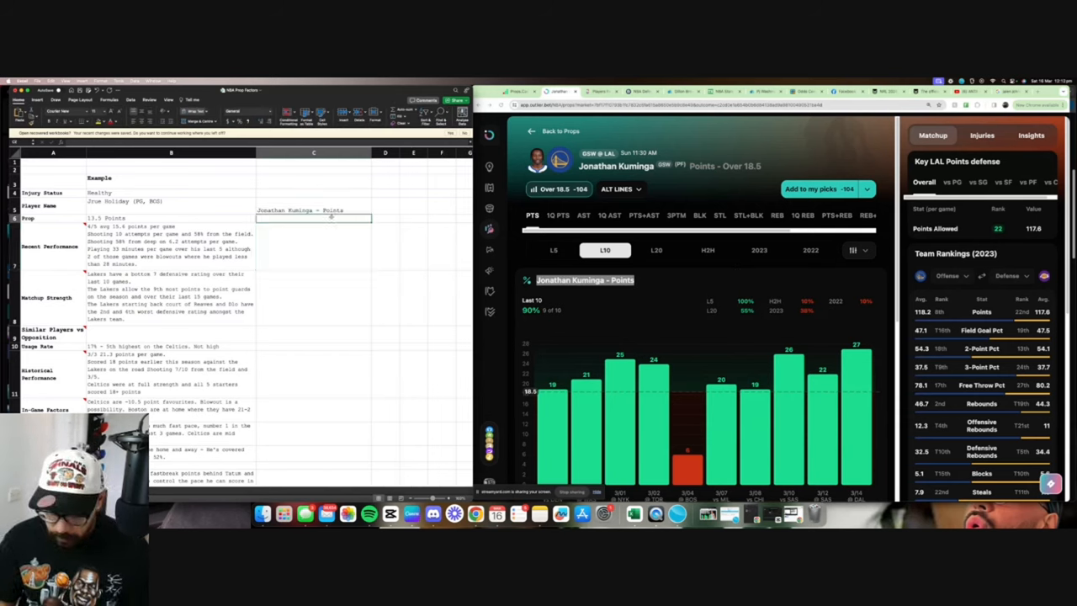
text(18.5 Points)
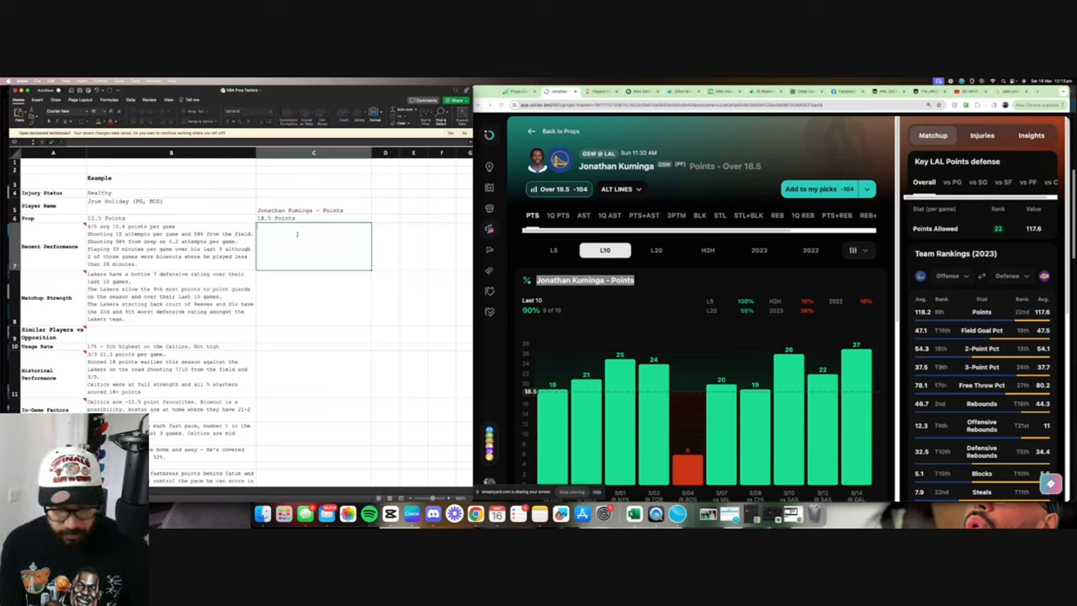
text(Covered in 9/10 games.)
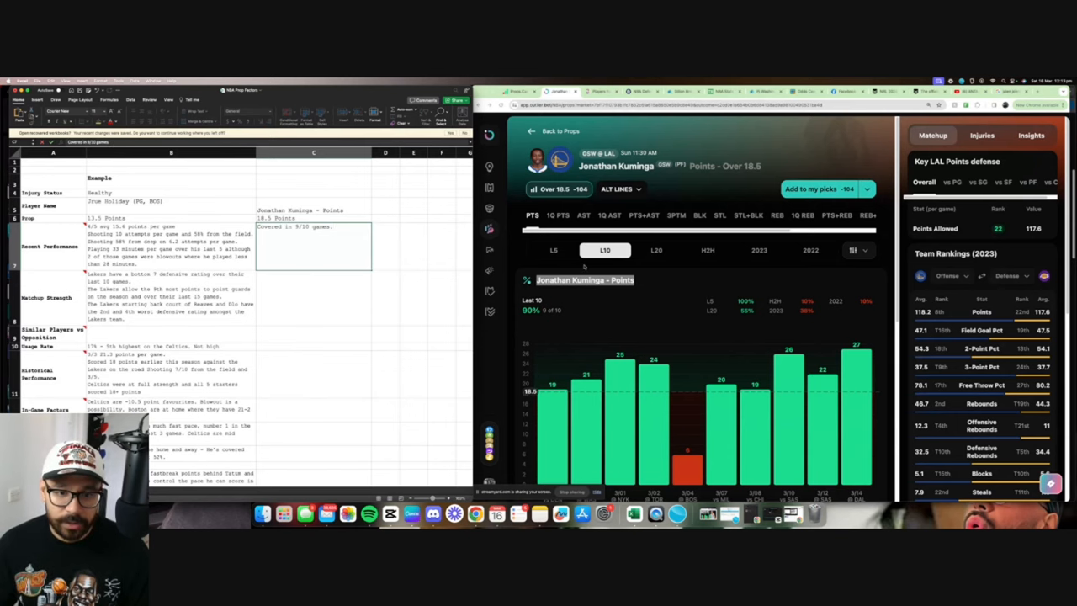
Check his field goal attempts and minutes per game, then extend the recent performance note
scroll(down, 3)
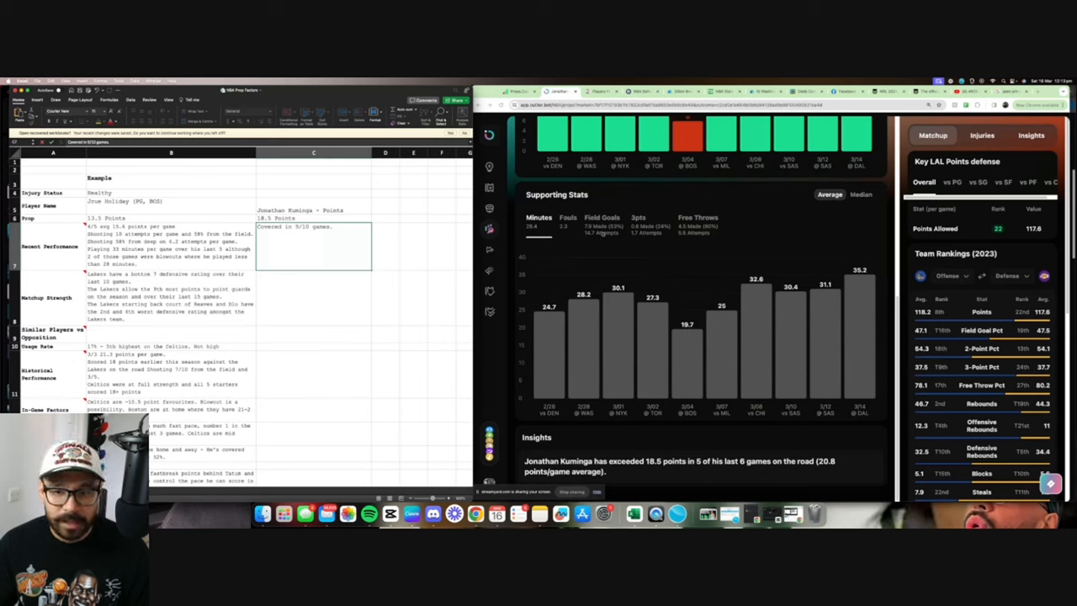
click(603, 217)
text( 15 attempts per game. 54% from the field.)
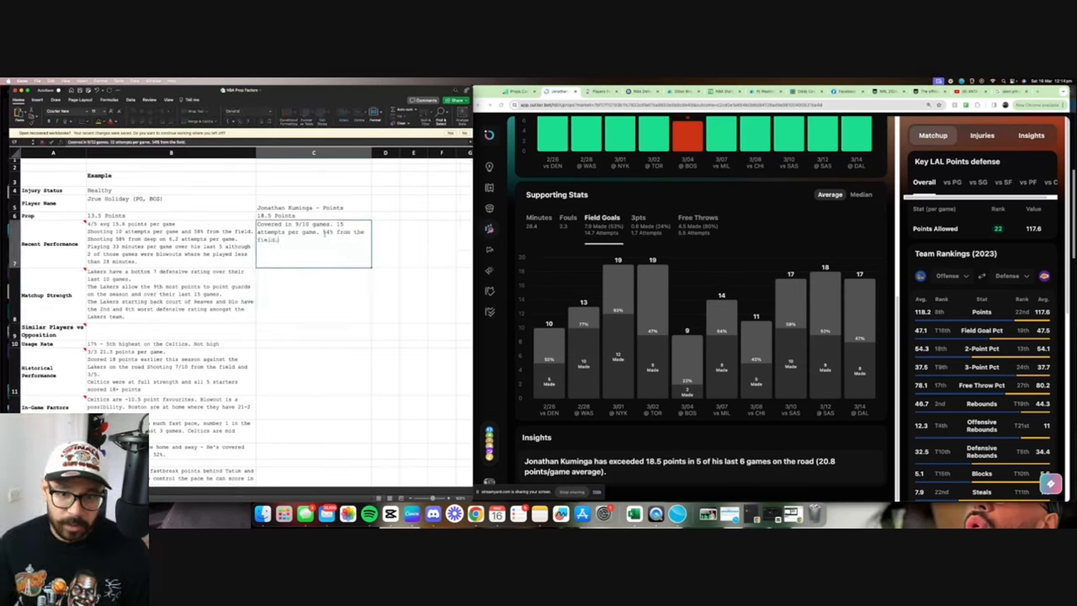
click(539, 218)
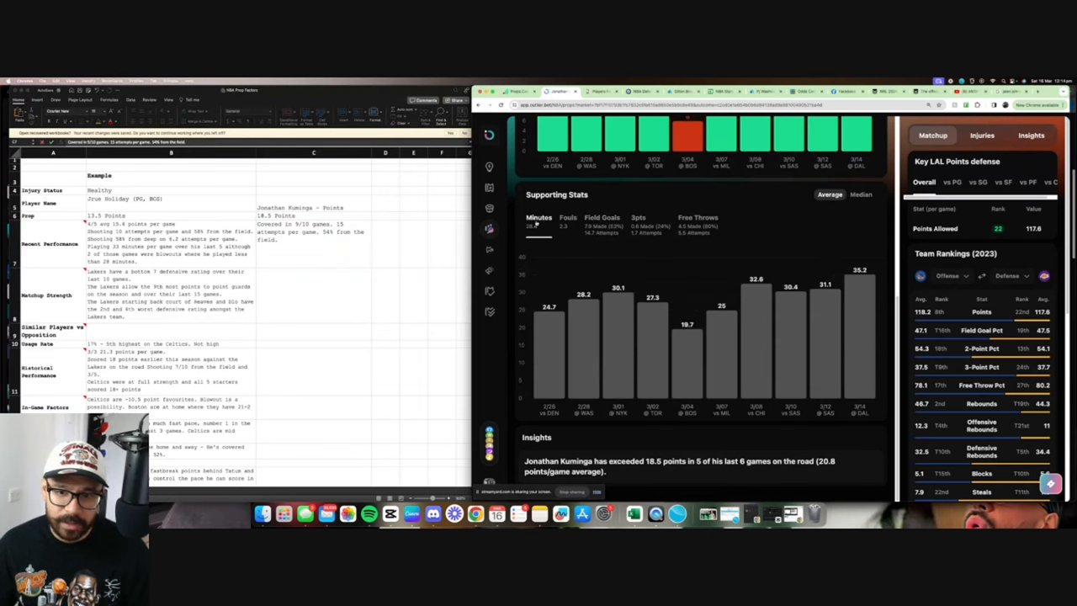
mouse_move(789, 303)
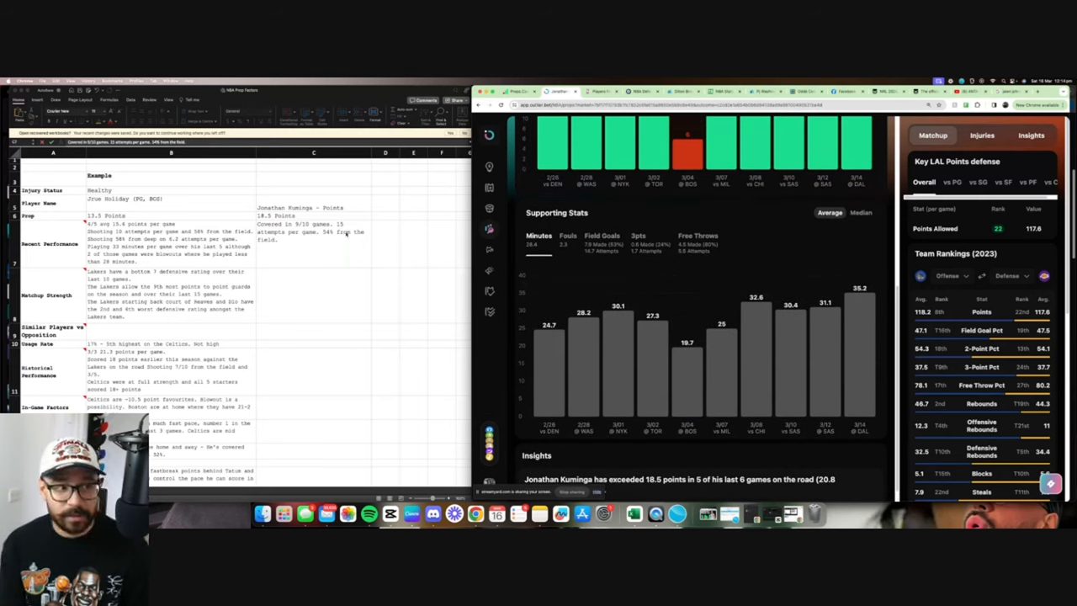
click(313, 239)
text( Minutes are increasing and shot attempts.)
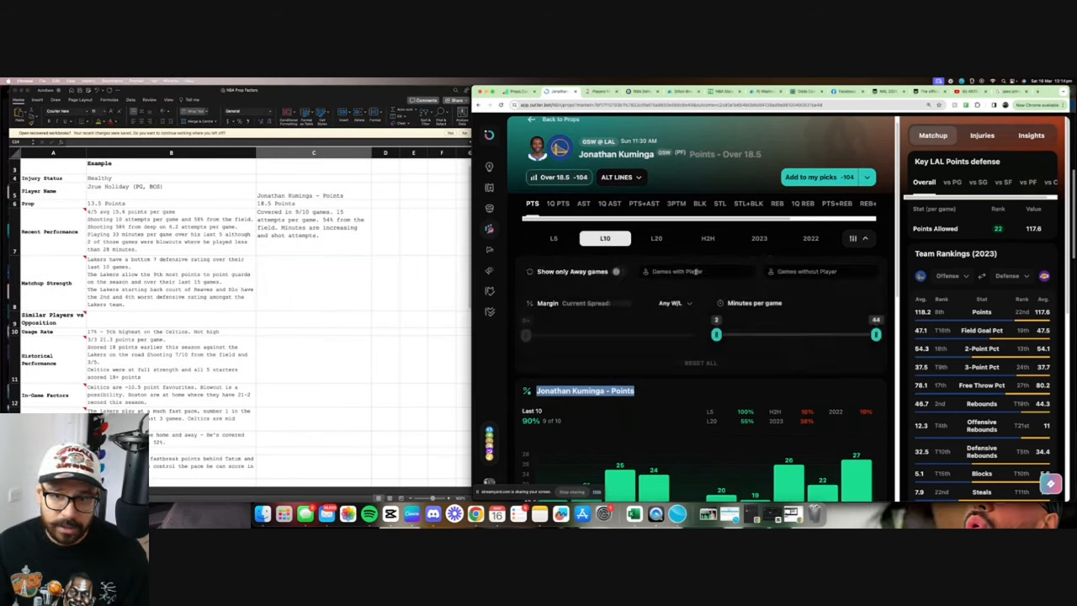
Filter his log to away games and note 5 of the last 6 games were on the road
click(859, 239)
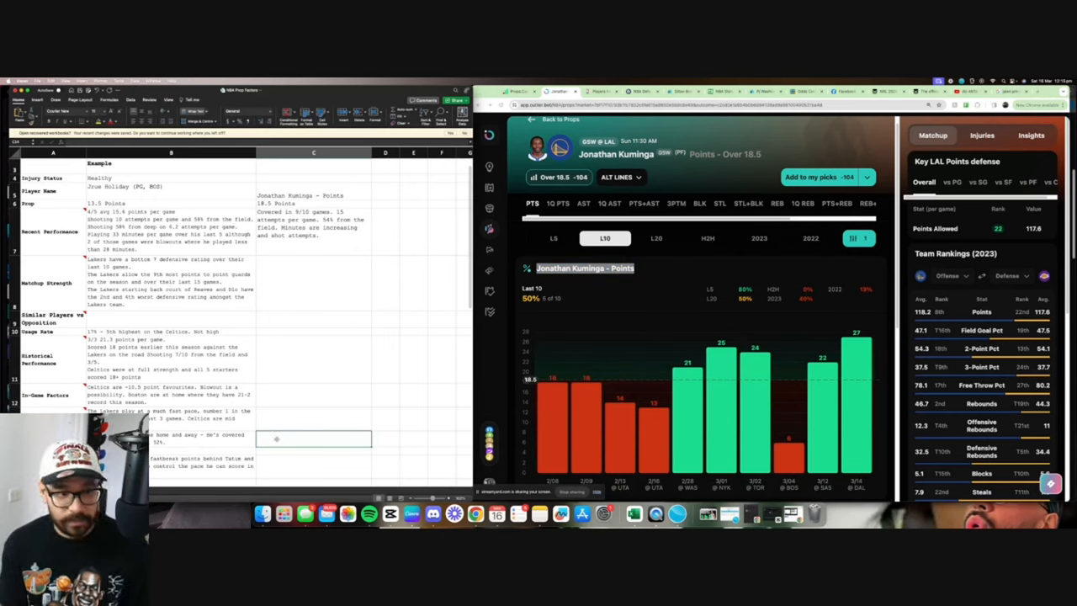
text(5 out of last 6 games on the road. 40% on the road this season.)
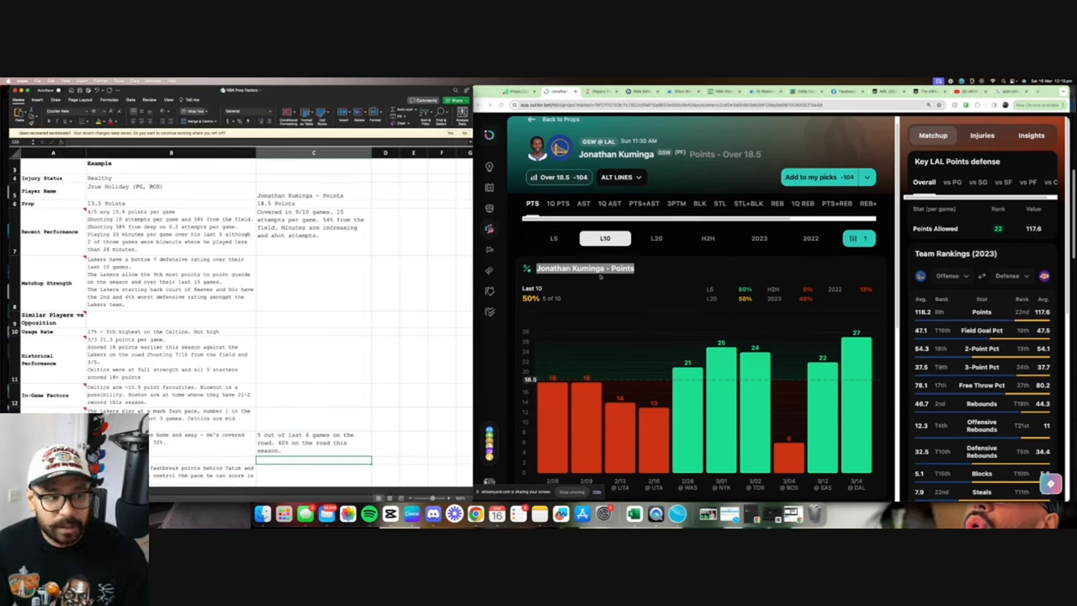
Note under Matchup Strength that the Lakers allow the 10th most points to power forwards
click(384, 283)
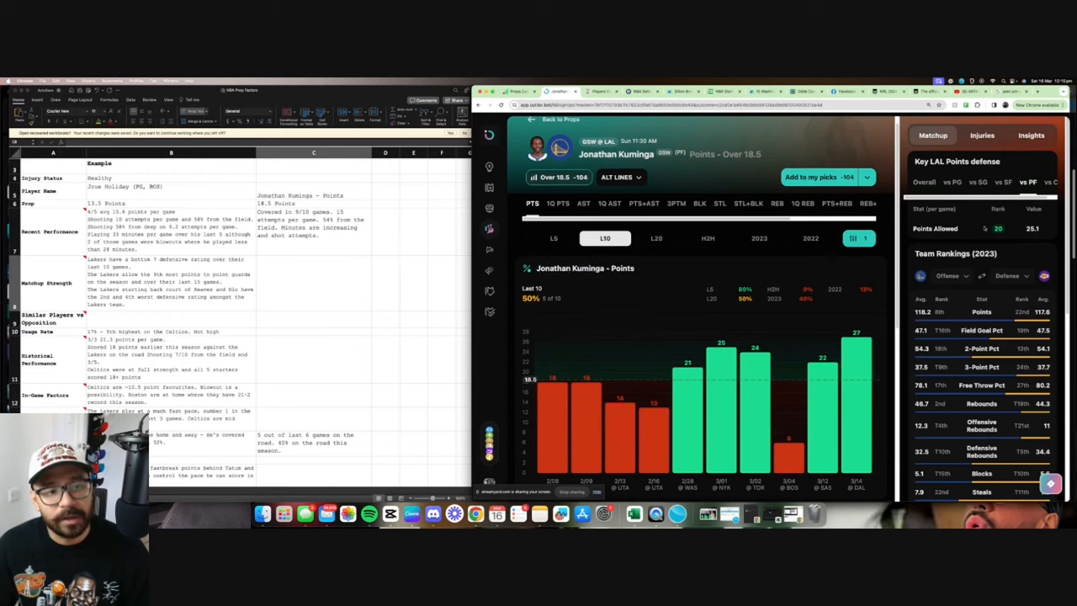
mouse_move(310, 293)
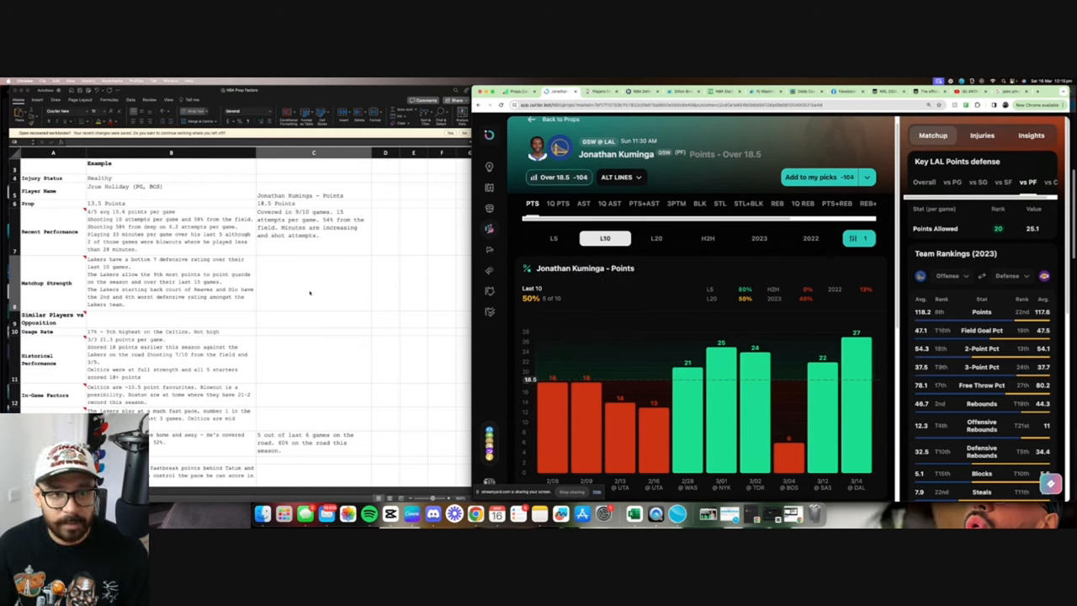
click(313, 283)
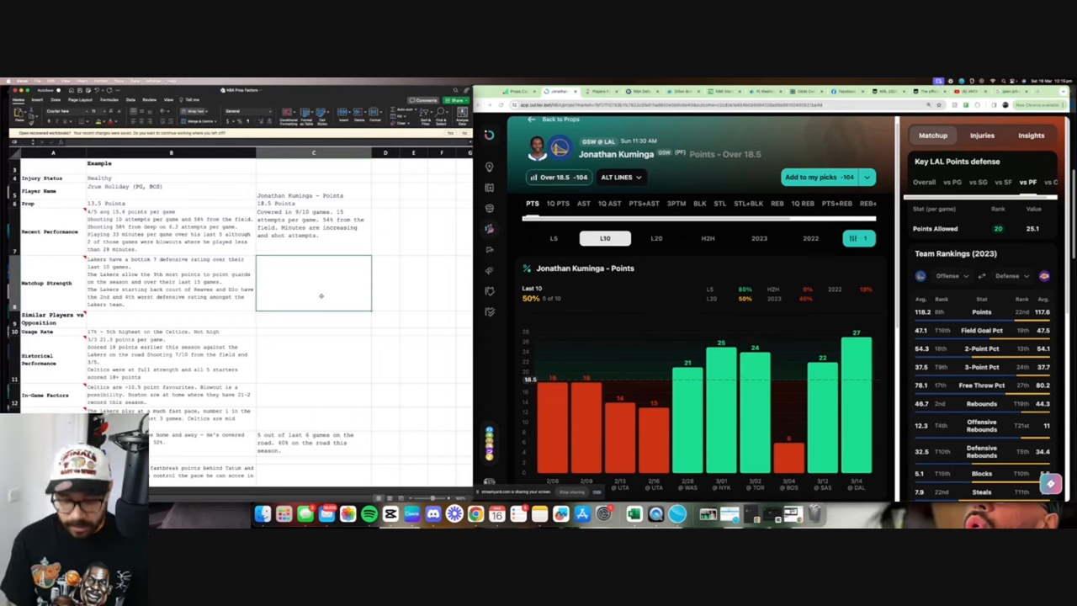
text(Lakers allow the 10th most points to power forwards on the season.)
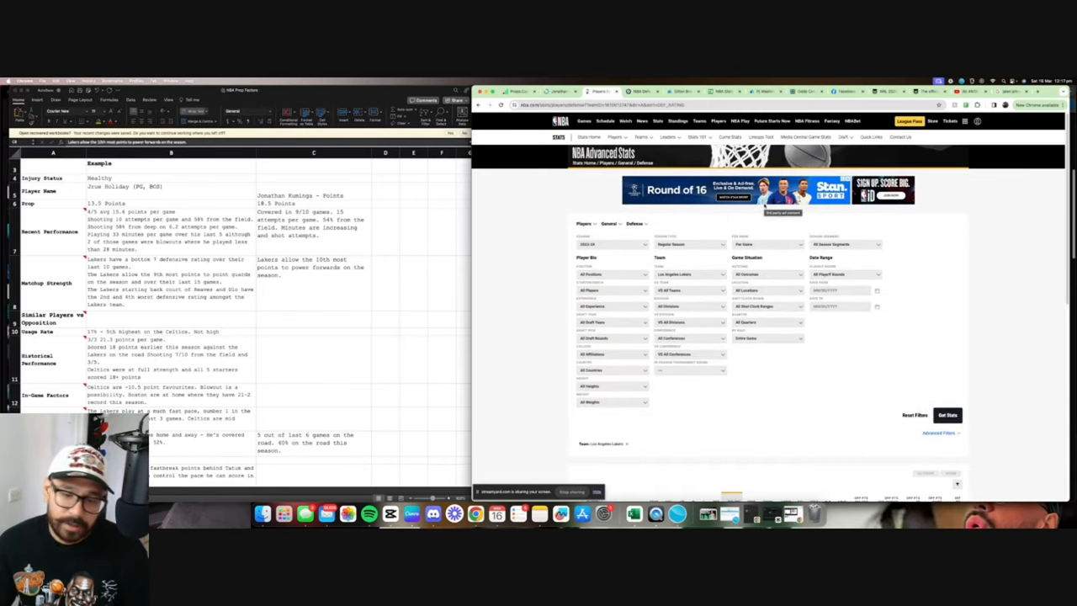
Review Lakers players' defensive stats and add their second worst defensive rating to the matchup note
click(948, 414)
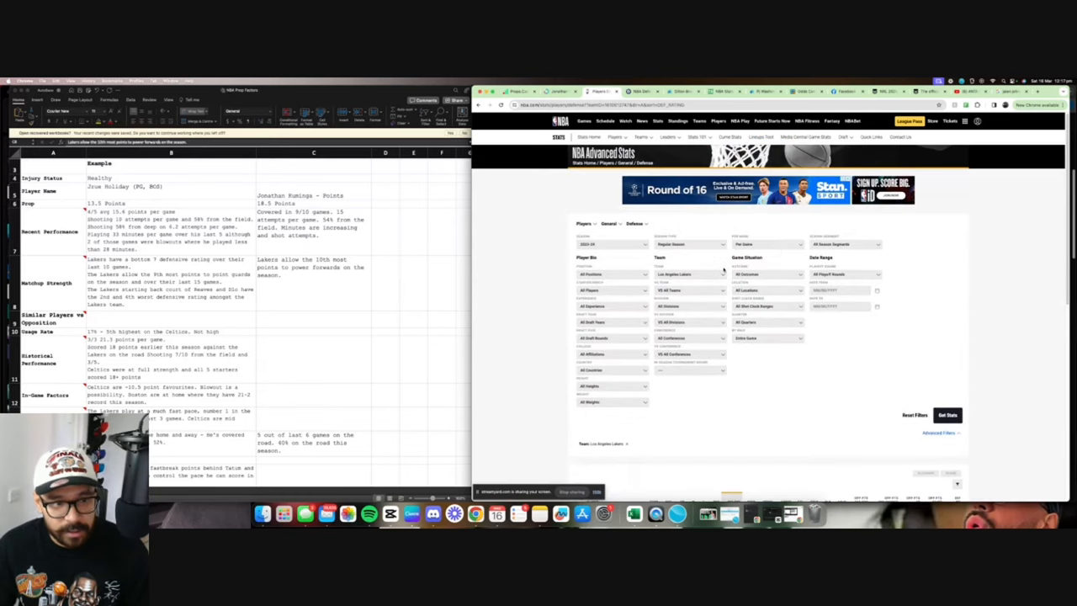
mouse_move(633, 174)
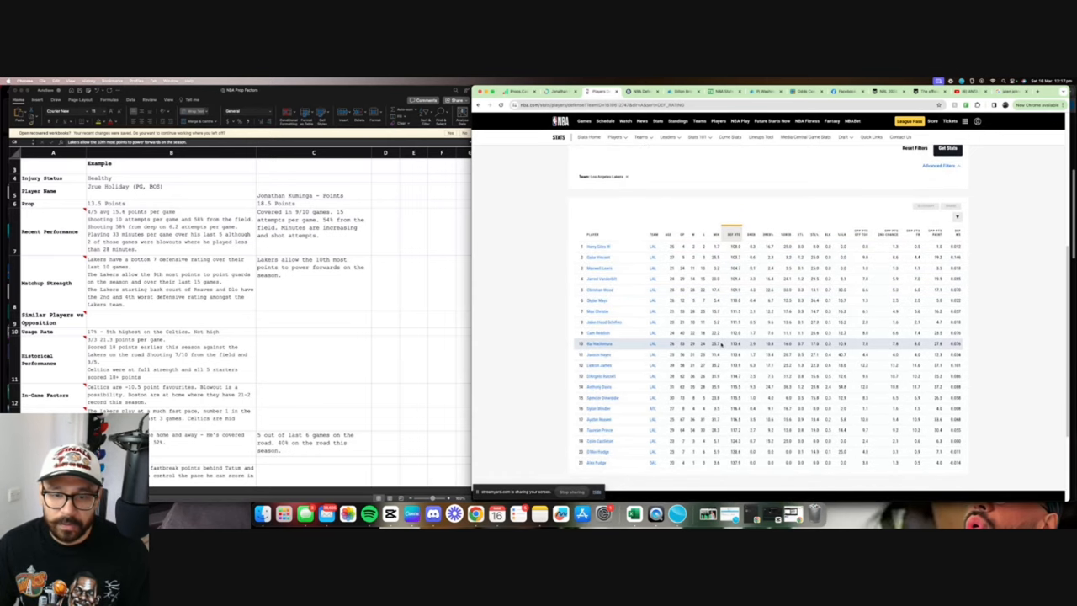
scroll(down, 3)
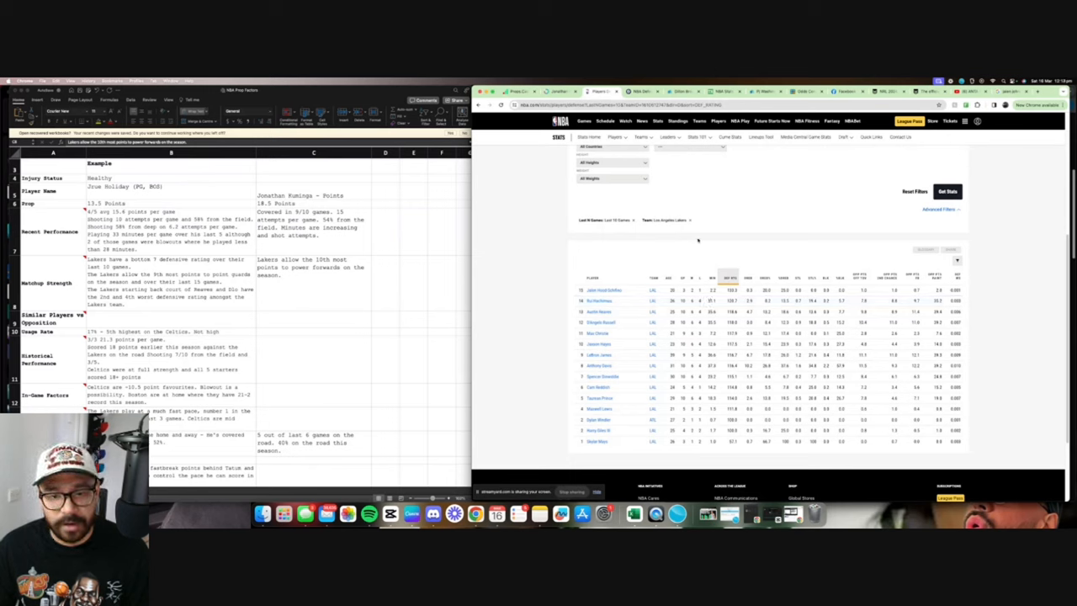
mouse_move(734, 239)
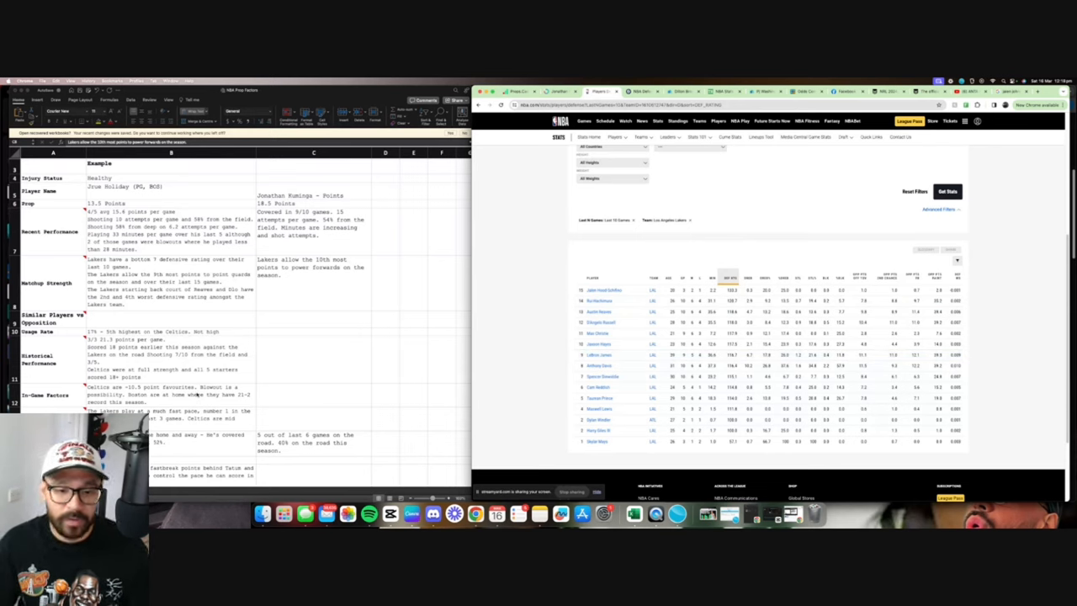
click(313, 283)
text( Rui is has the second worst defensive rating for the Lakers.)
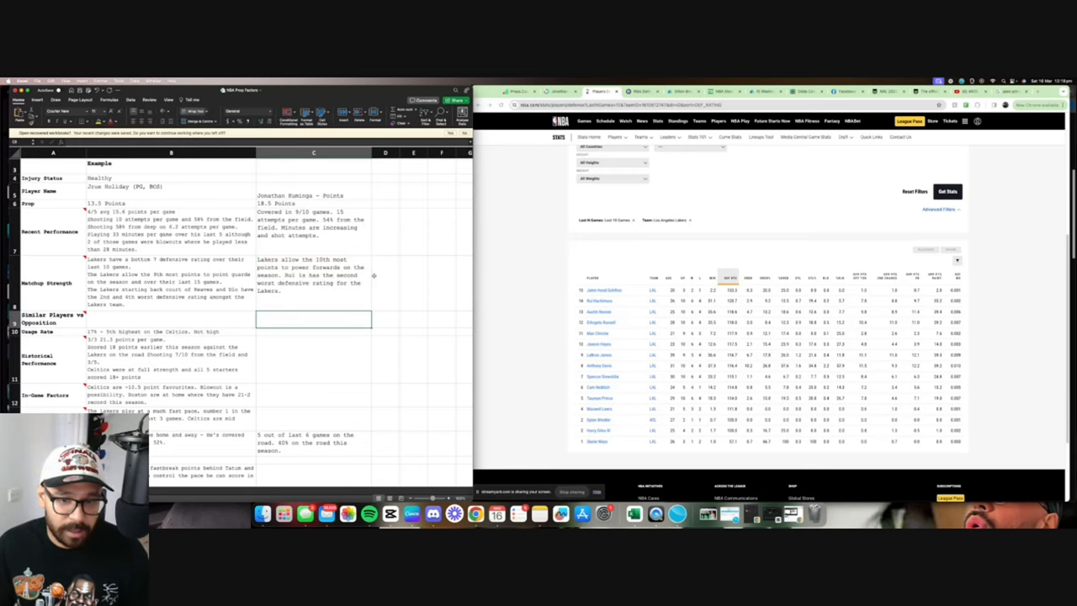
Open Kuminga's head-to-head games vs the Lakers and start the 'Covered in 1/10 against' note
click(313, 283)
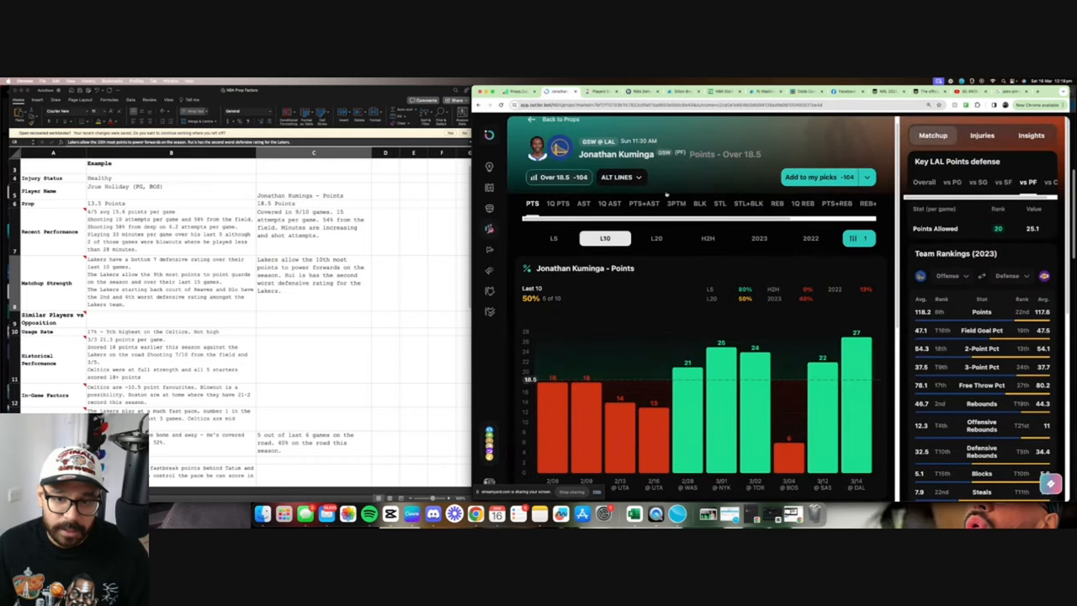
click(707, 239)
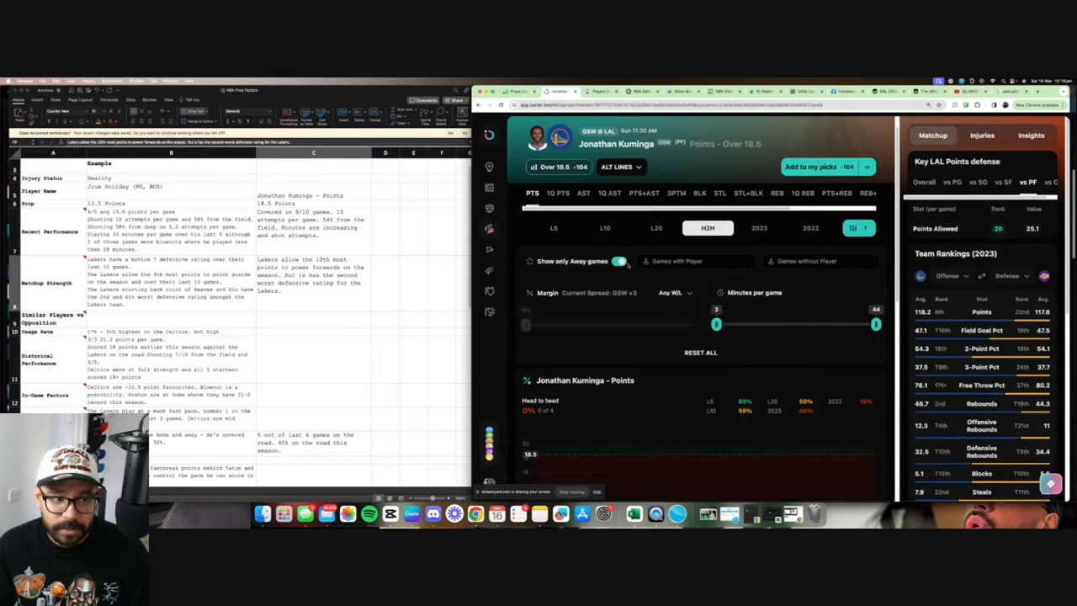
click(620, 260)
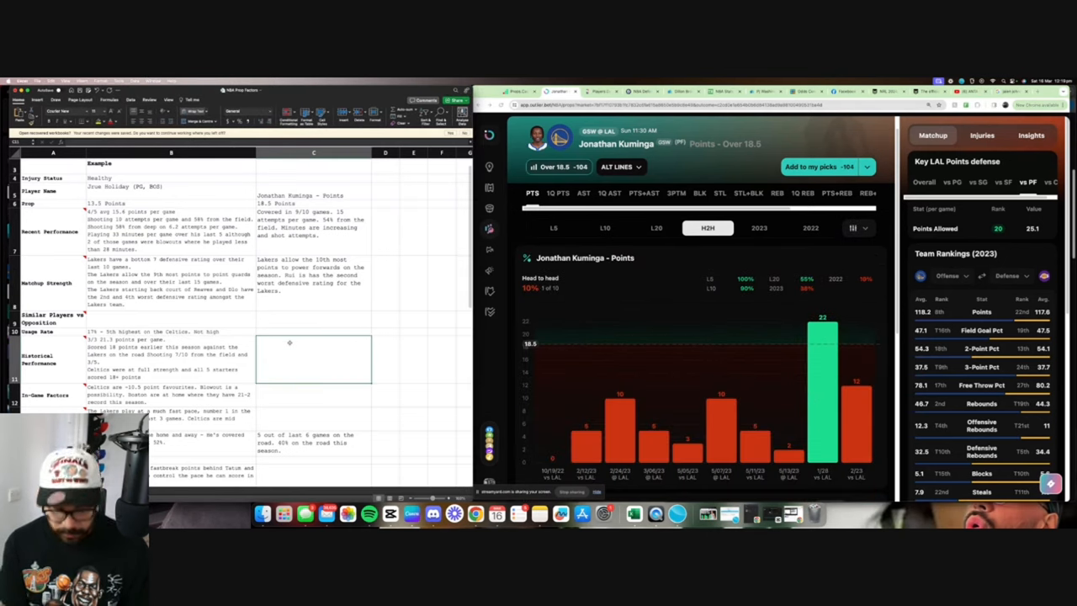
text(Covered in 1/10 against the Lakers.)
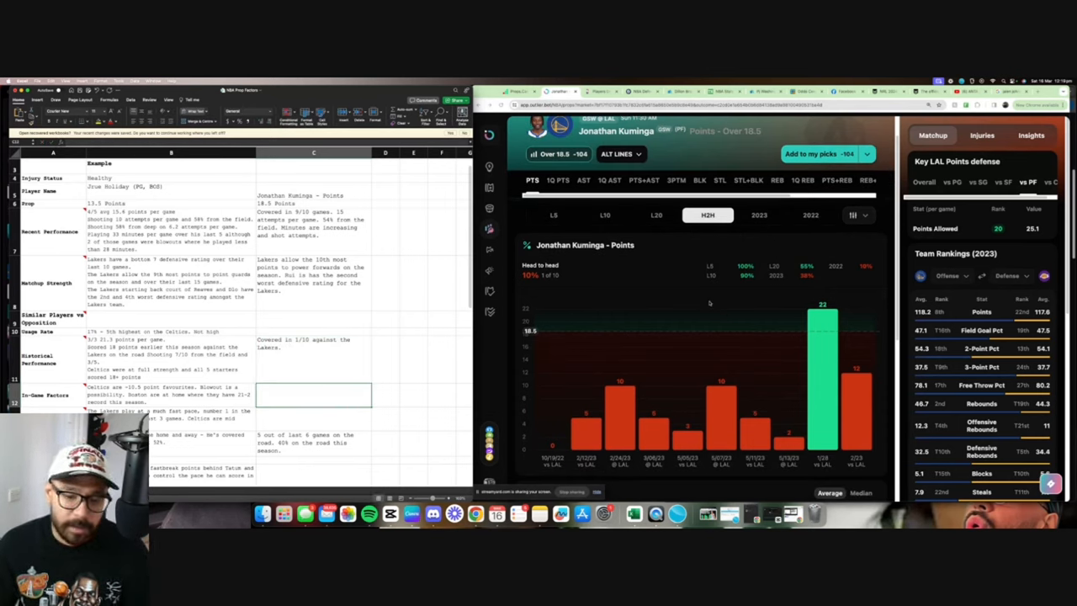
Check supporting stats for 16 and 12 attempts, 43 and 29 minutes, then return to last 10 games
scroll(down, 3)
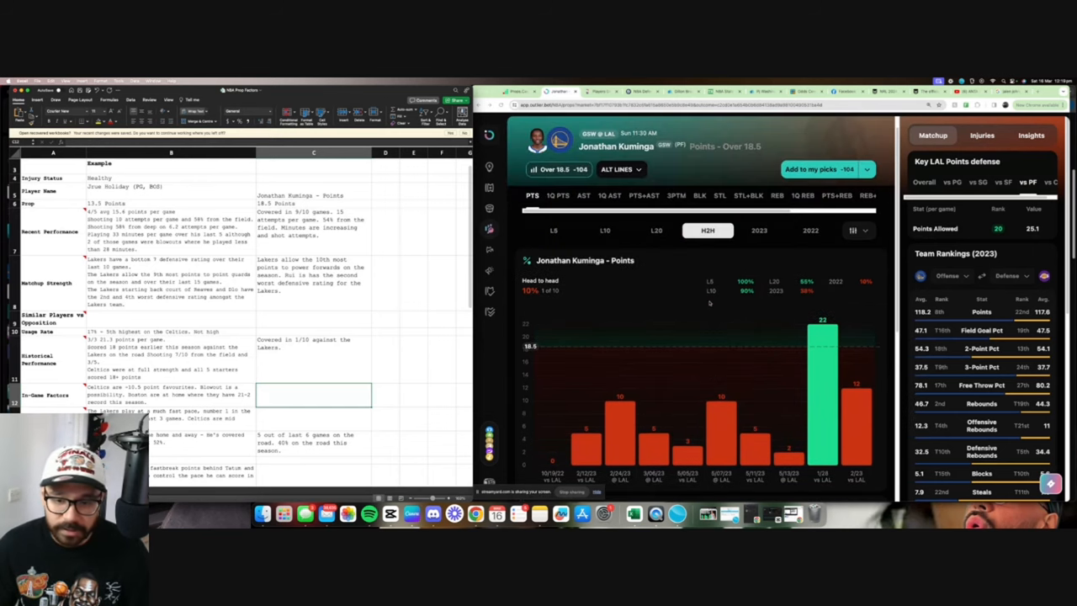
scroll(down, 3)
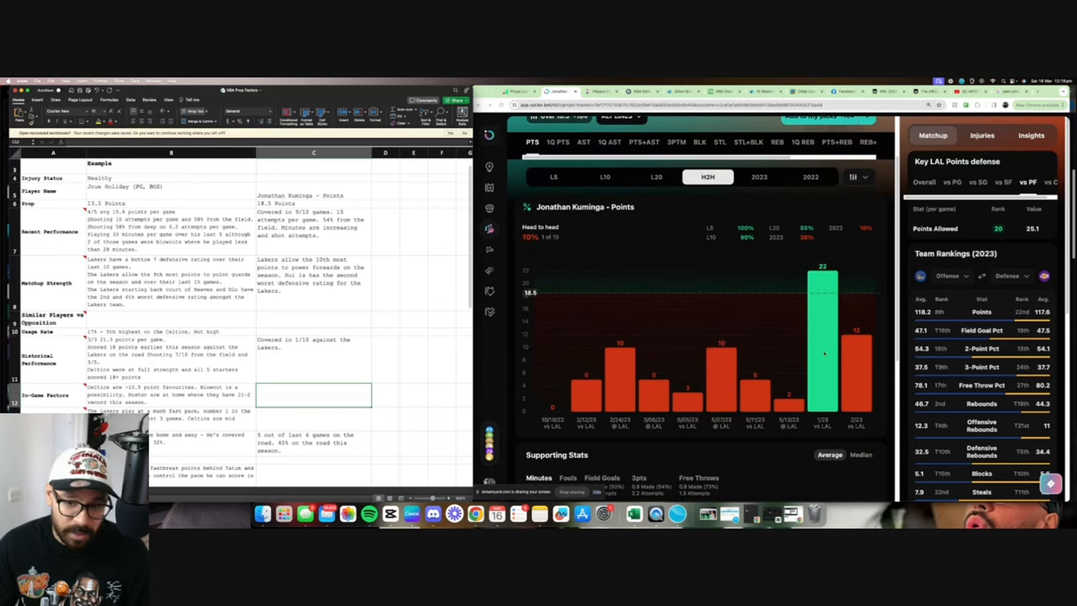
scroll(down, 3)
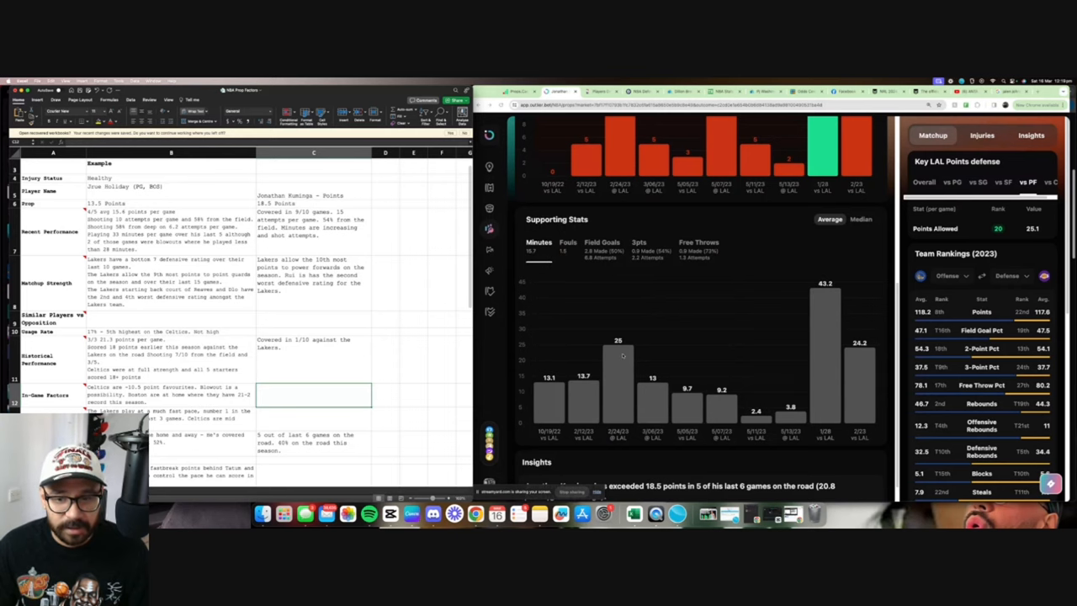
mouse_move(643, 347)
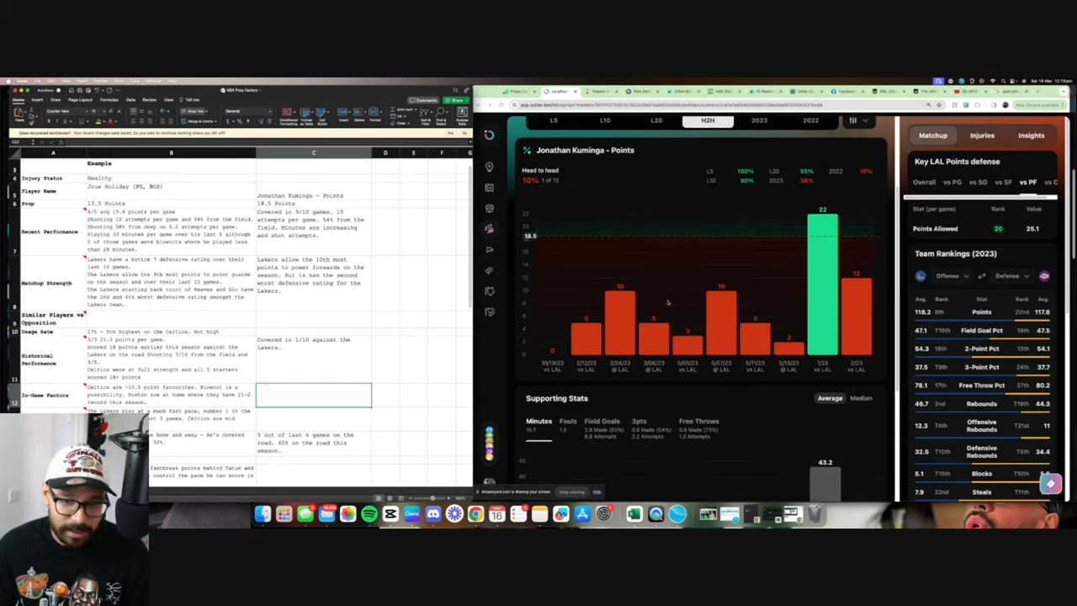
scroll(down, 3)
text( 2 game sample from this season.)
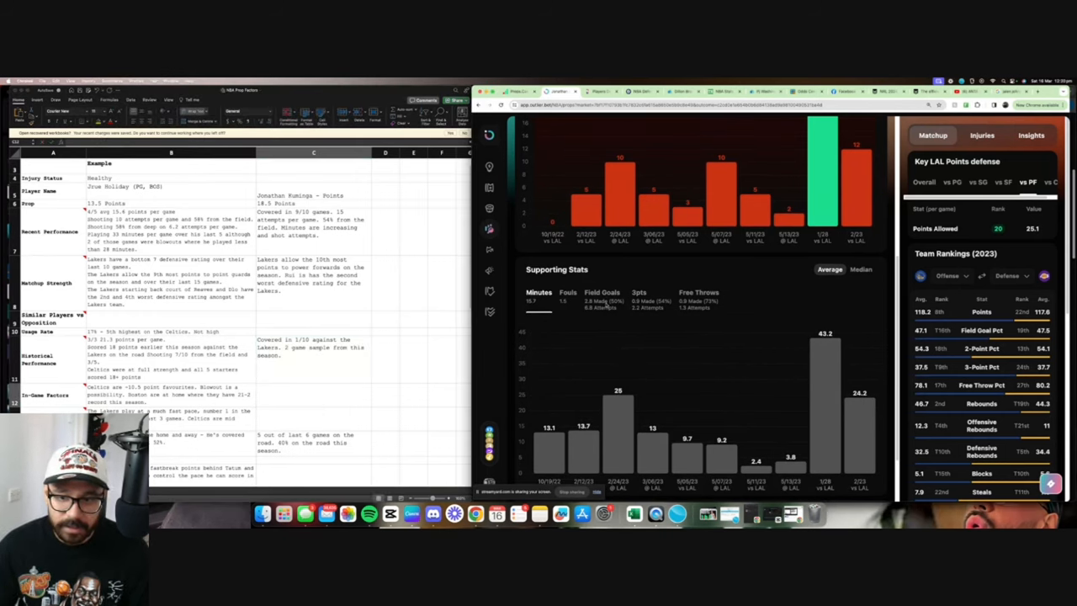
click(603, 293)
text( 16 and 12 attempts. Playing 43 and 24 minutes.)
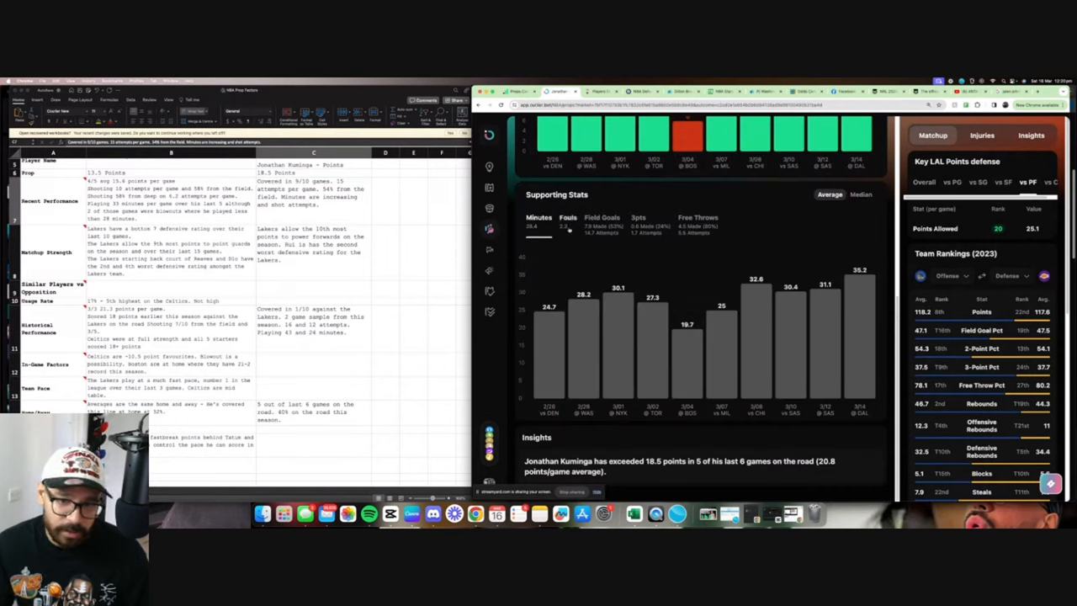
mouse_move(756, 283)
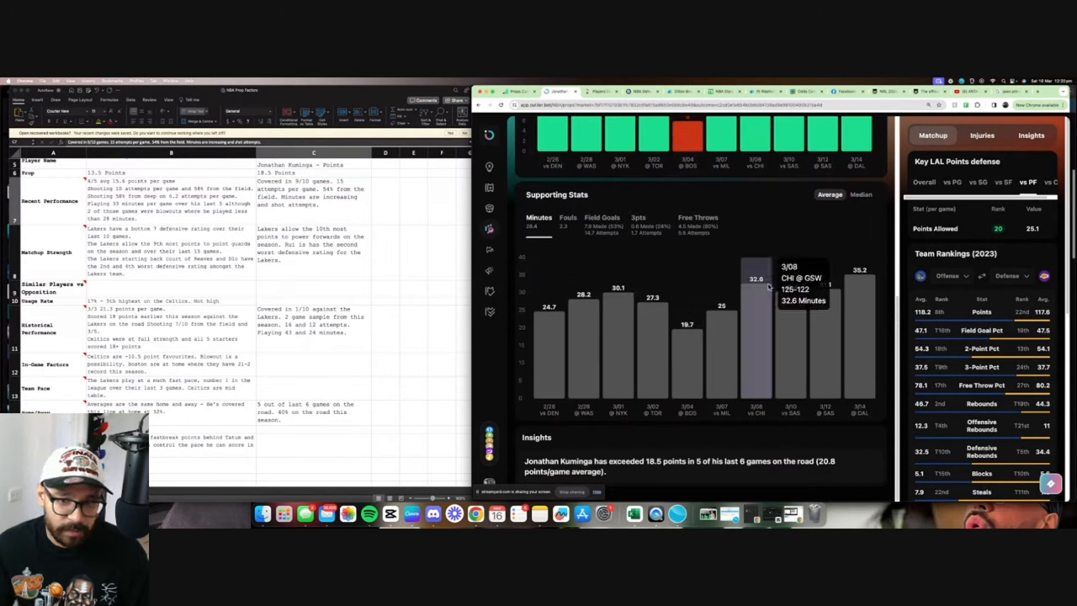
mouse_move(808, 221)
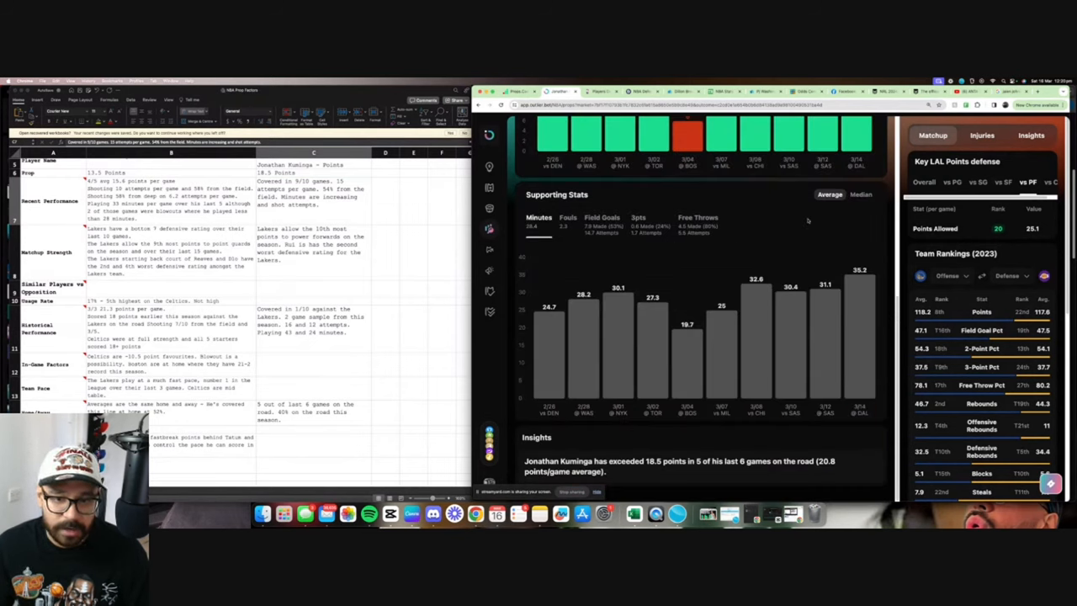
Note under In-Game Factors that the Lakers are -3.5 favourites and a blowout is unlikely
scroll(up, 3)
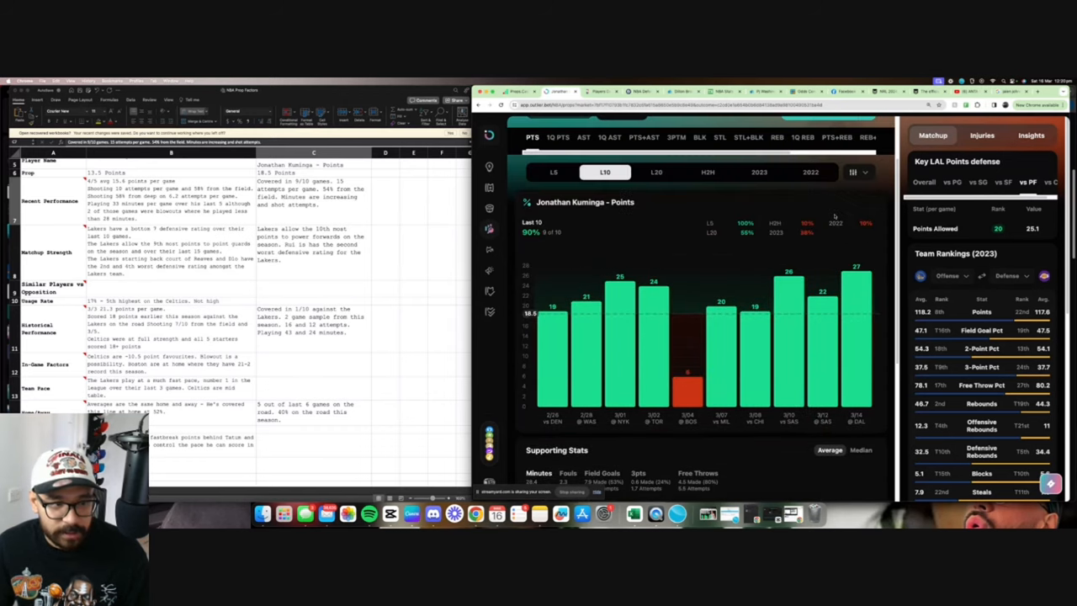
click(313, 201)
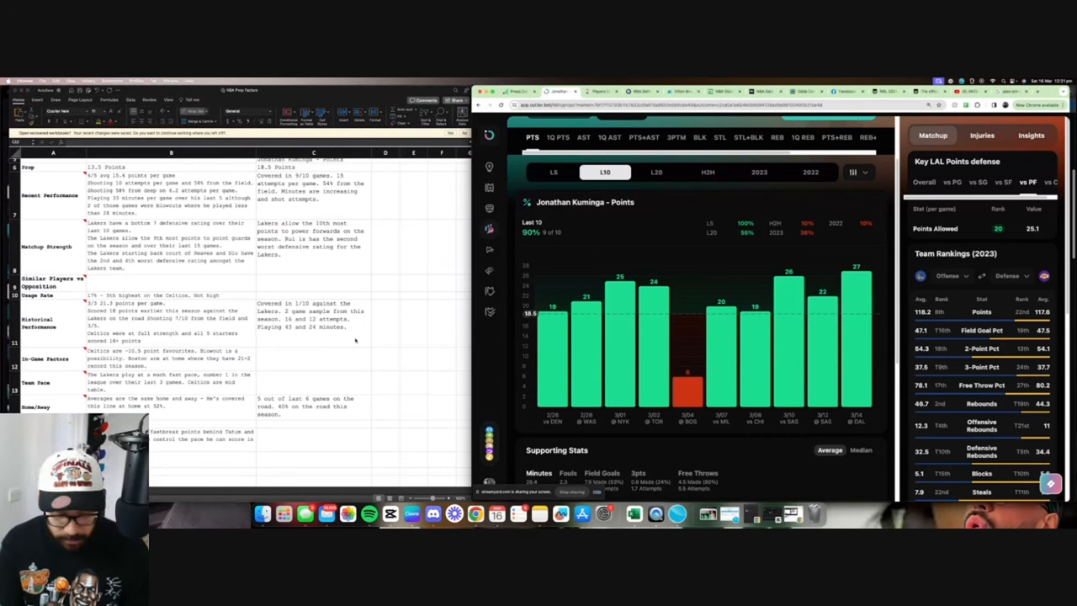
click(313, 357)
text(Lakers are -3.5 point f)
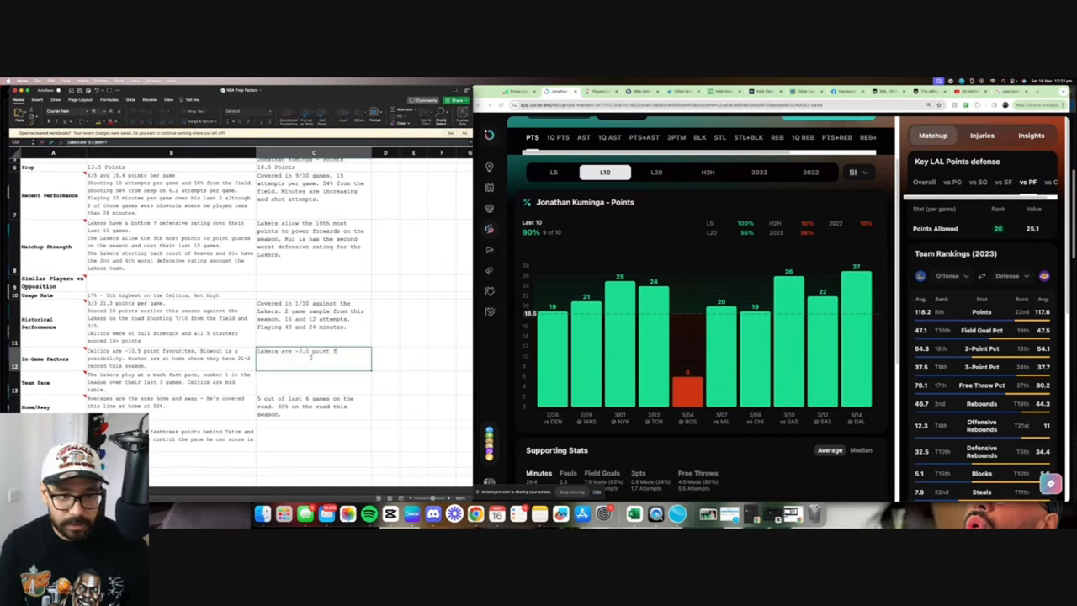
text(avs.)
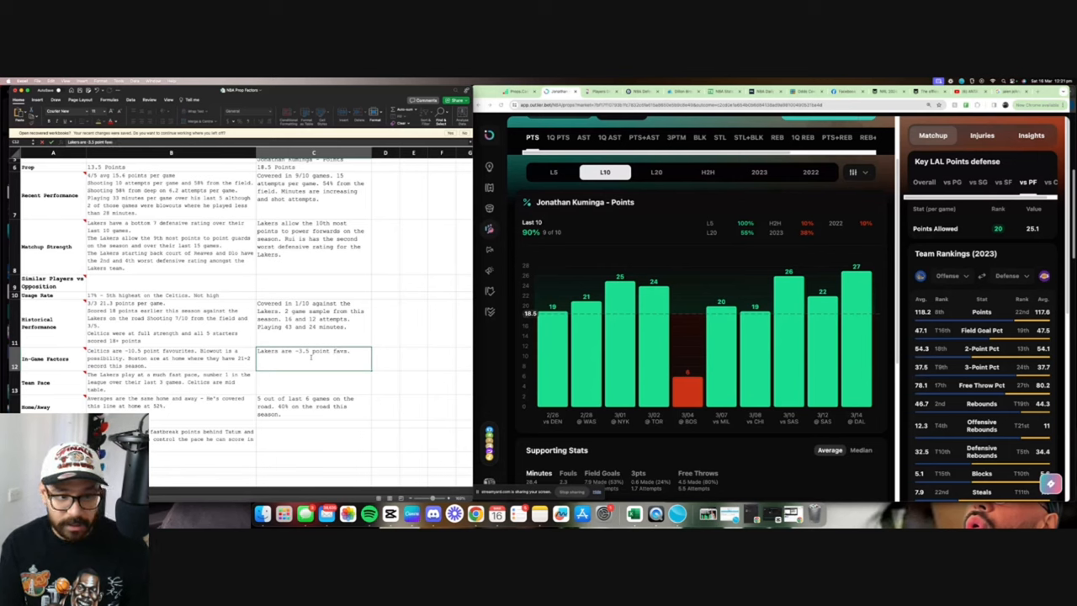
text(Blowout unlikely.)
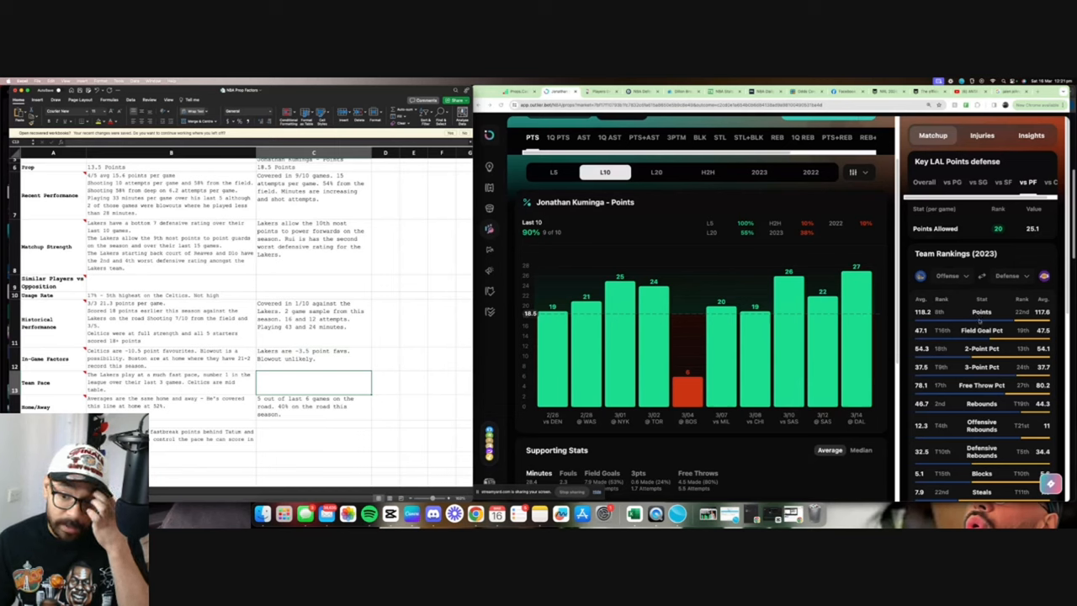
Note under Team Pace that the Warriors rank 11th and the Lakers 4th fastest in pace
scroll(down, 3)
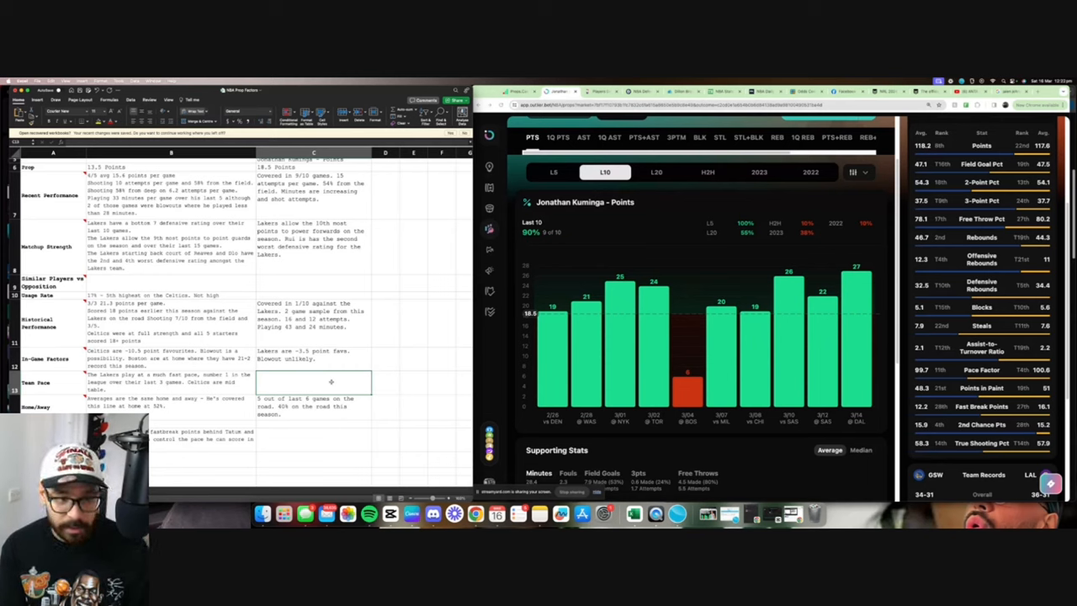
text(11th w)
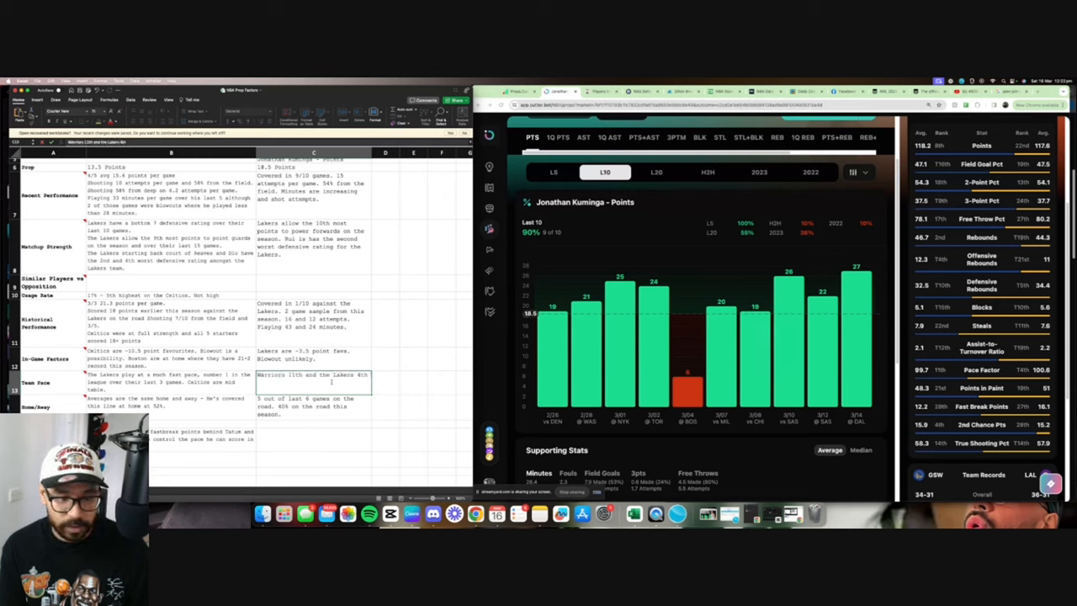
text(fastest)
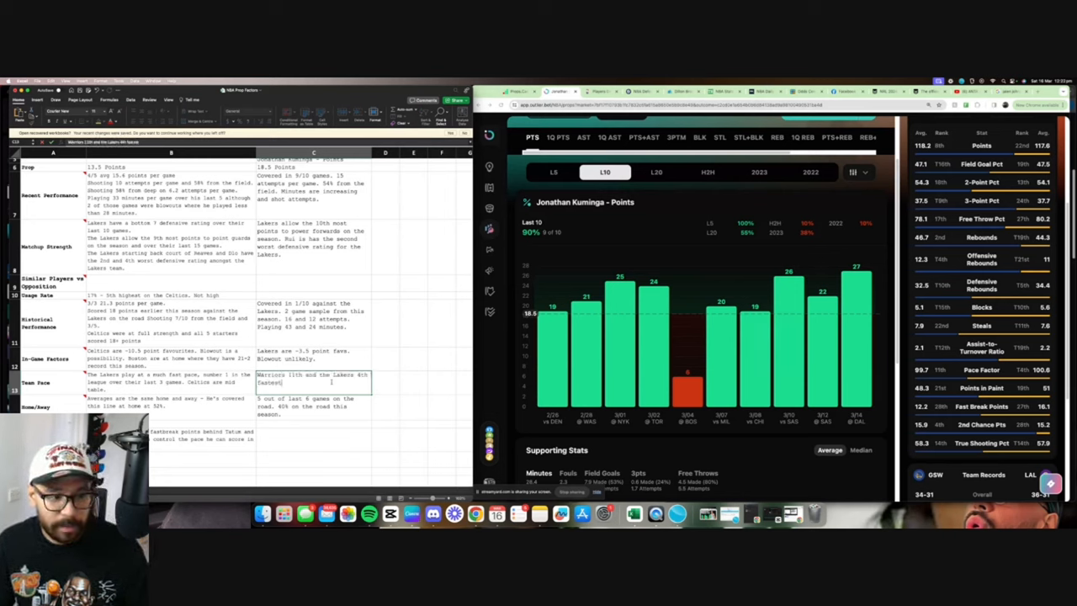
click(313, 404)
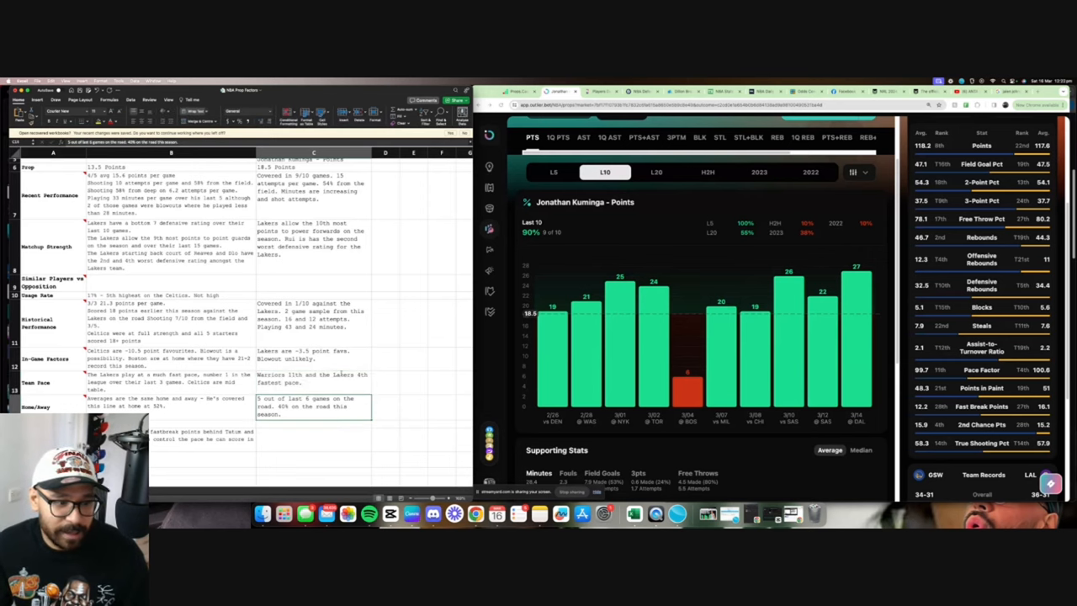
scroll(down, 3)
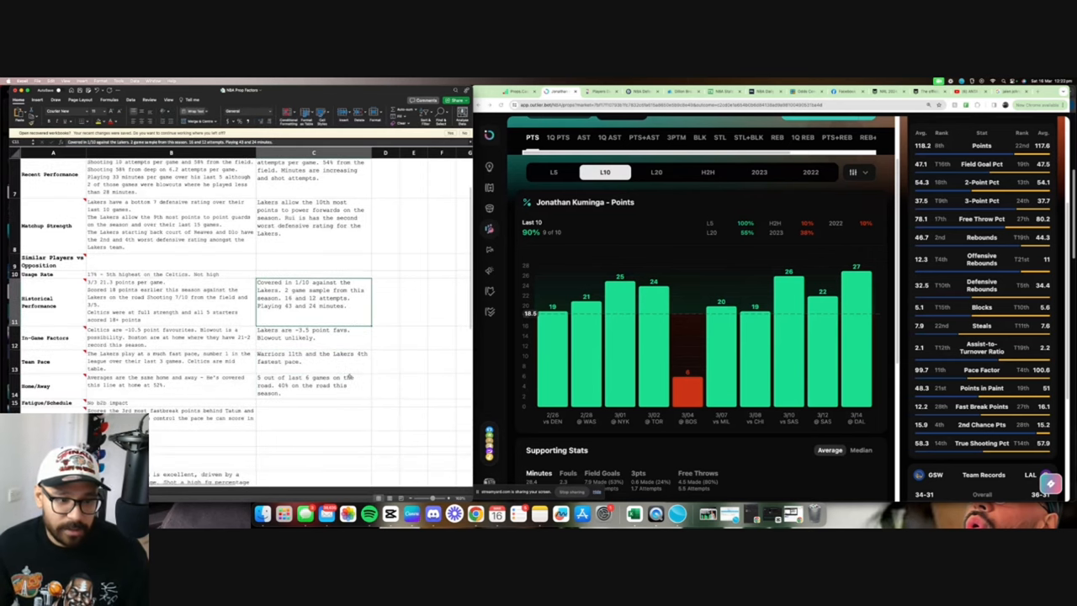
Search Google for the Golden State Warriors schedule and scroll through their games
scroll(down, 3)
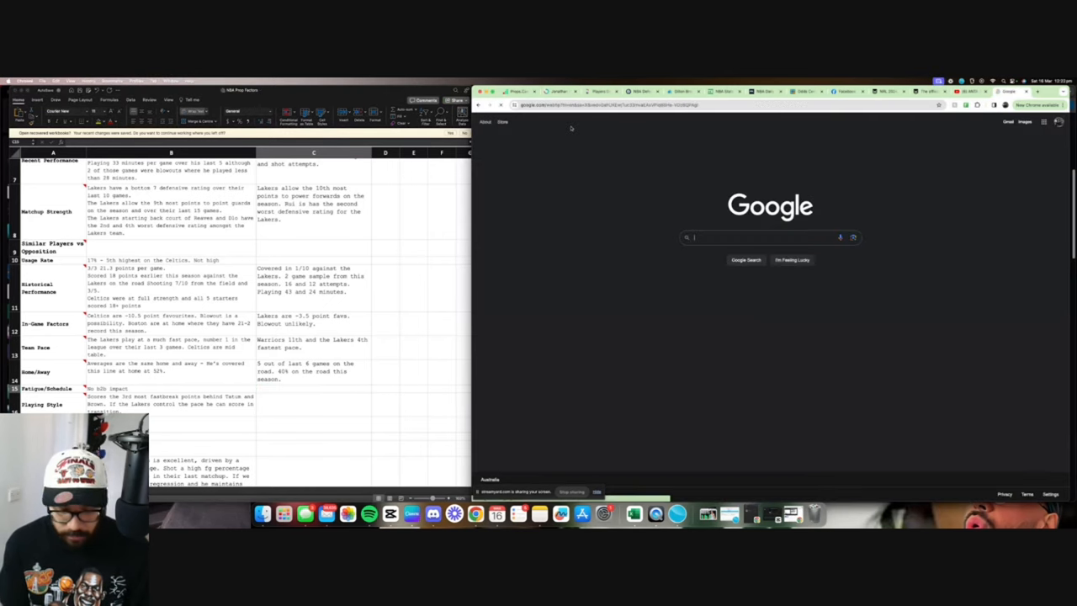
text(golden state warriors sc)
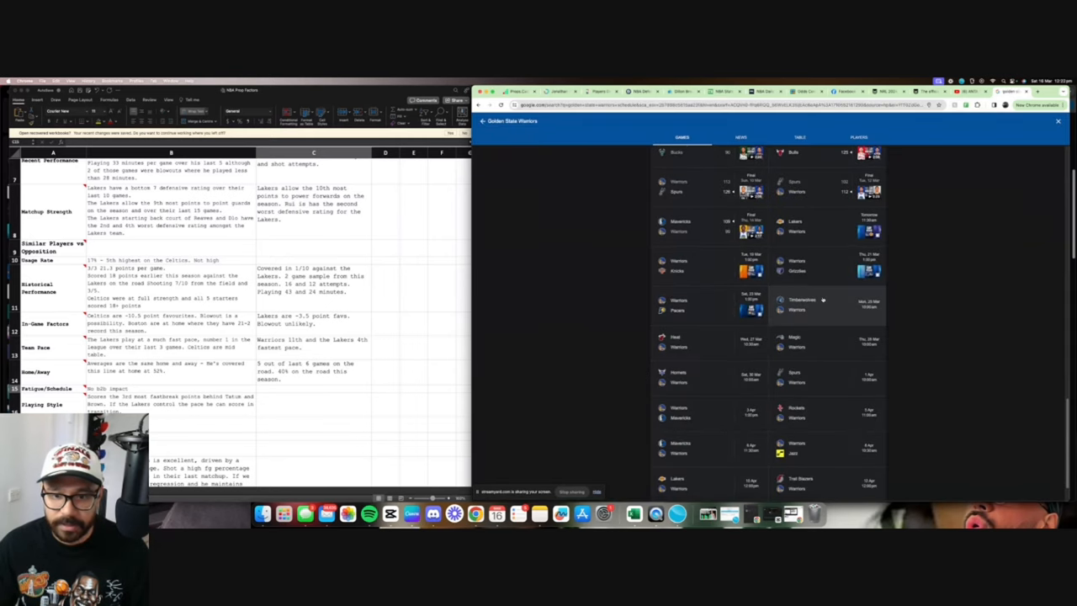
scroll(up, 3)
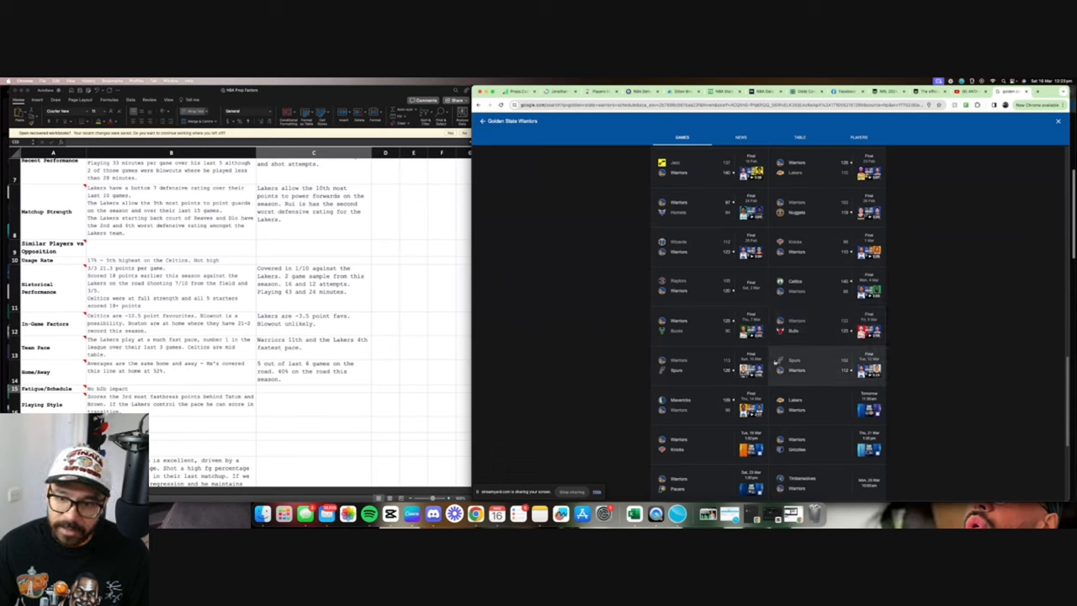
mouse_move(804, 377)
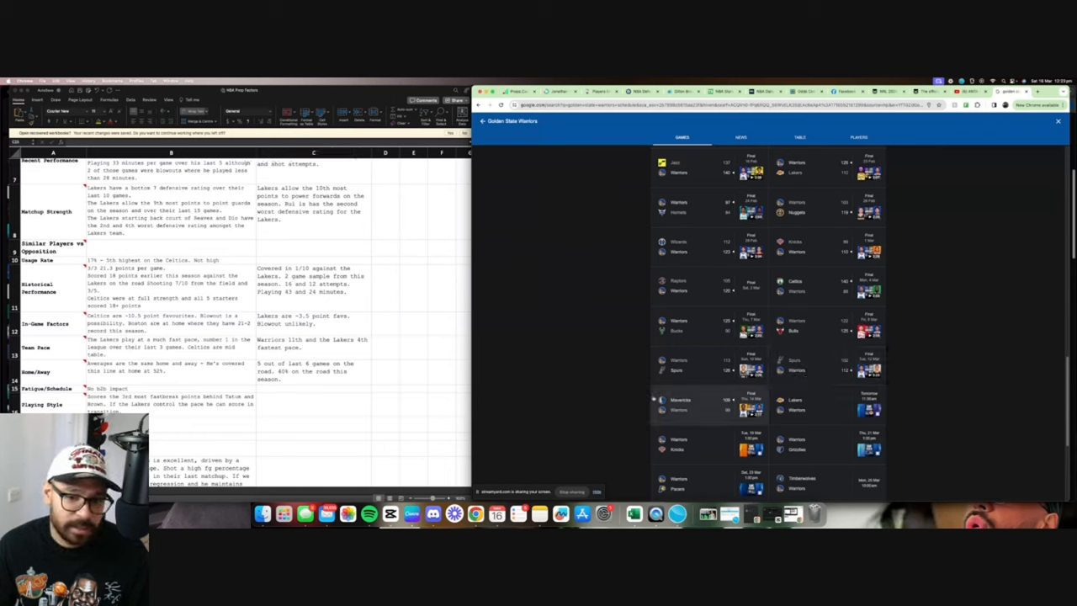
mouse_move(592, 299)
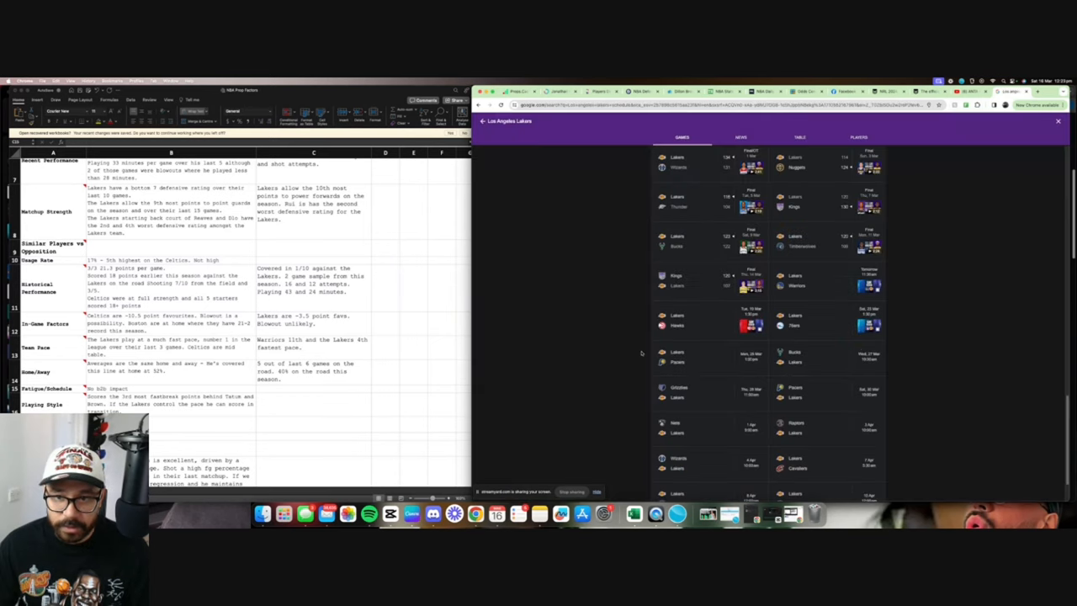
scroll(up, 3)
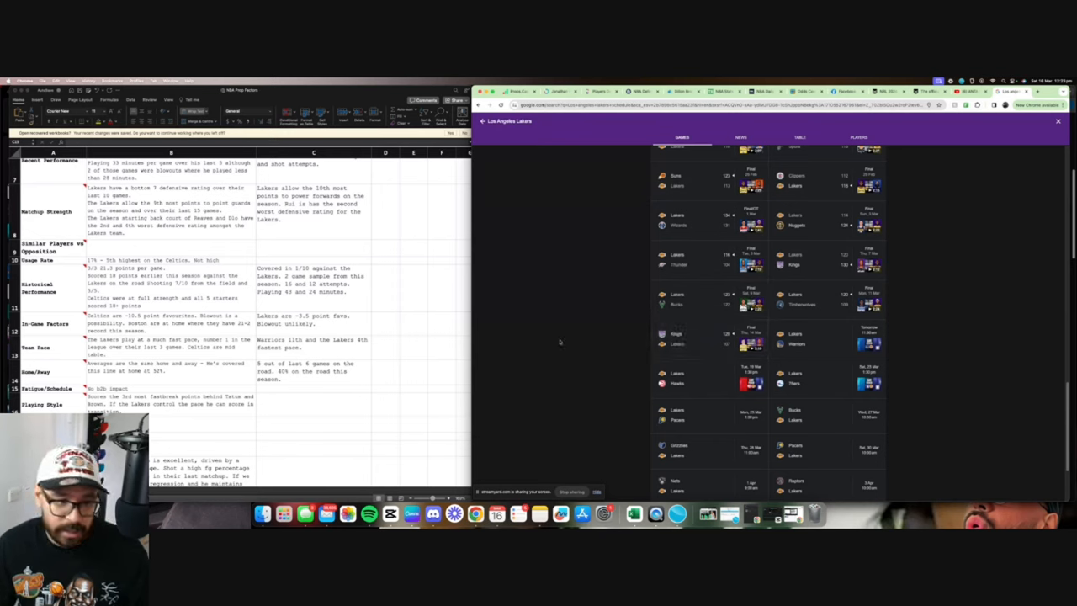
click(313, 389)
text(No schedule impact)
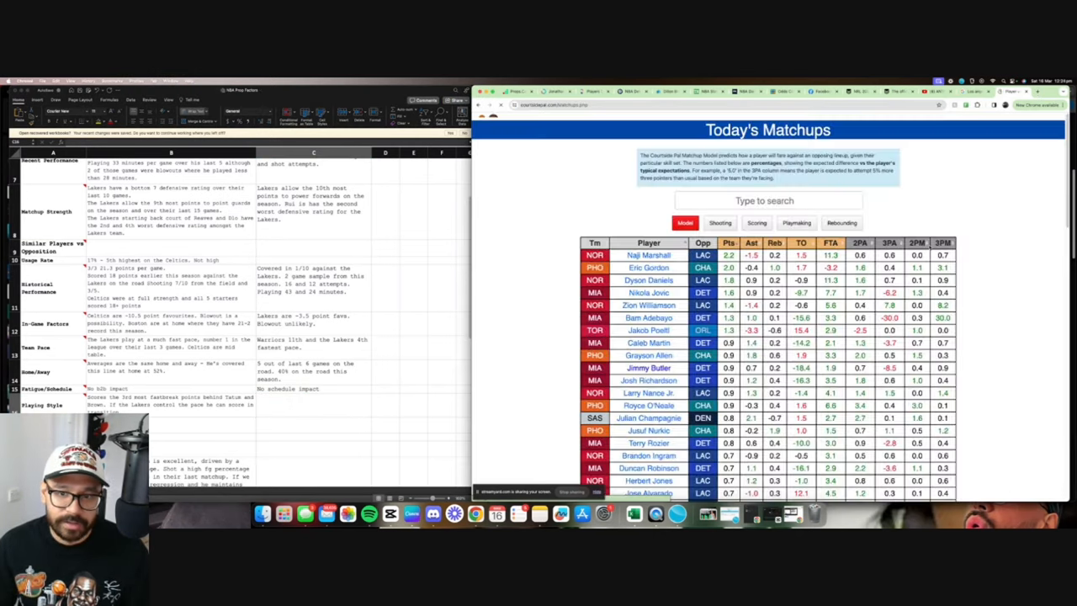
Search 'kumi' in the matchups search box and open Jonathan Kuminga's player page
scroll(down, 3)
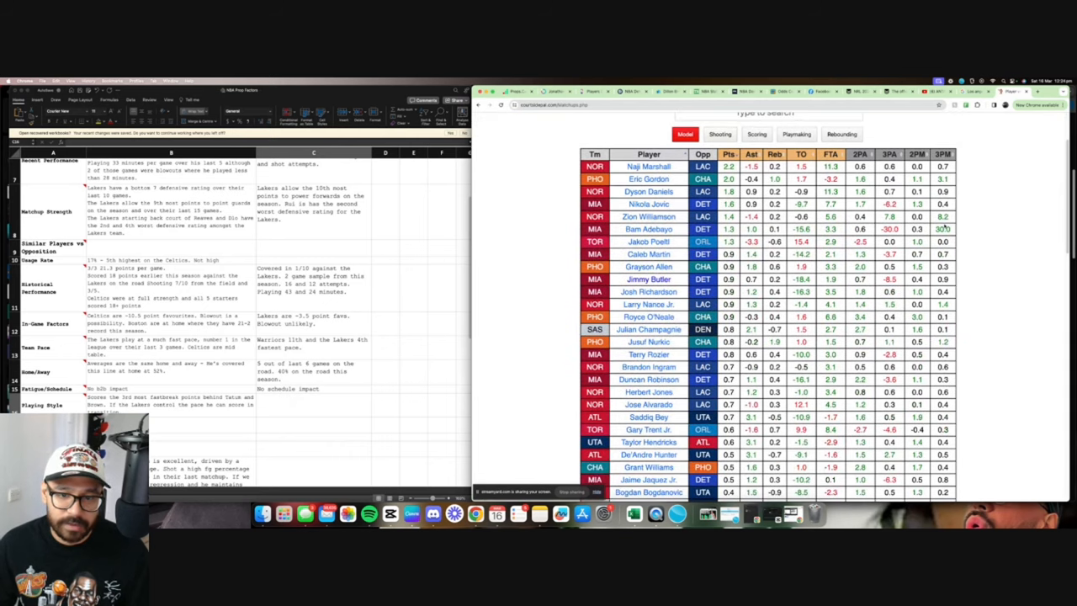
scroll(up, 3)
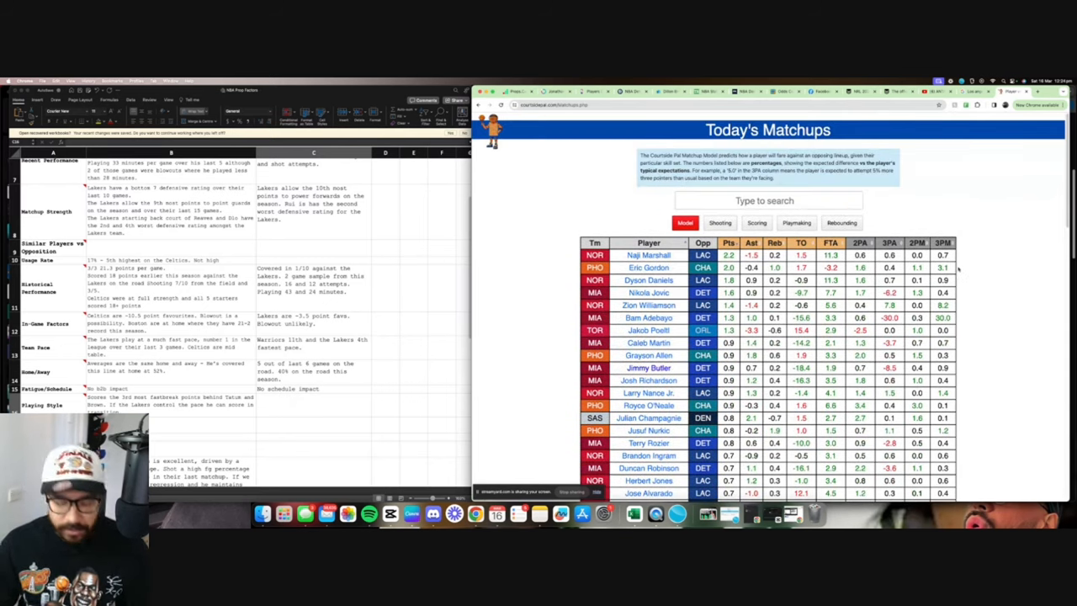
click(764, 200)
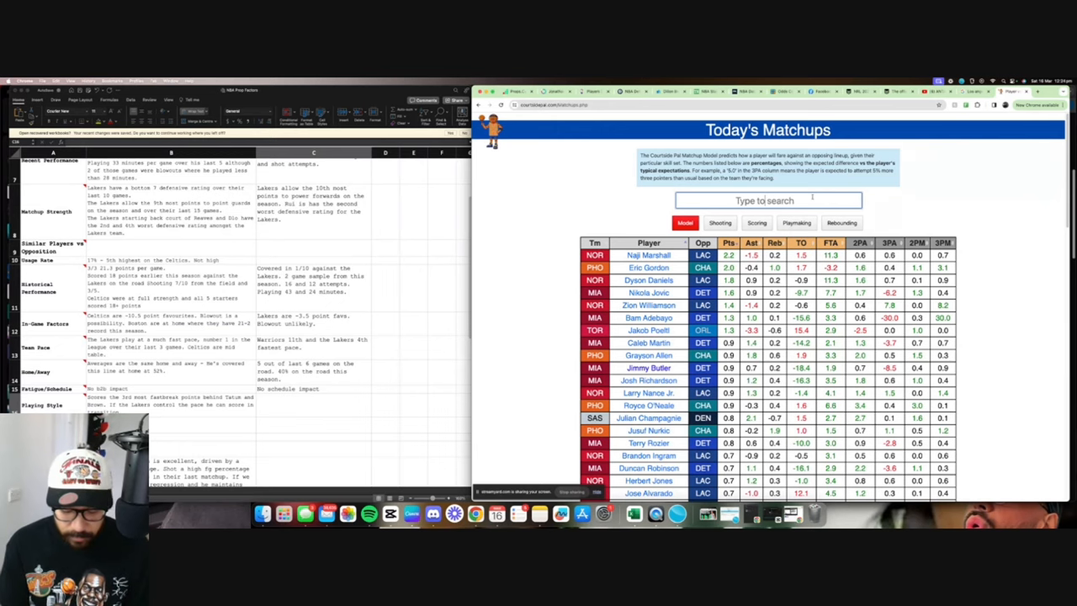
text(kumi)
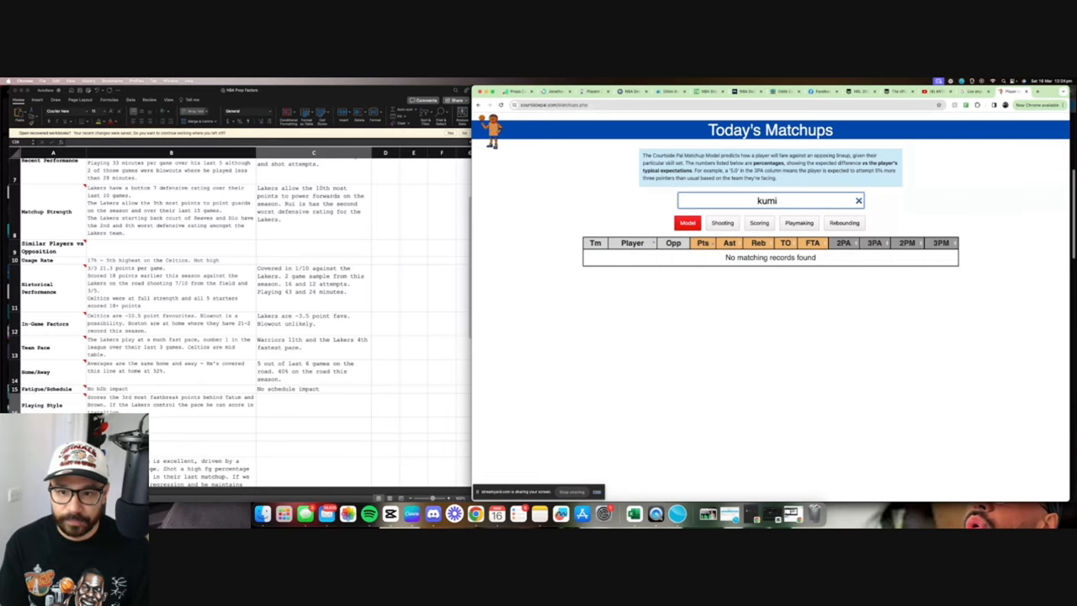
click(859, 201)
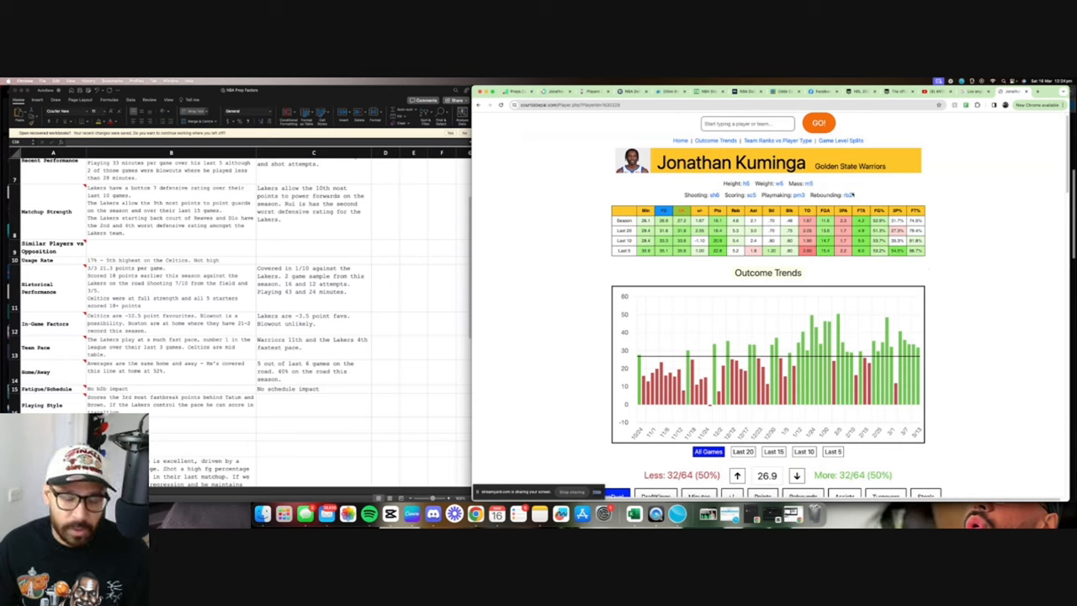
mouse_move(979, 262)
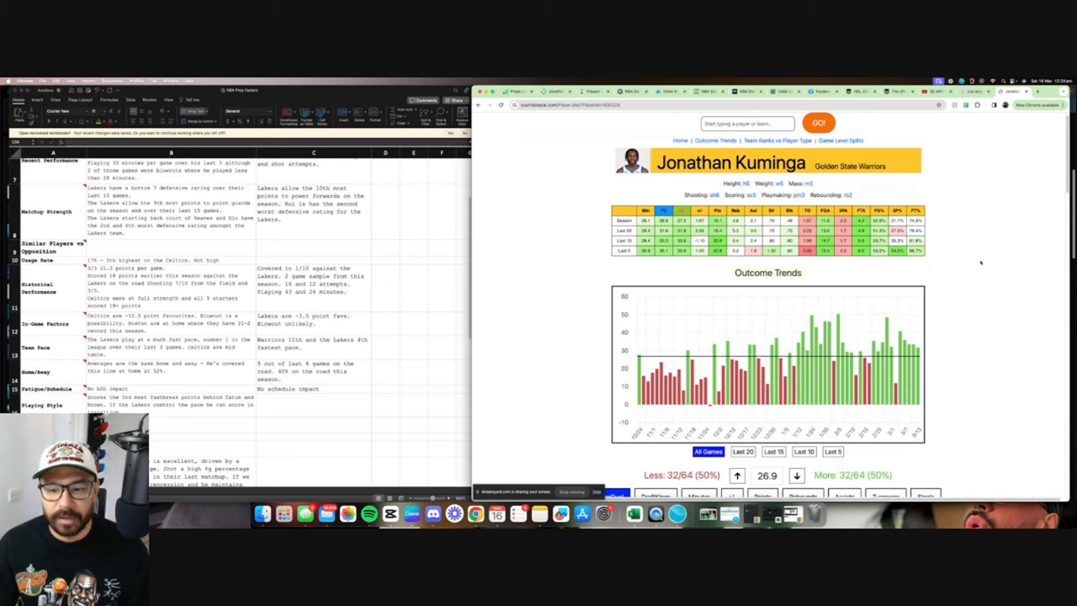
Review Kuminga's game log and the Points team rankings in Team Ranks vs Player Type
scroll(down, 3)
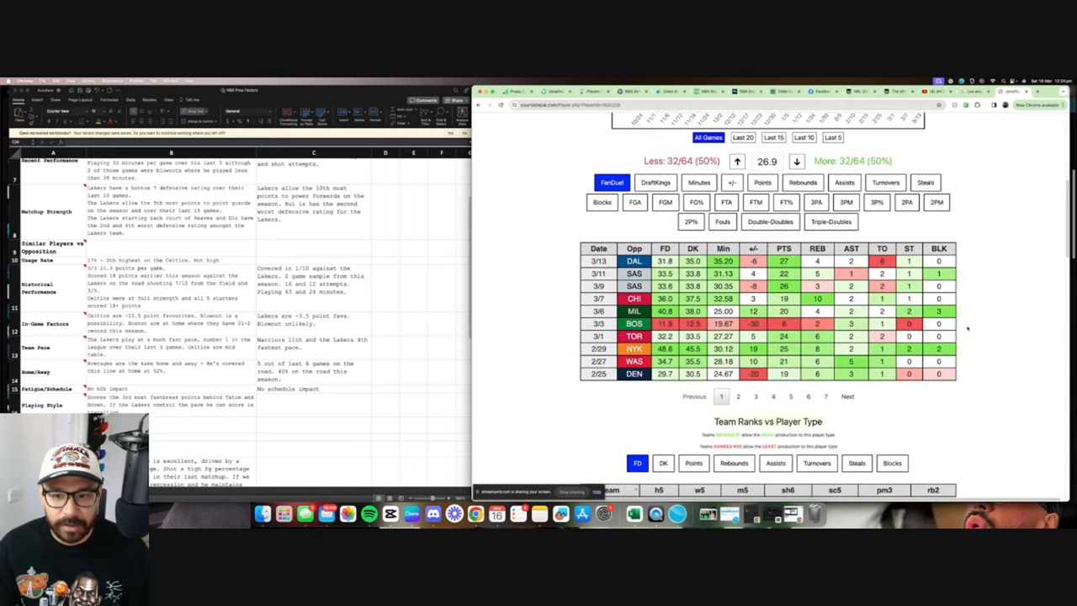
scroll(down, 3)
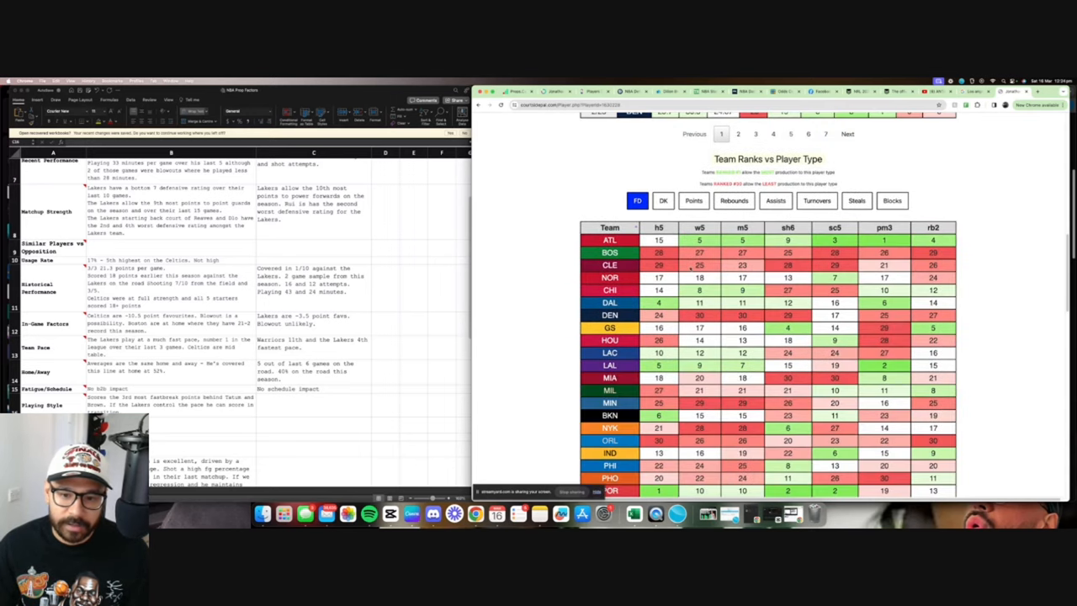
scroll(down, 3)
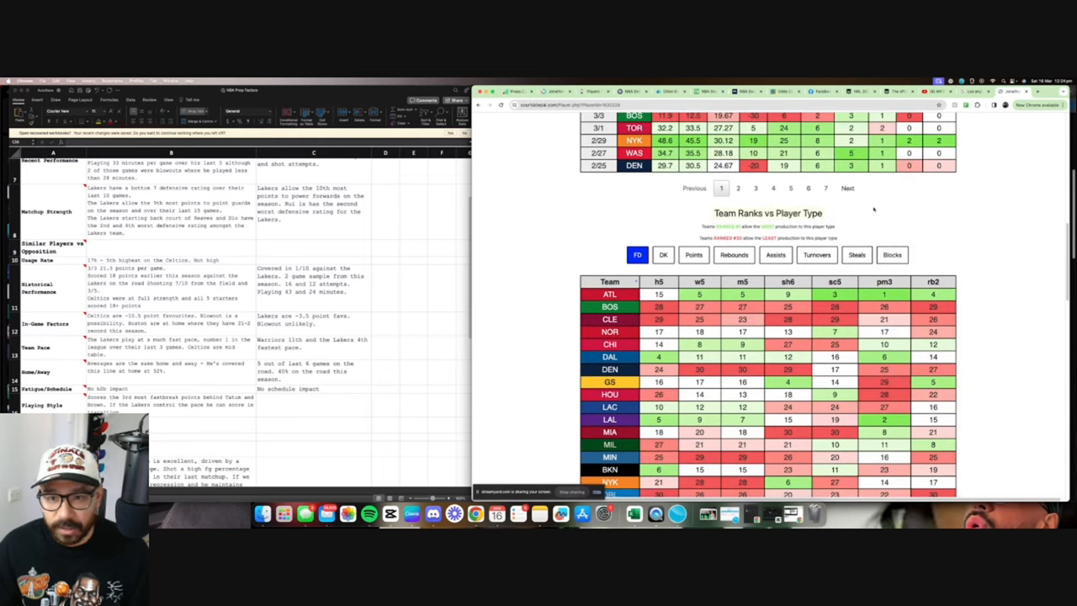
scroll(down, 3)
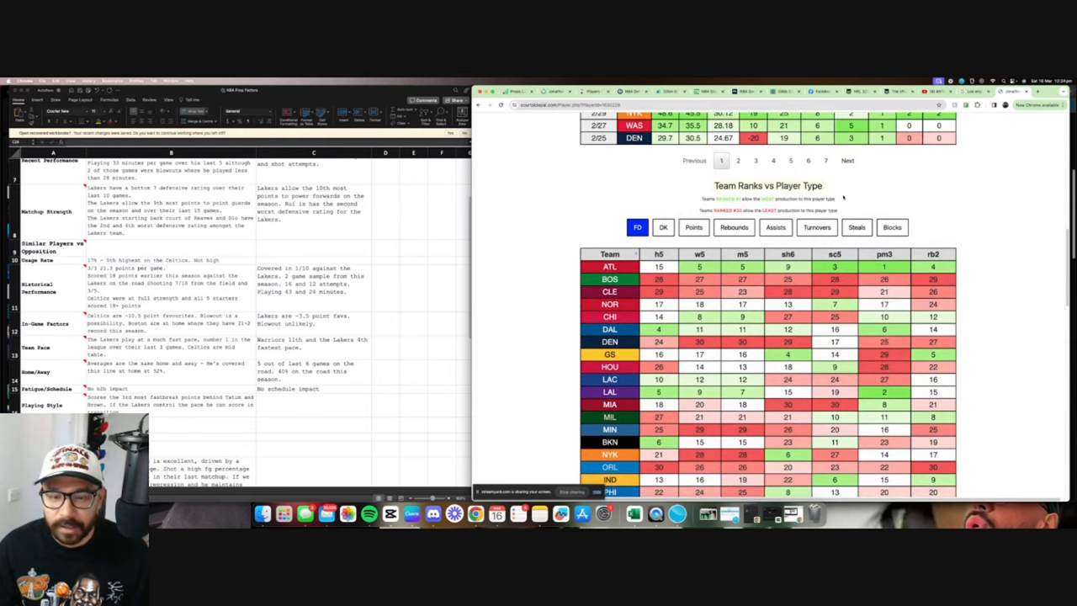
click(694, 227)
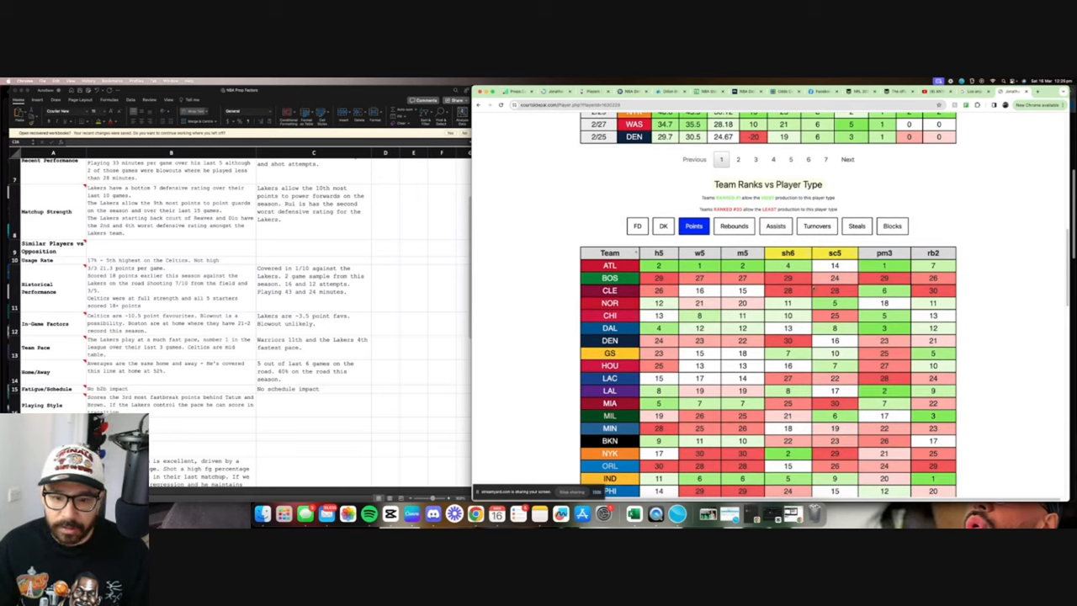
scroll(down, 3)
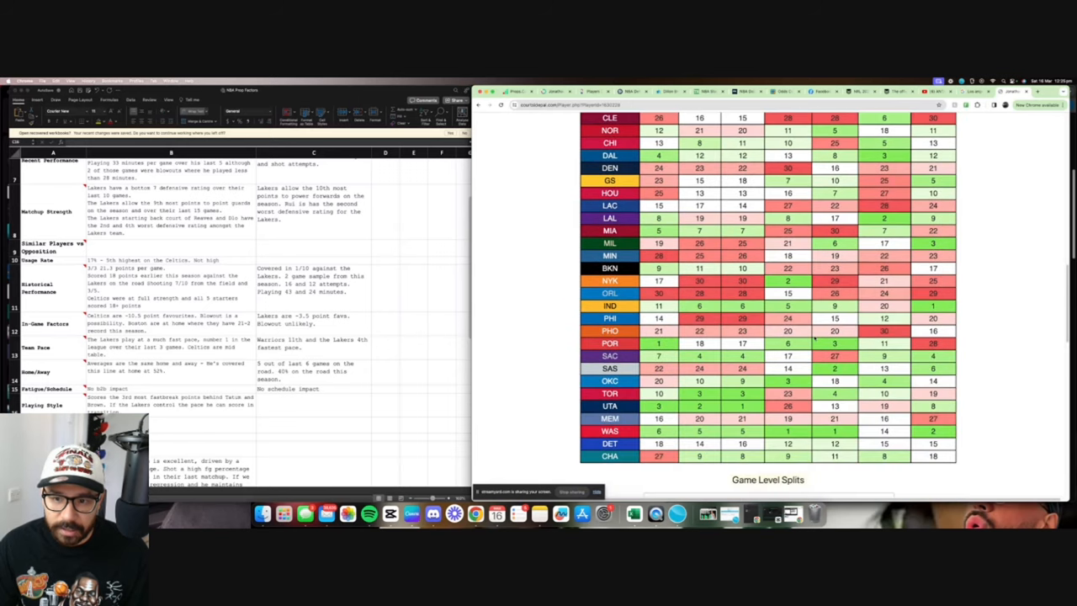
scroll(up, 3)
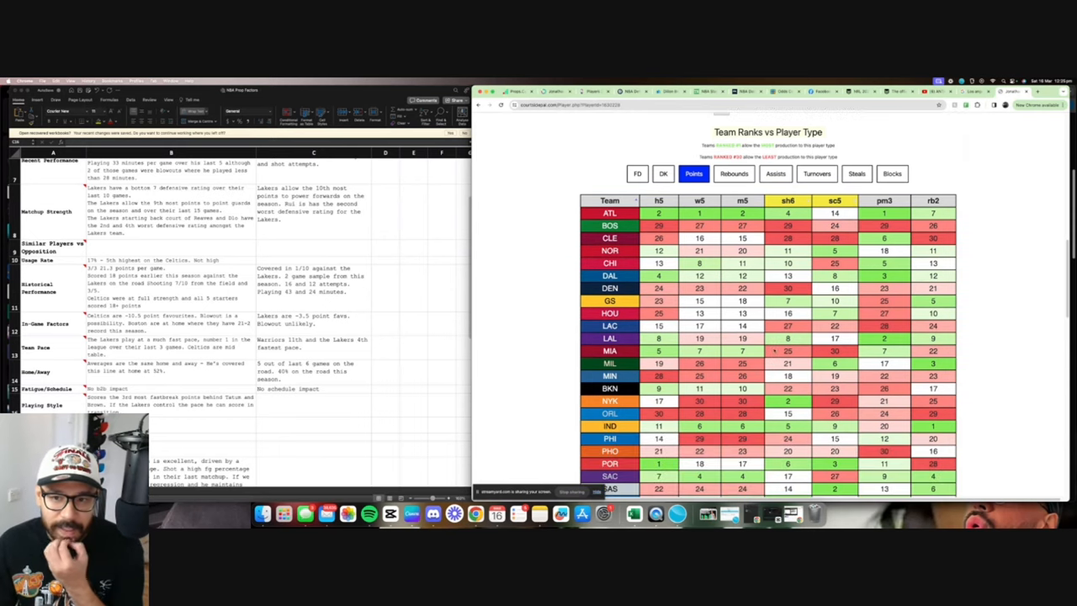
scroll(down, 3)
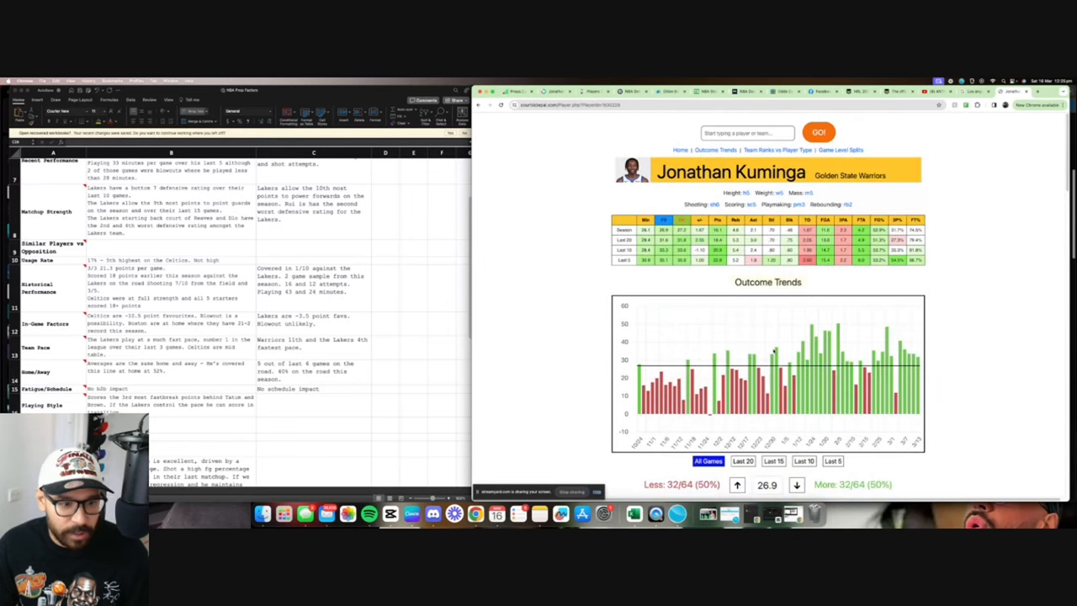
mouse_move(526, 323)
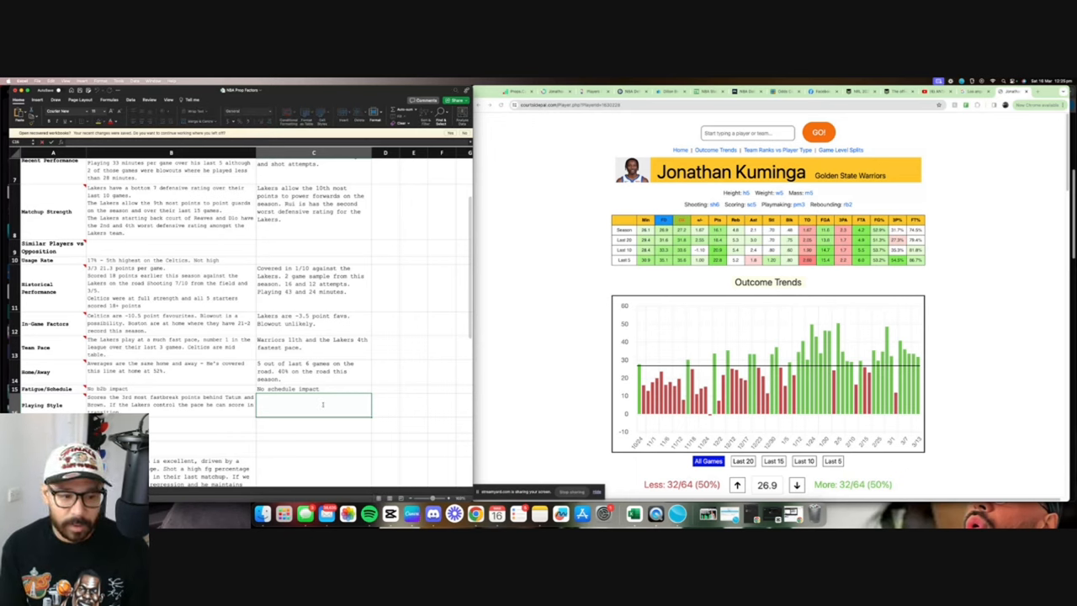
Note 'fastbreak' scoring as Kuminga's playing style in his Excel column
text(fastbreak, Mid range and get to the rim.)
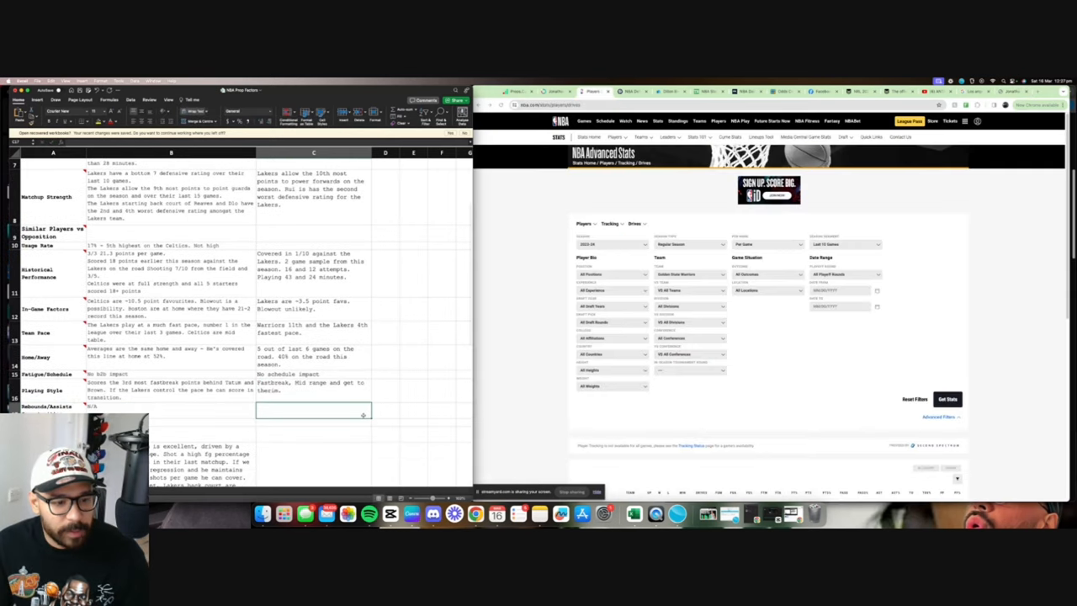
Filter the tracking stats table to one team's players and sort it by a stat column
scroll(down, 3)
text(N/A)
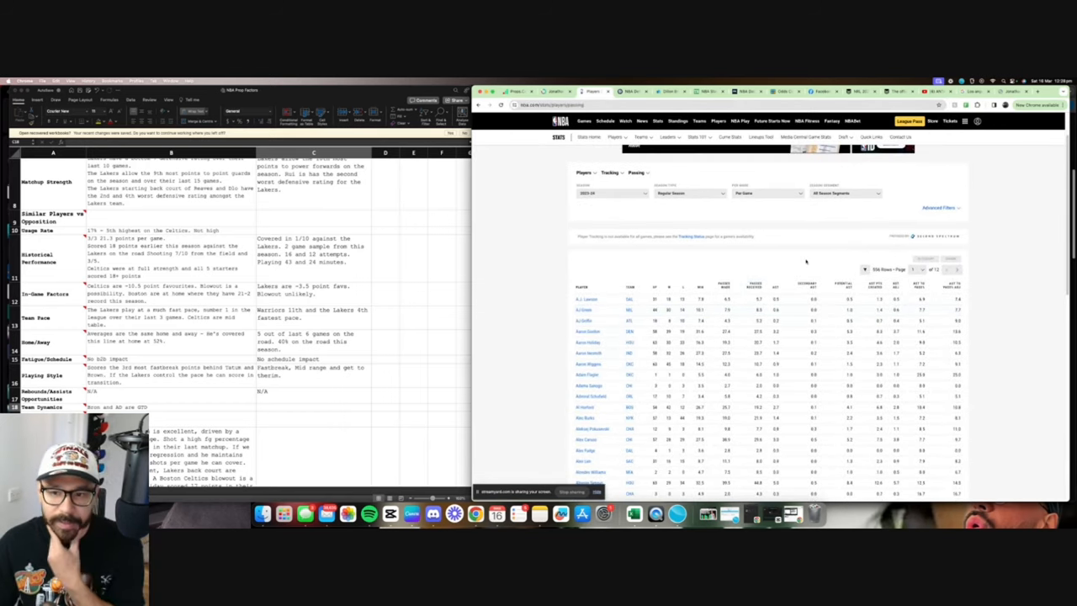
click(939, 209)
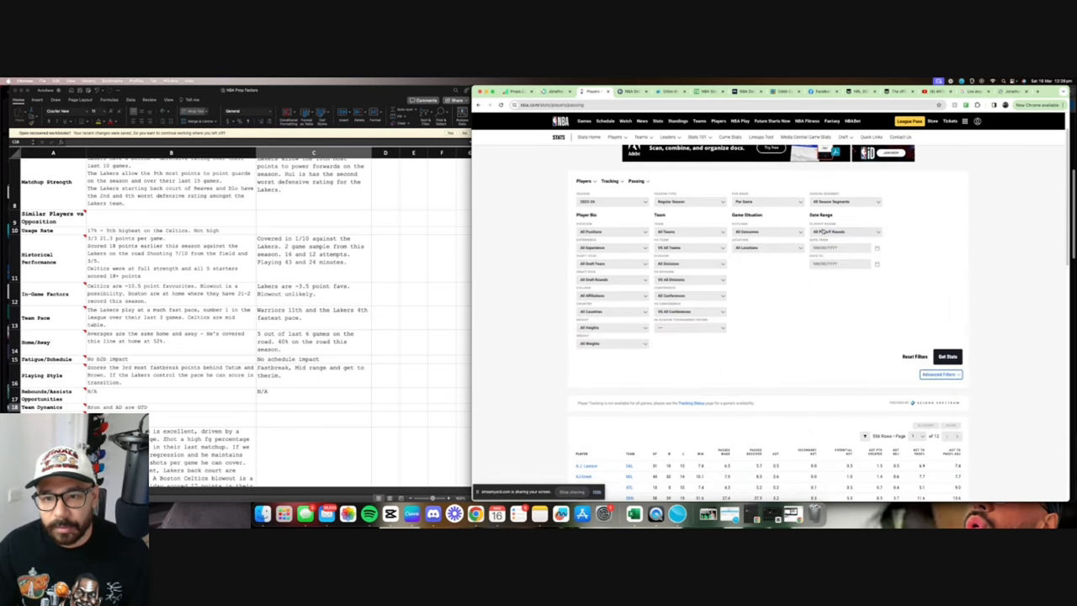
click(689, 233)
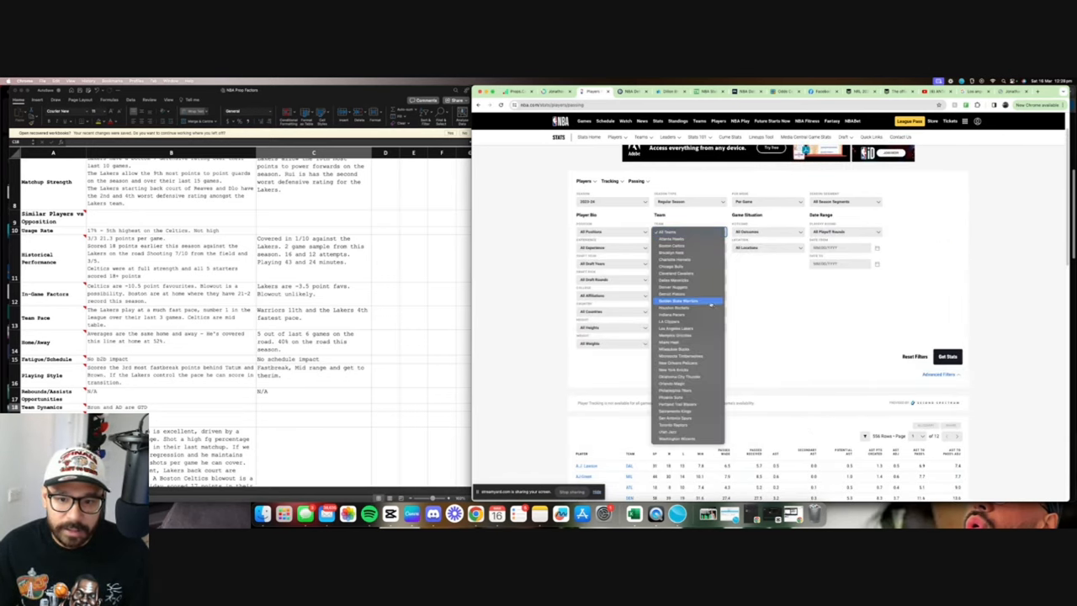
click(678, 300)
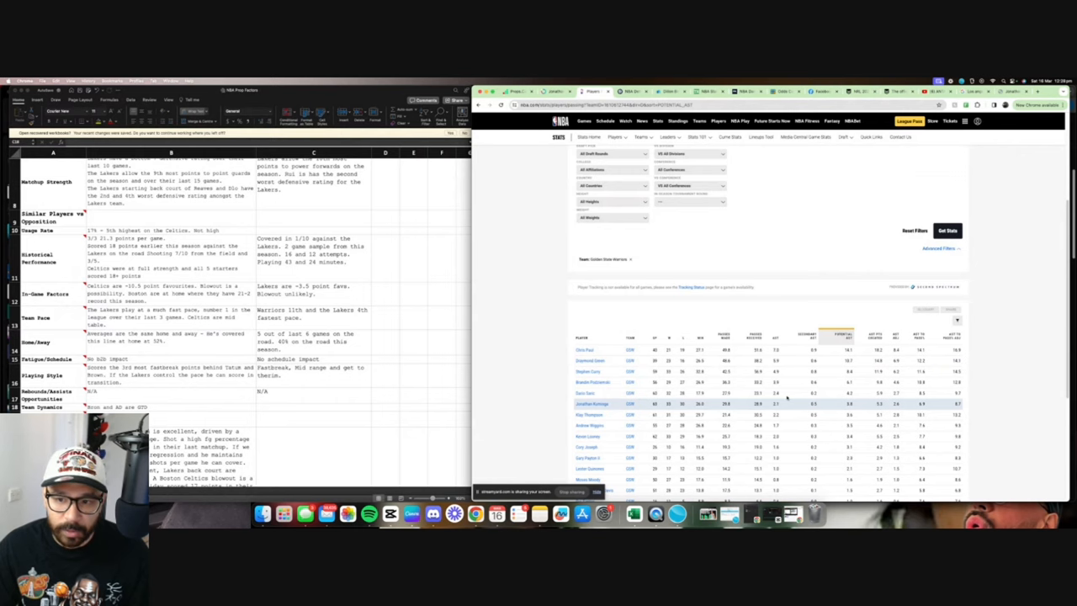
scroll(up, 3)
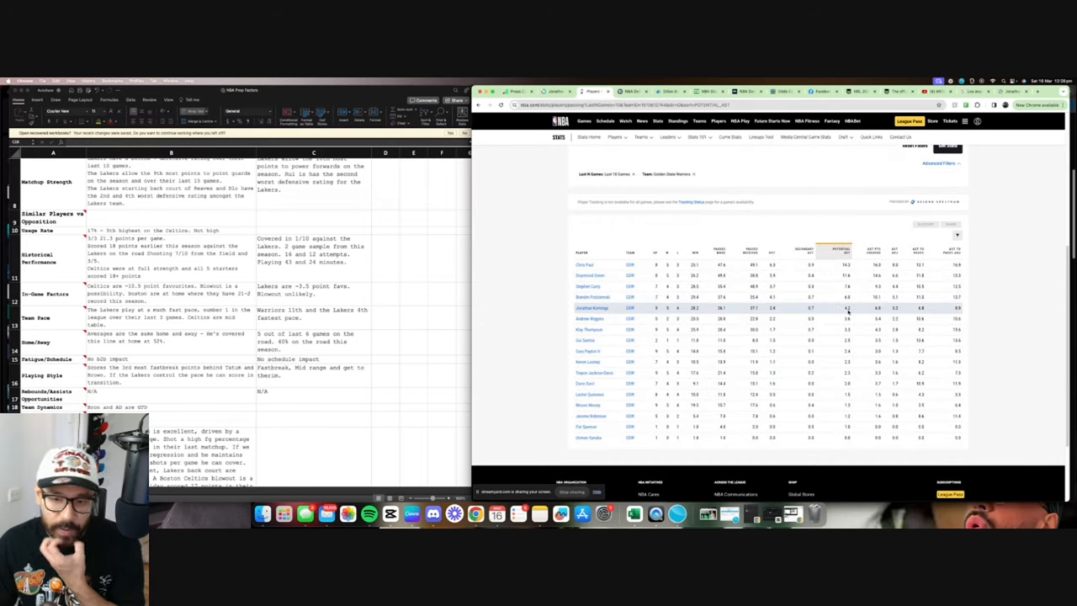
mouse_move(834, 308)
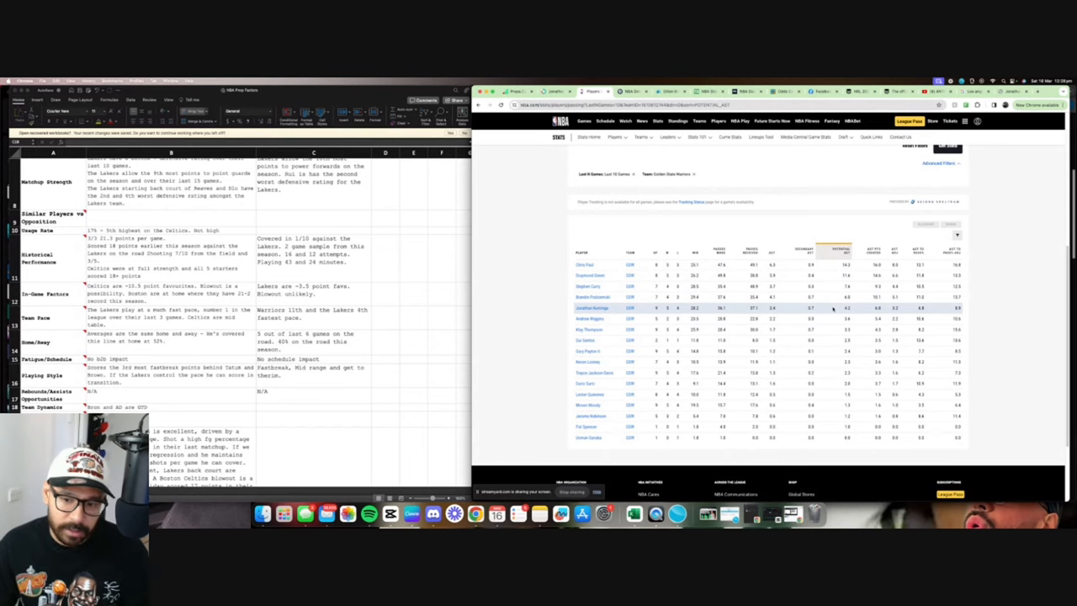
click(939, 162)
text(Bron and AD GTD. Steph Curry is out)
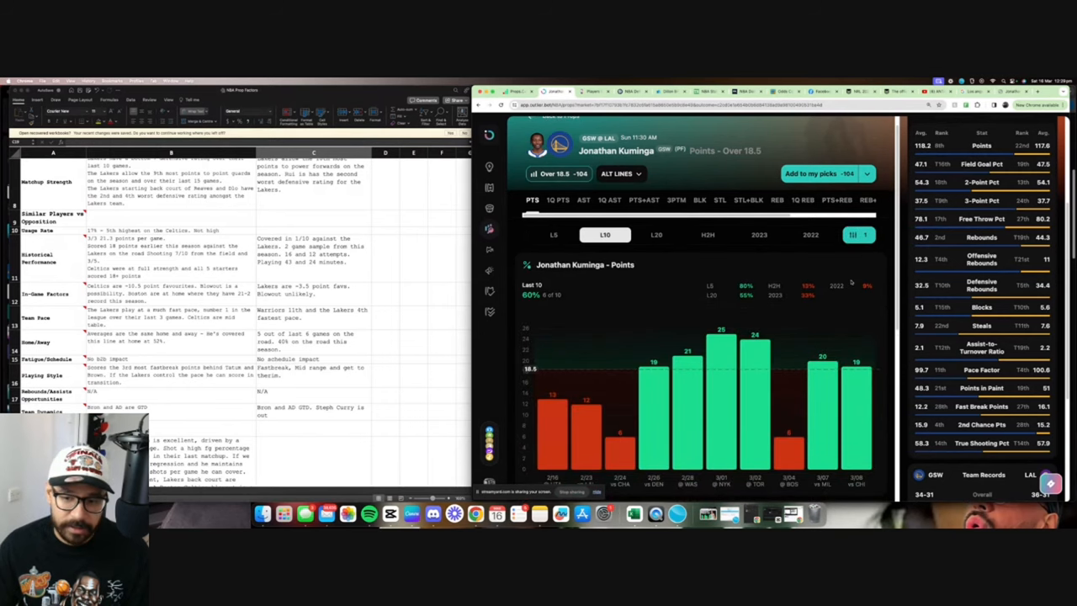
Filter Kuminga's points chart to games without Stephen Curry via 'Games with Player'
scroll(down, 3)
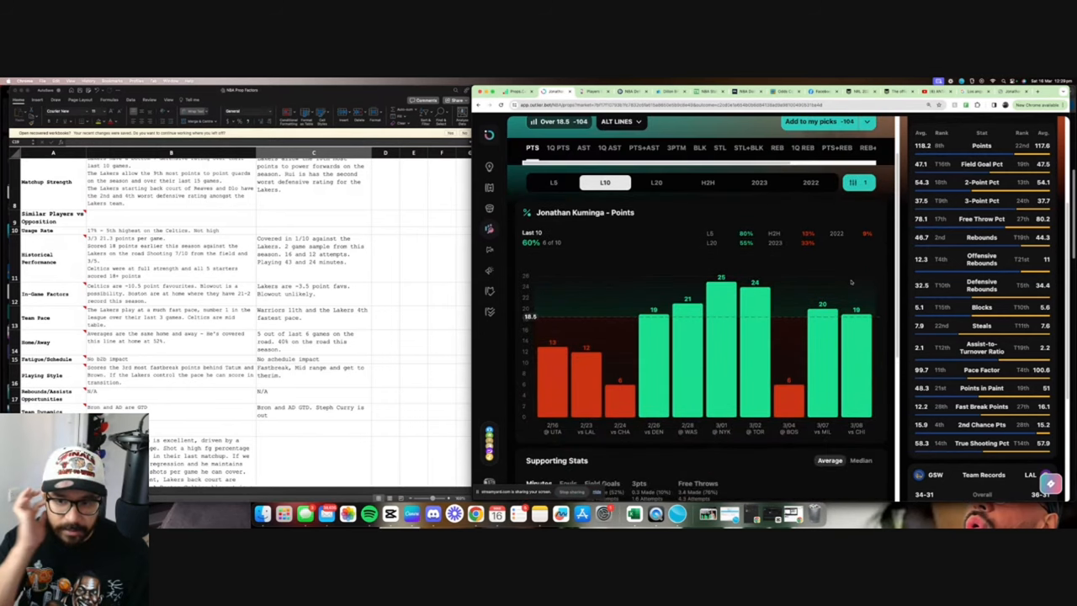
scroll(down, 3)
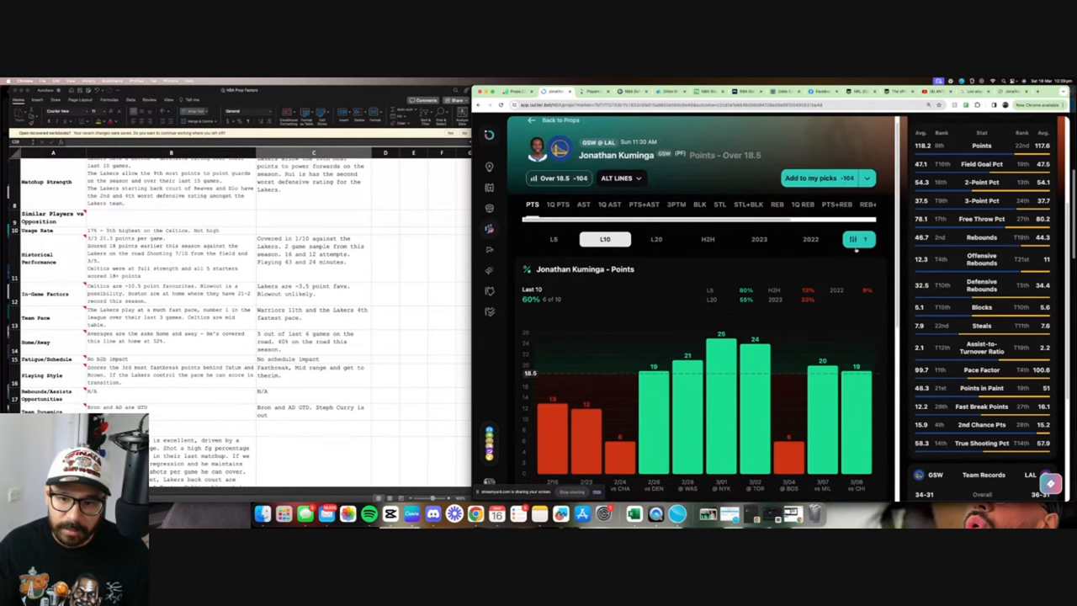
click(852, 239)
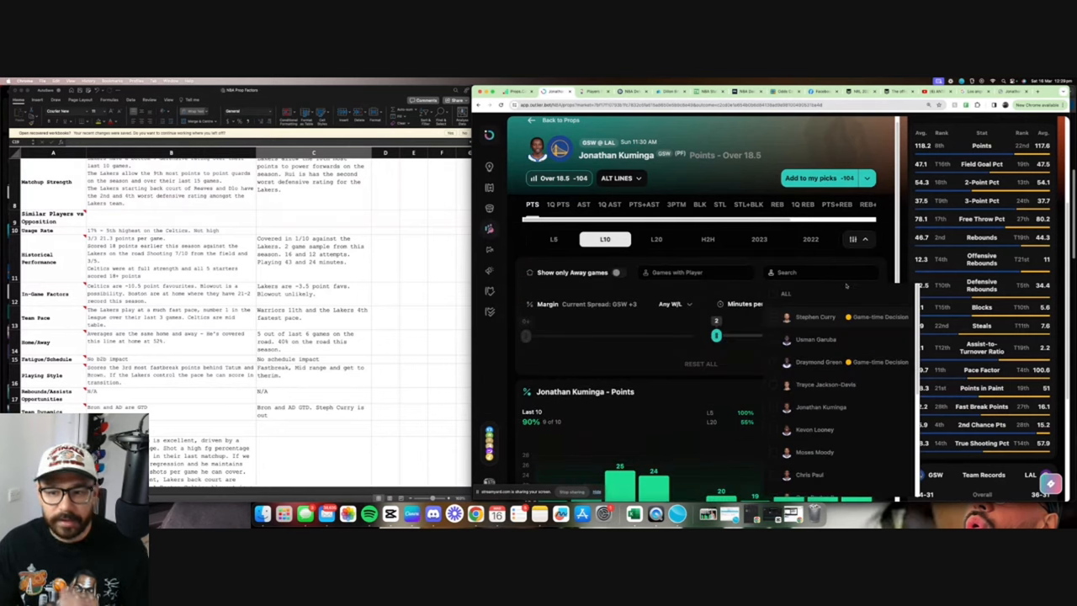
click(859, 239)
text( - Kuminga has covered this line in 7 out of 8 games without curry)
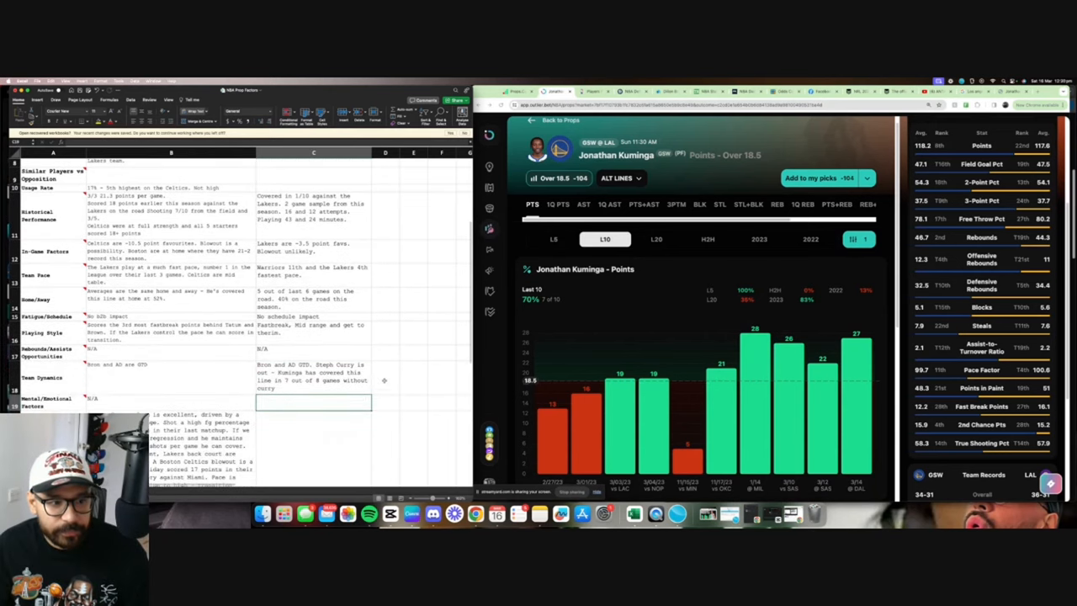
scroll(up, 3)
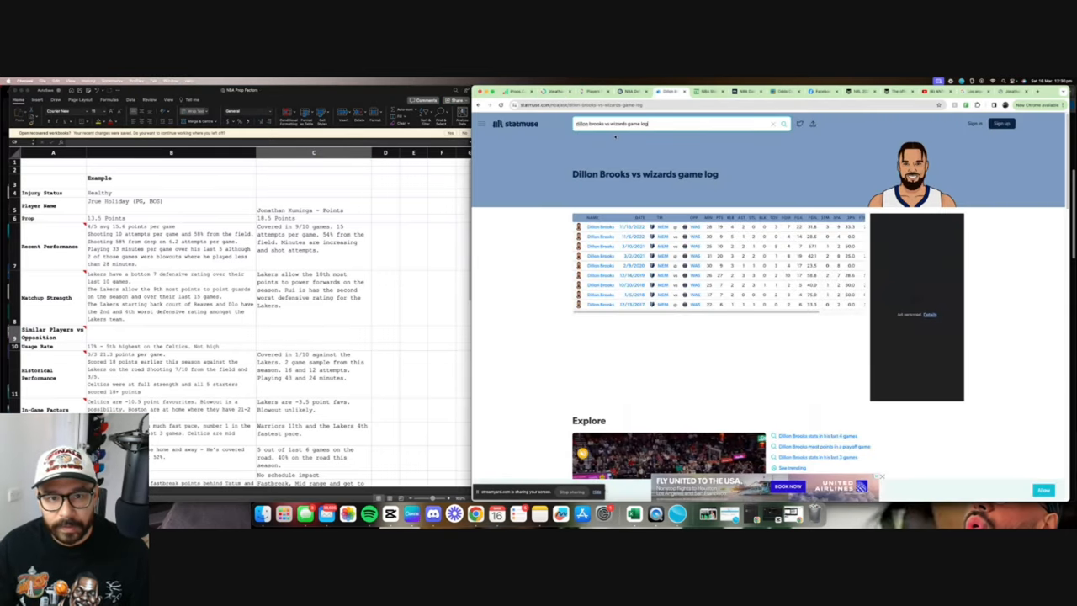
Search StatMuse for 'power forwards game logs vs lakers'
click(674, 125)
text(power forward game logs vs lakers)
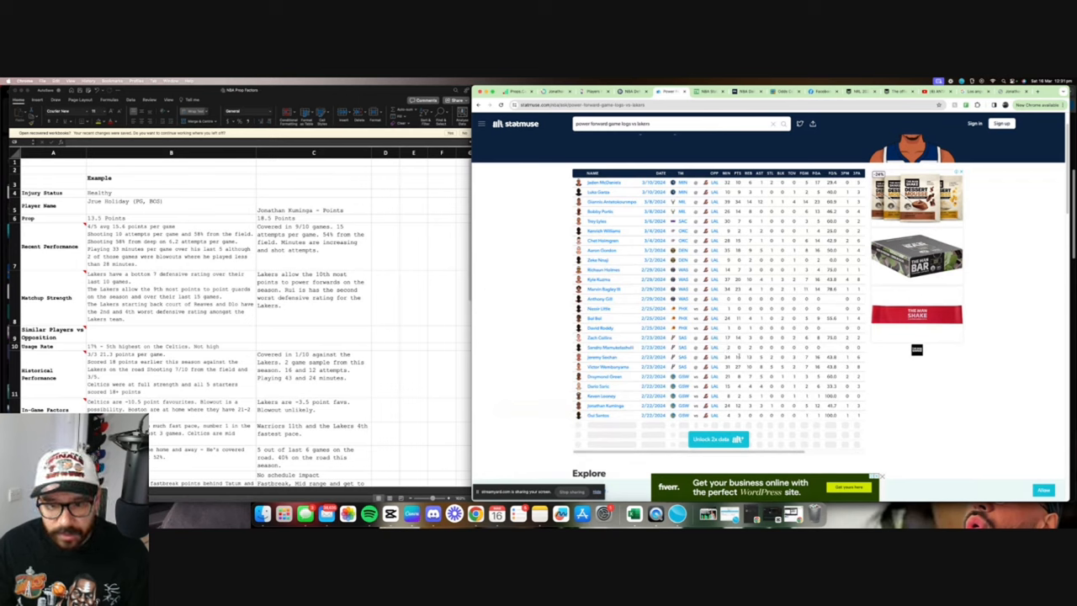
mouse_move(744, 344)
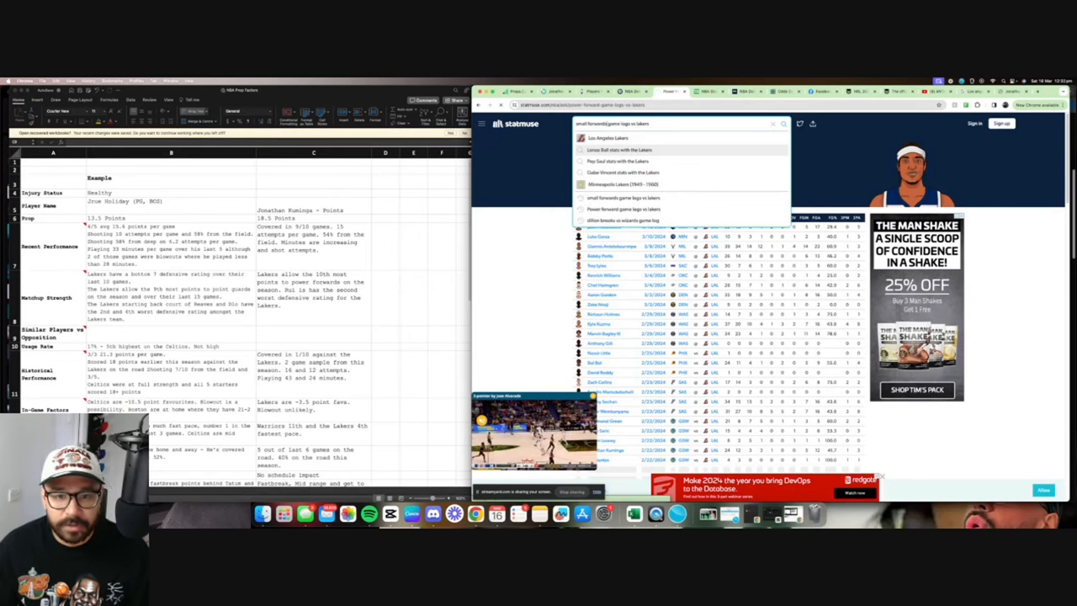
Run the 'small forwards game logs vs lakers' suggestion and review the results table
click(621, 197)
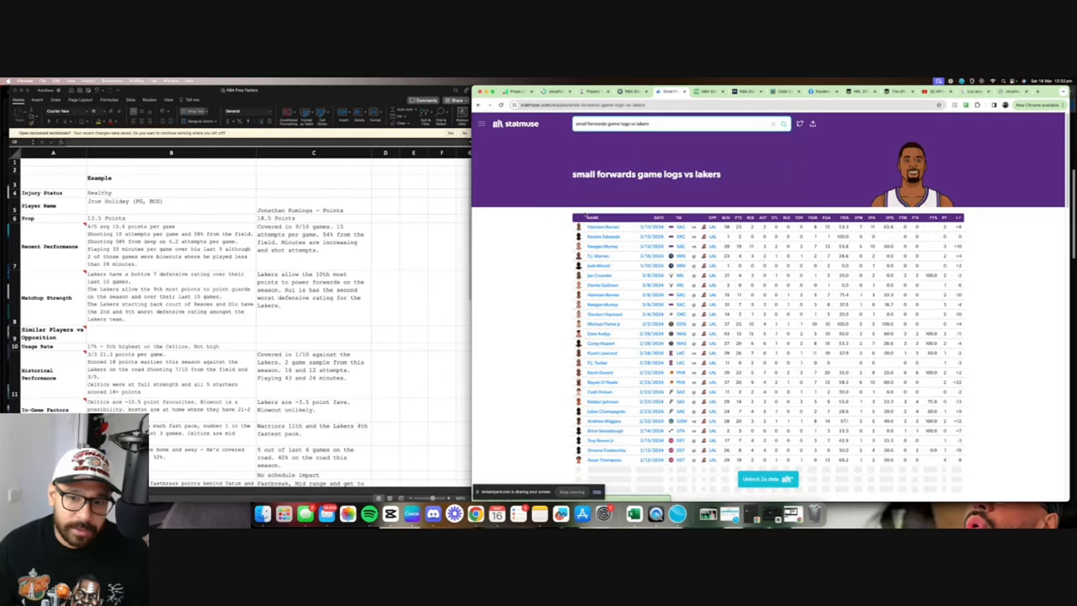
scroll(down, 3)
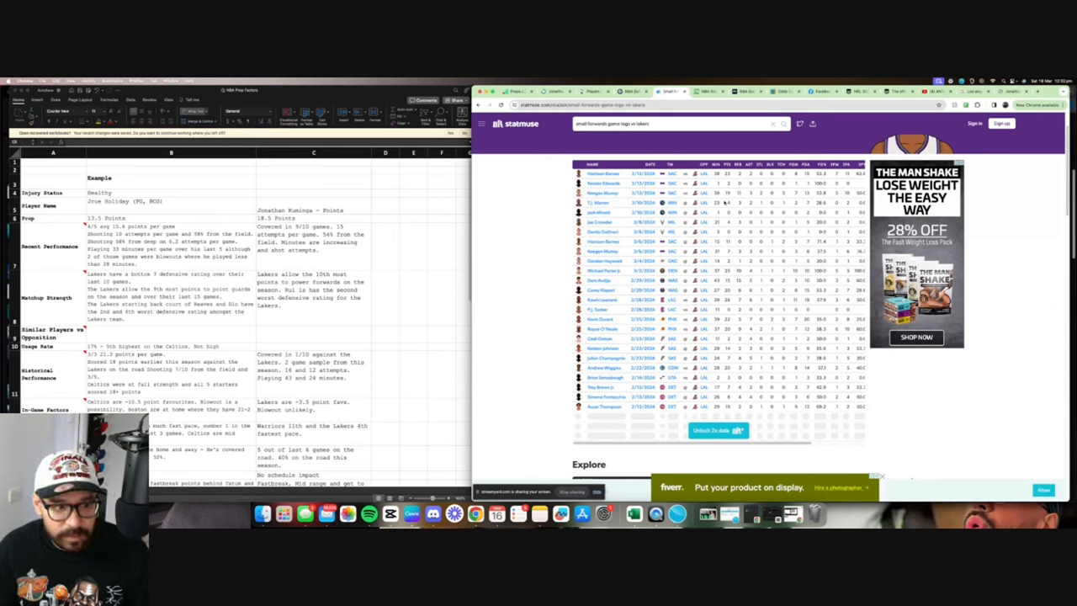
Enter the Similar Players vs Opposition note with Barnes 23 and Murray 19 points
click(313, 333)
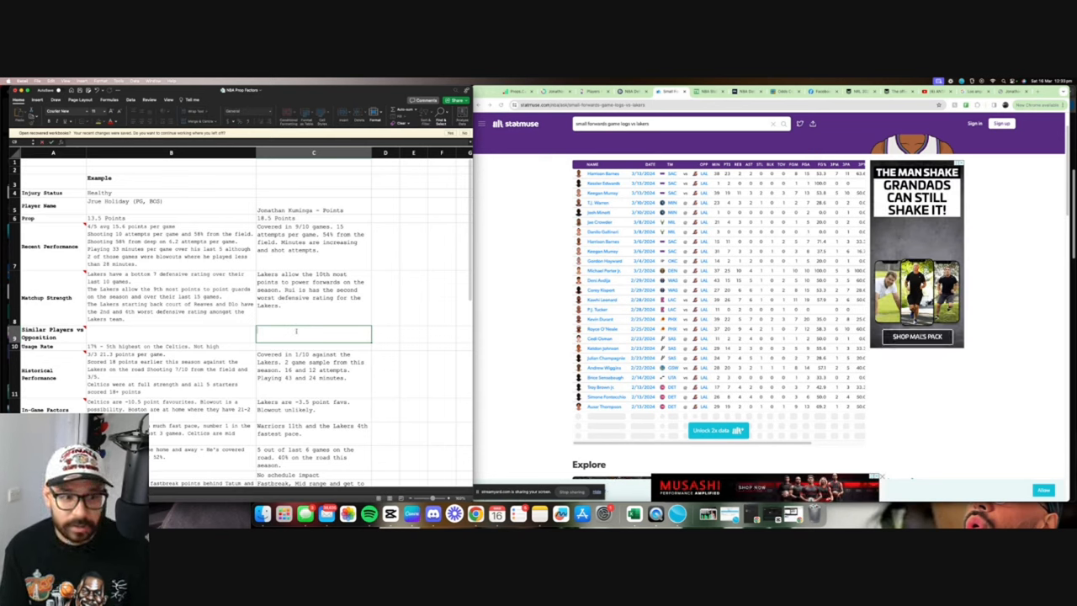
text(Barnes 23 points, Murray 19 points etc.)
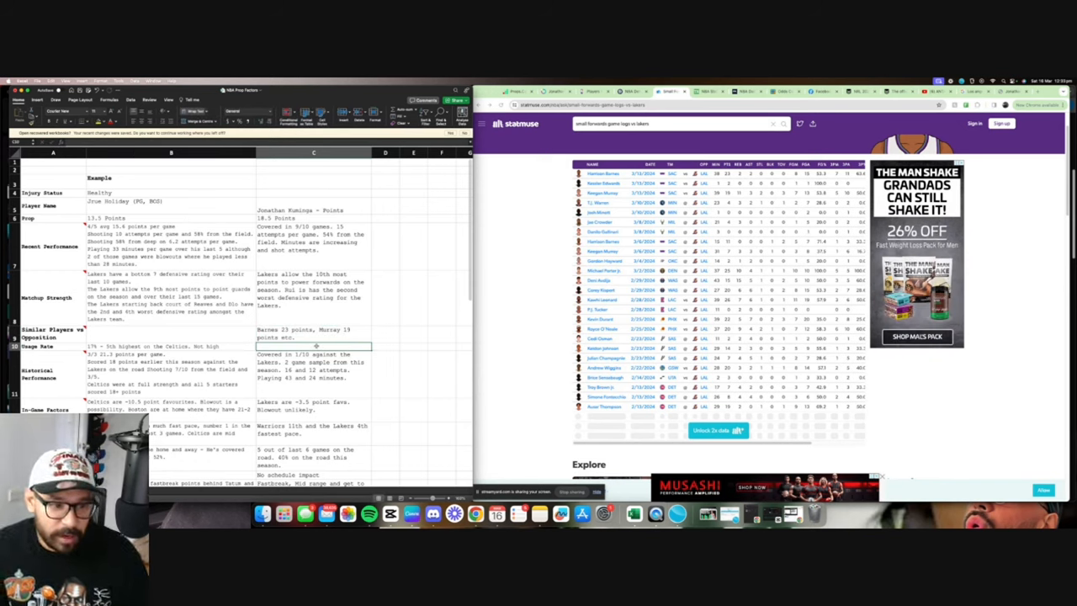
click(313, 333)
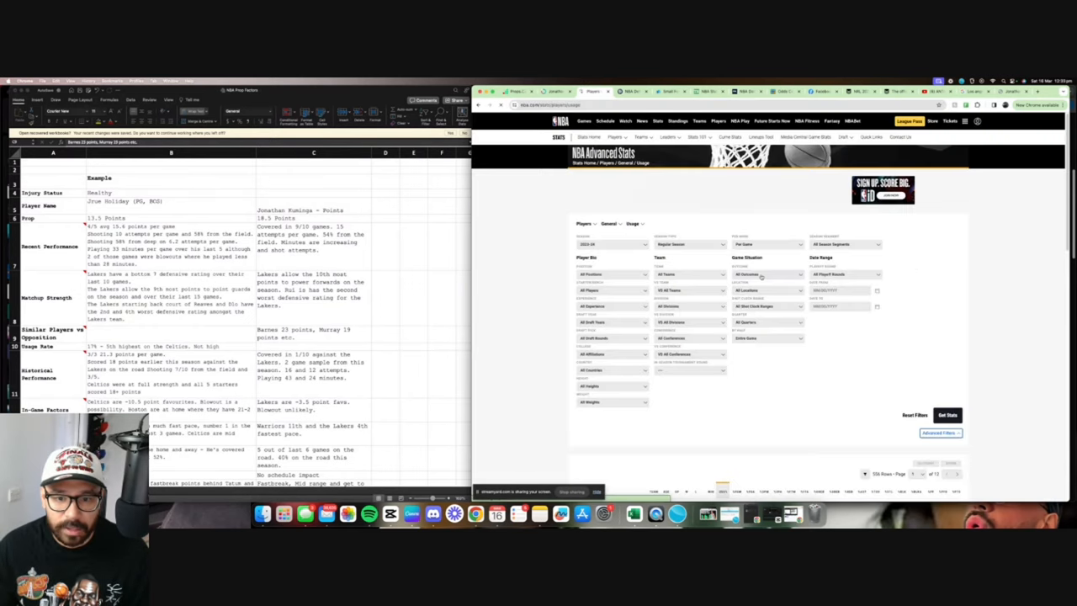
Show Warriors player usage stats for a Last N Games span, then select the Usage Rate cell
click(687, 273)
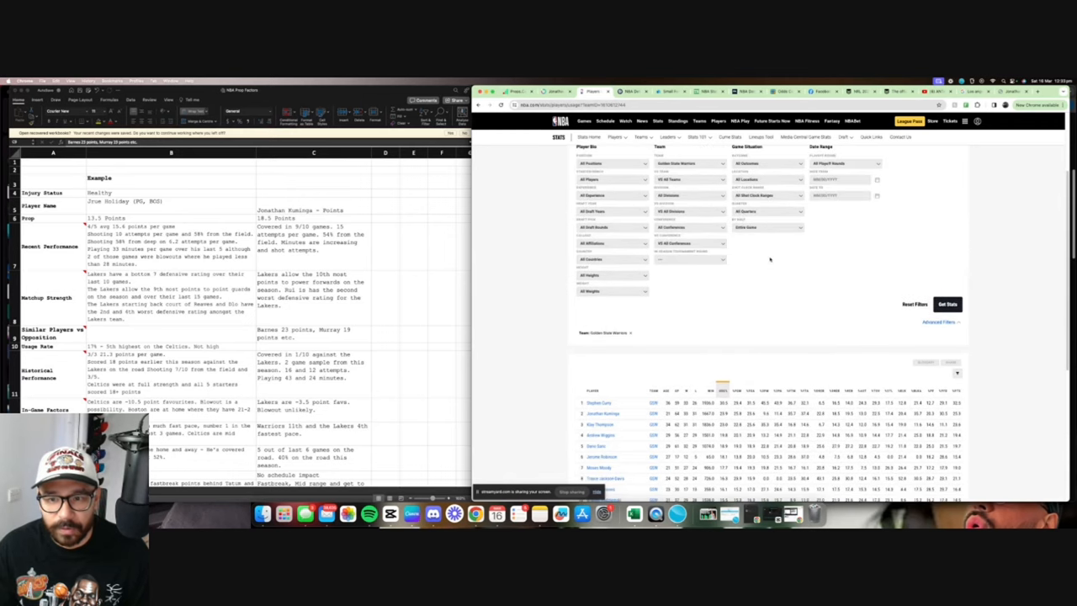
click(842, 184)
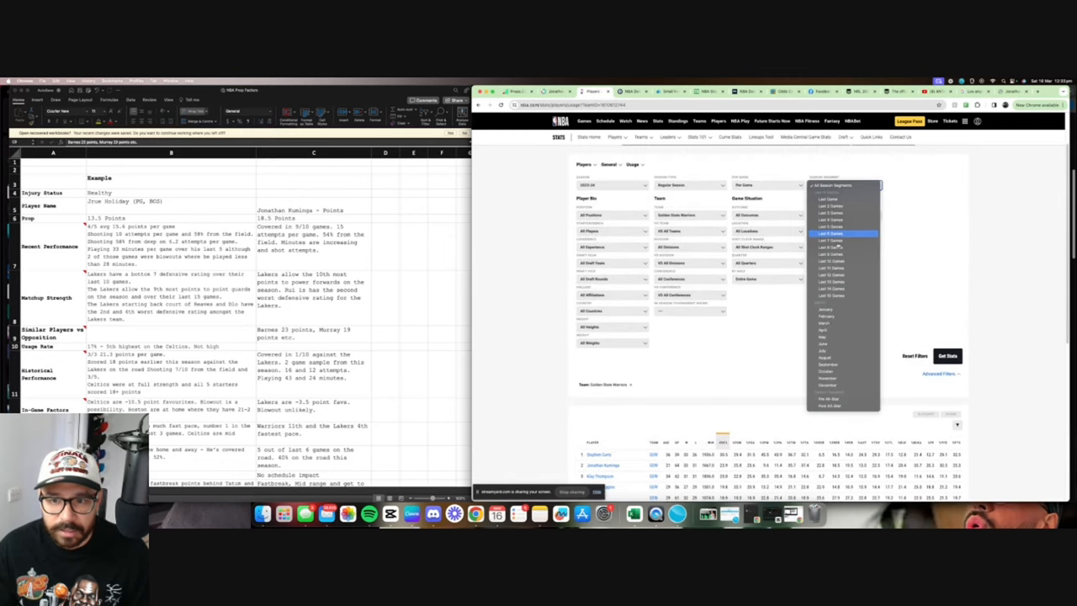
click(841, 261)
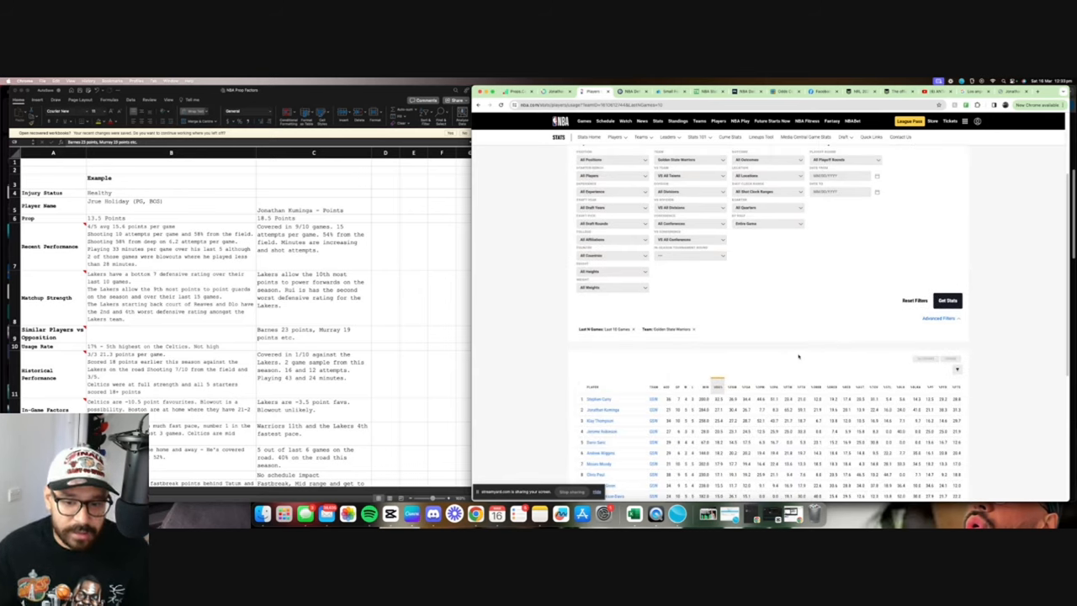
mouse_move(731, 367)
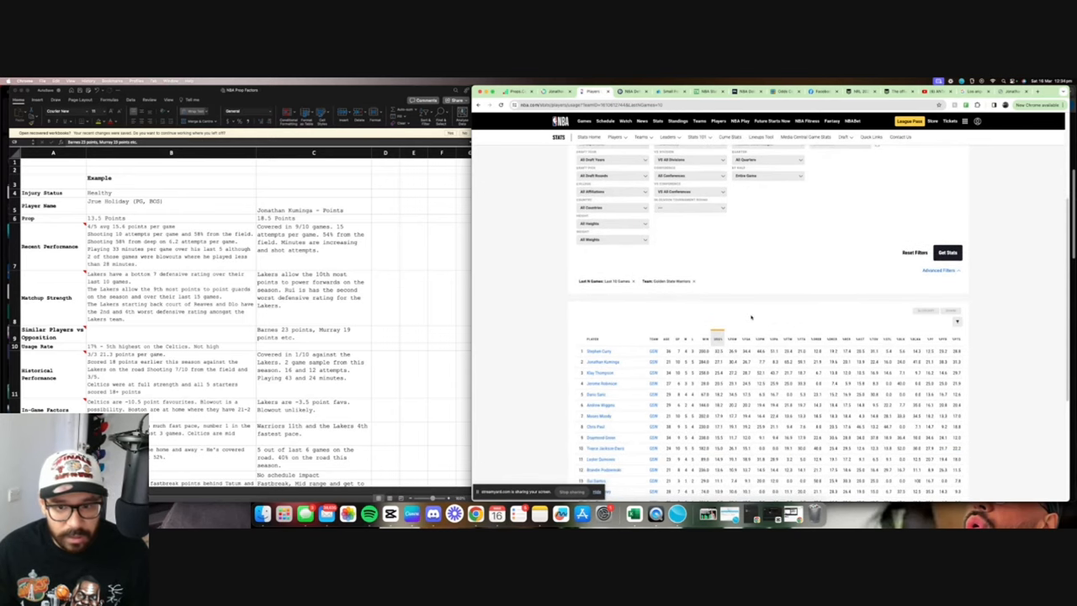
click(939, 270)
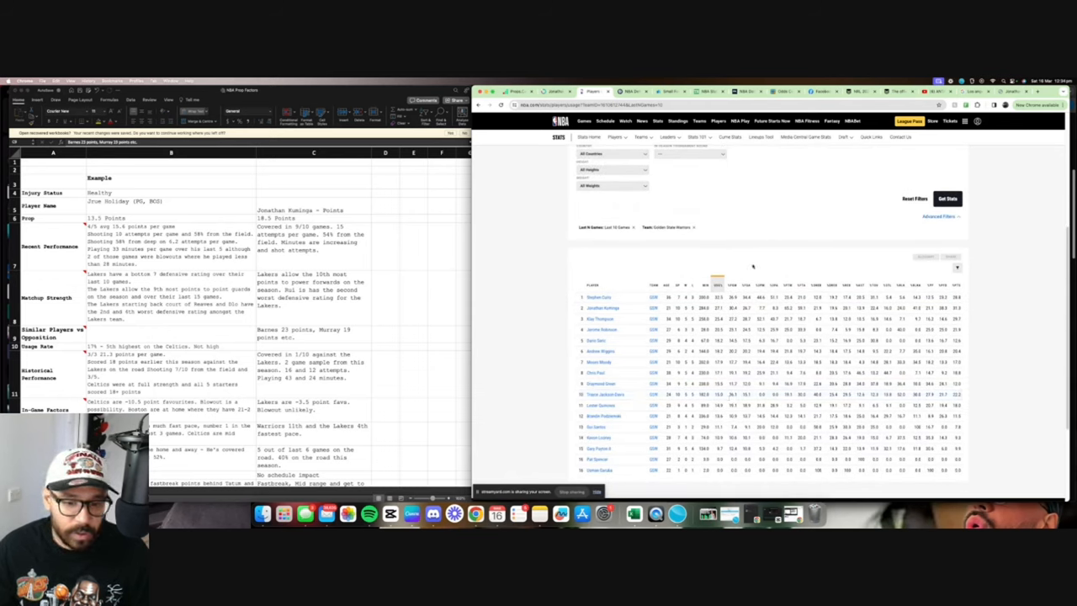
mouse_move(764, 256)
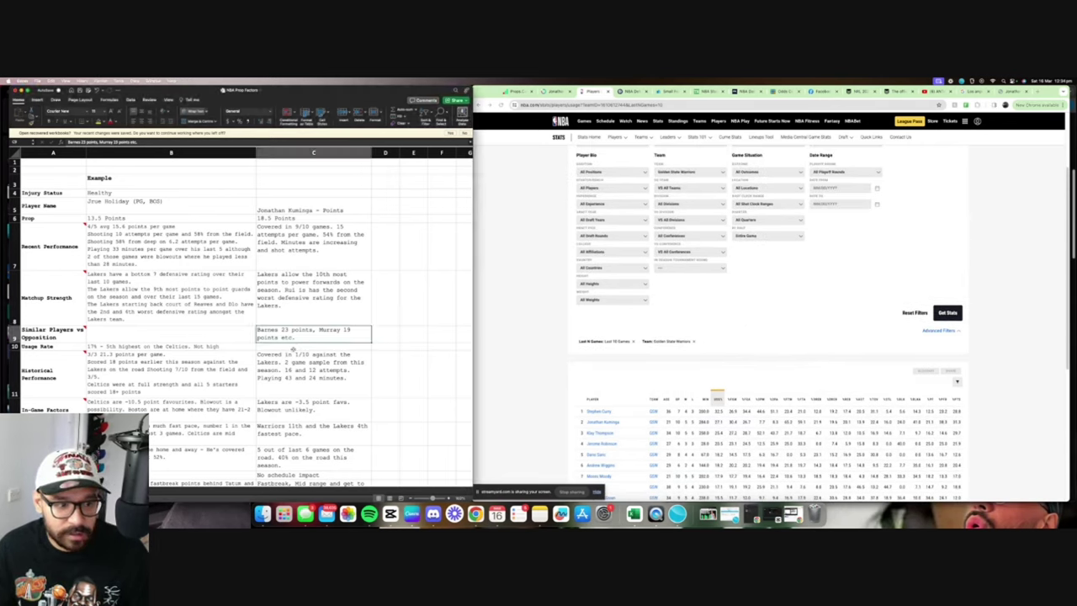
click(313, 346)
text(27.1%, second highest for the warriors behind curry.)
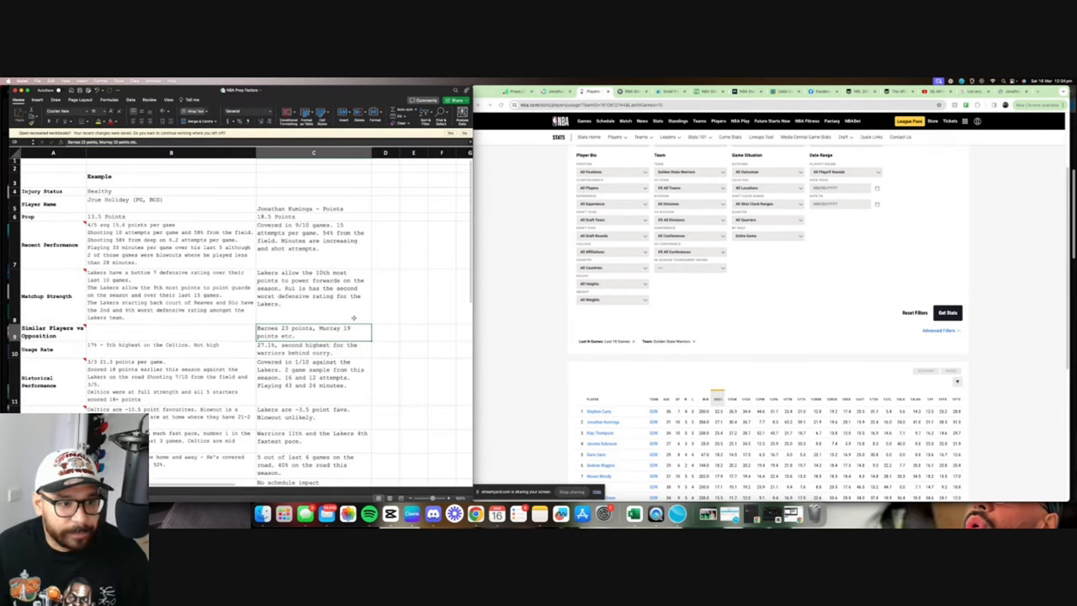
Scroll the checklist down to the Mental/Emotional Factors row
scroll(down, 3)
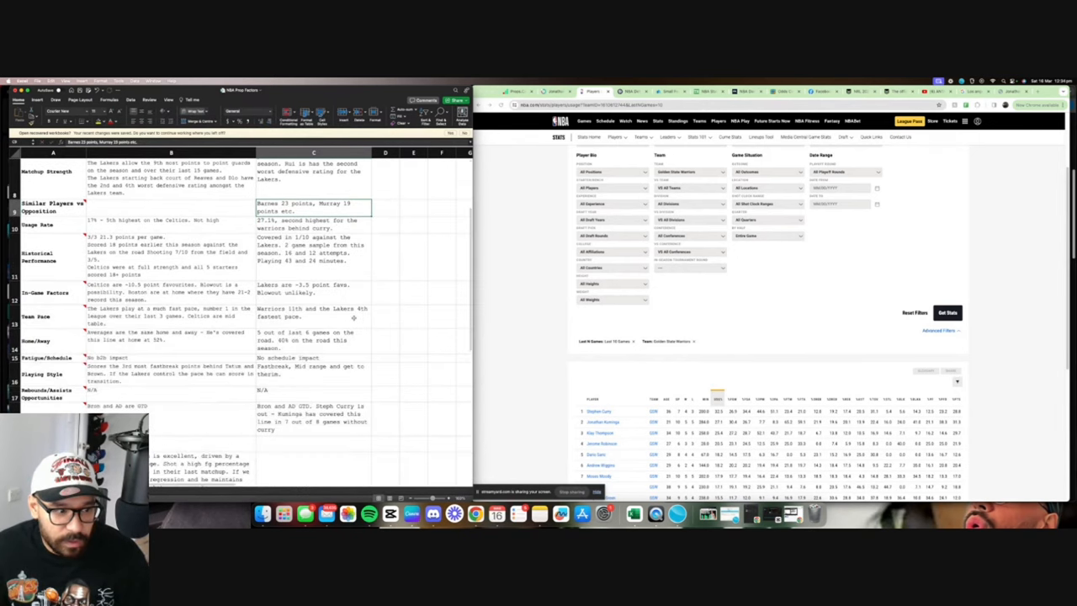
scroll(down, 3)
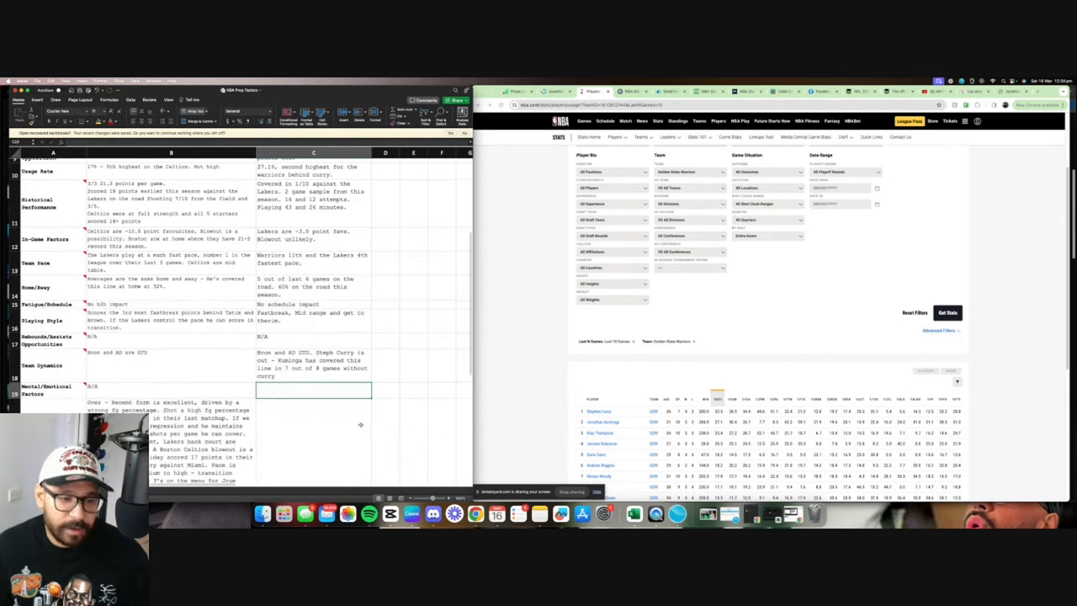
scroll(down, 3)
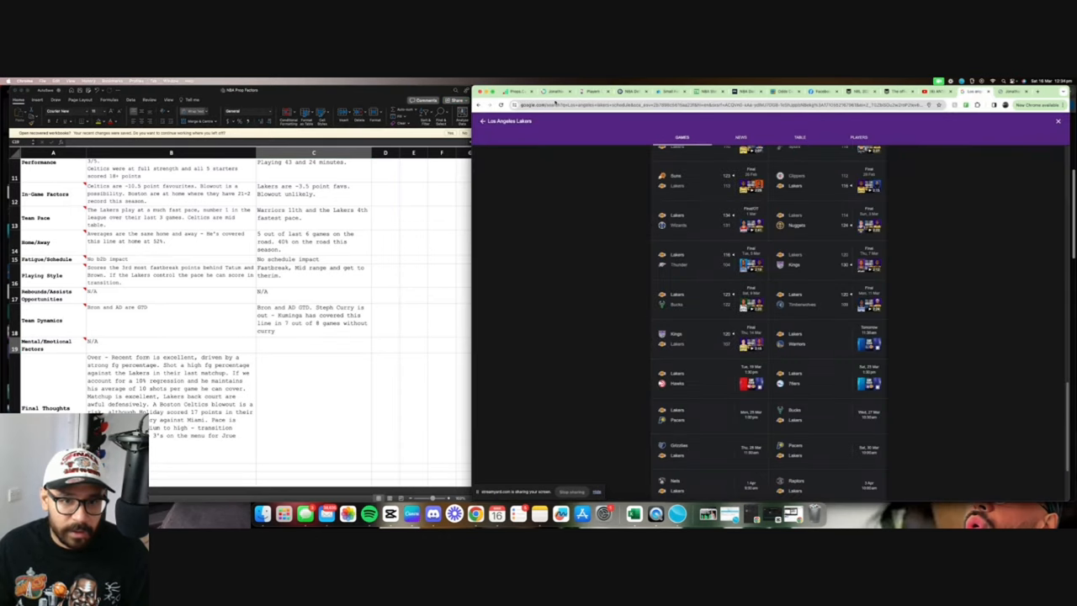
Google 'Jonathan K', switch to News and open the article on Kuminga's future with the Warriors
click(724, 104)
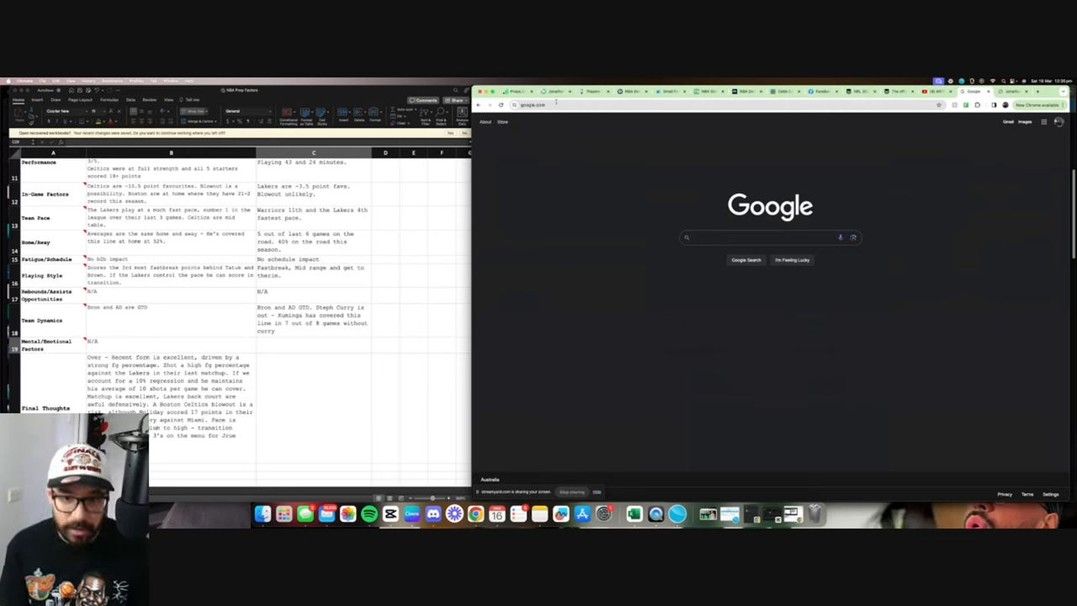
text(Jonathan Kuminga)
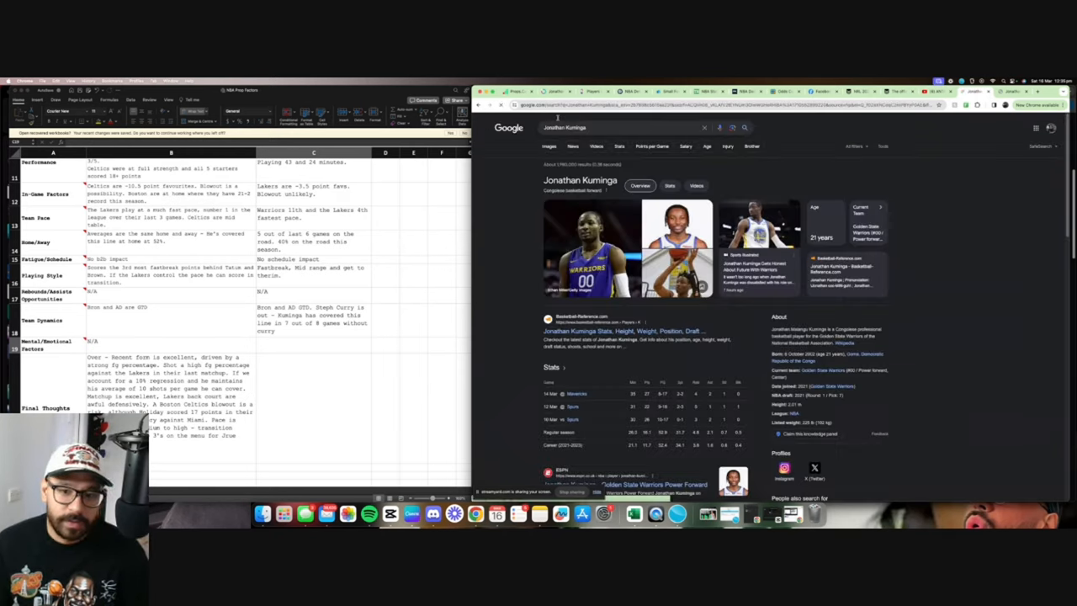
click(567, 144)
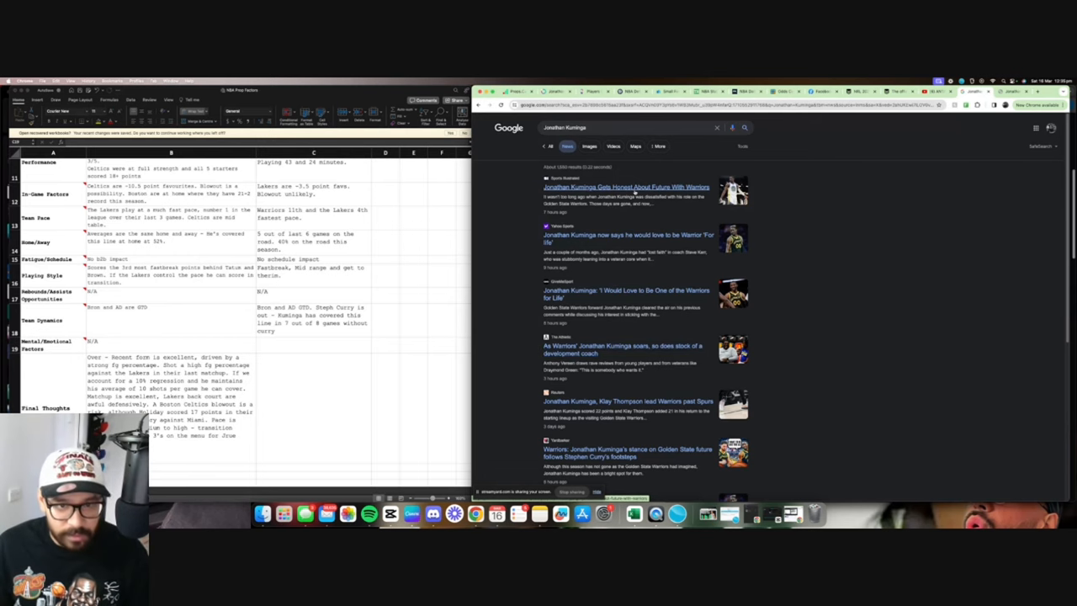
click(626, 187)
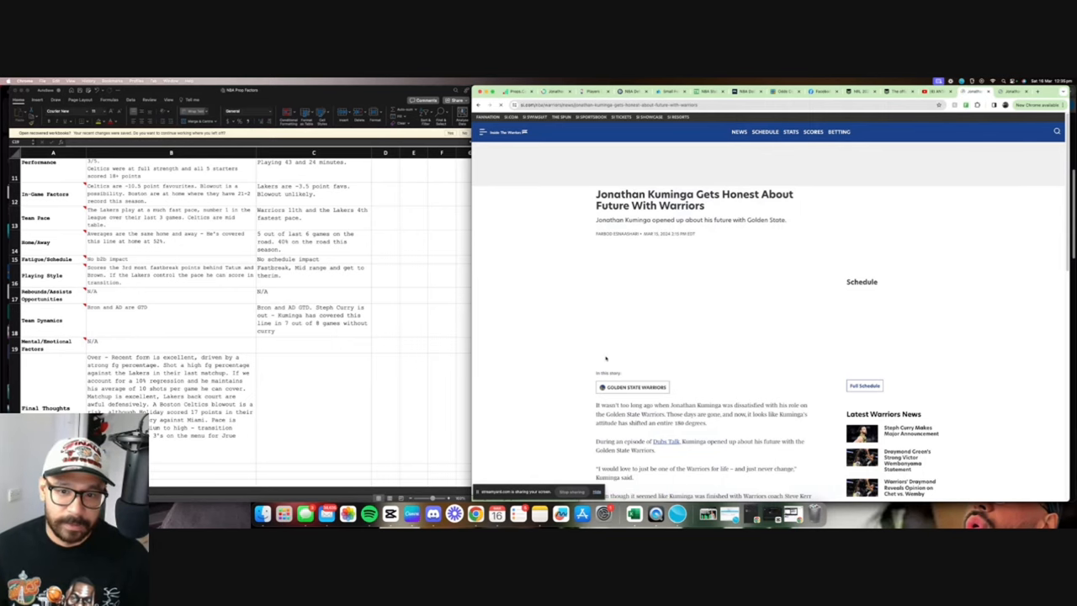
Read through the Warriors article about Kuminga
scroll(down, 3)
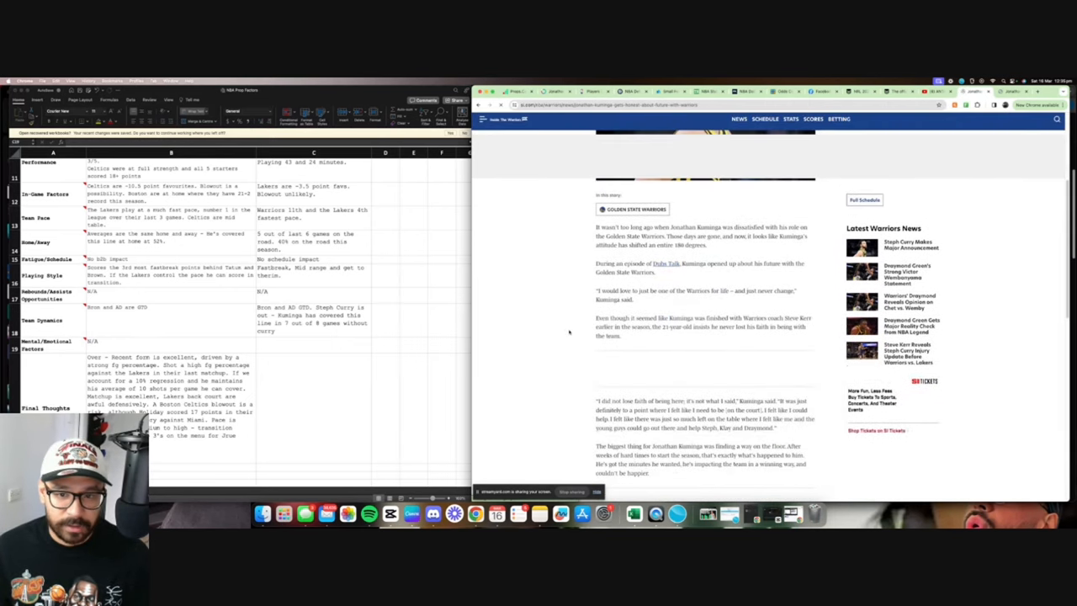
scroll(down, 3)
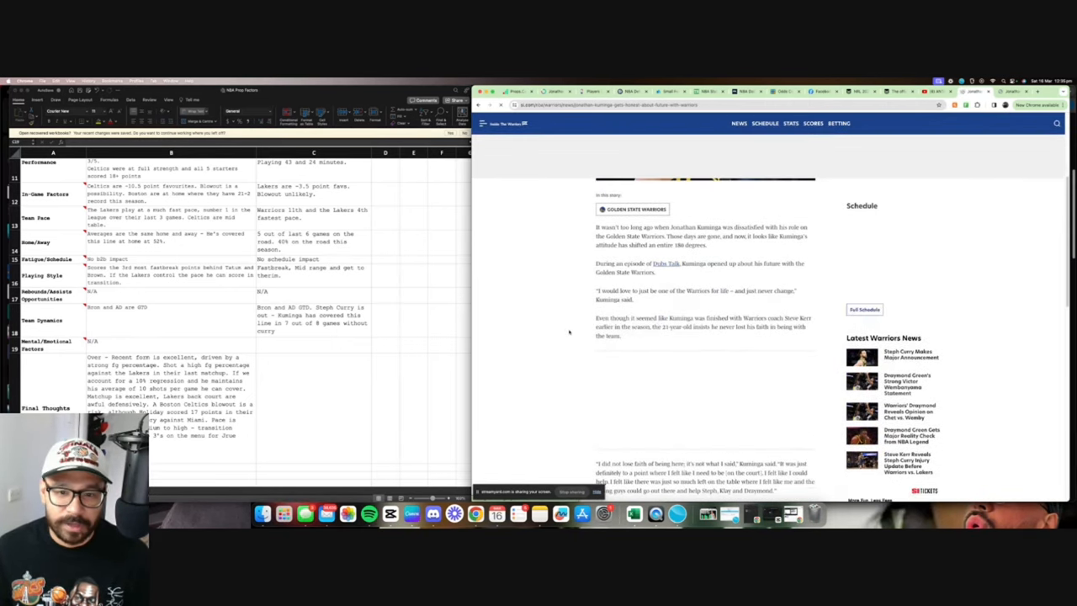
scroll(up, 3)
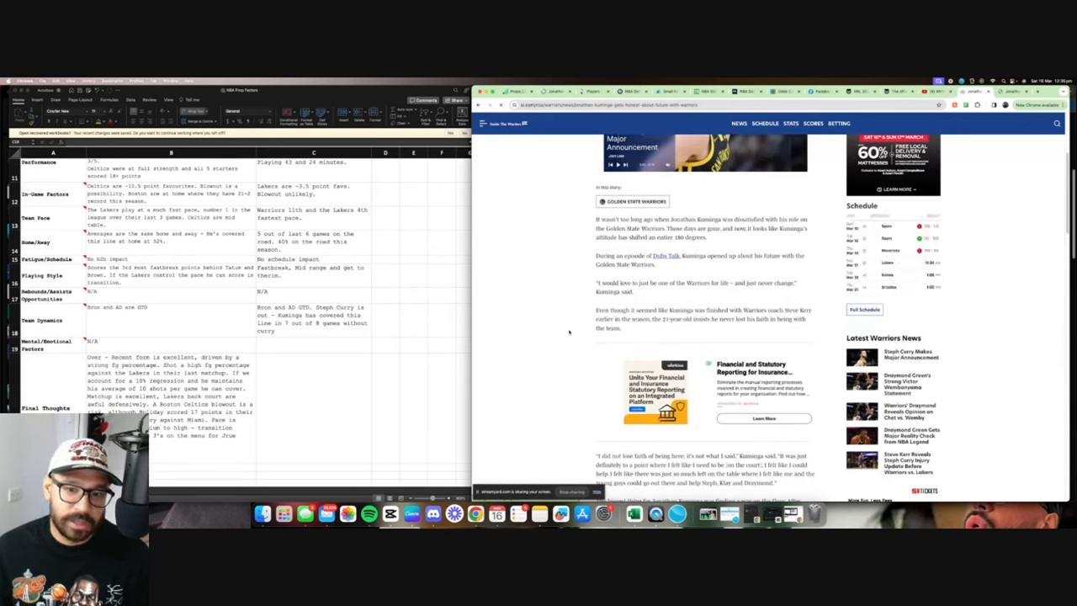
mouse_move(569, 334)
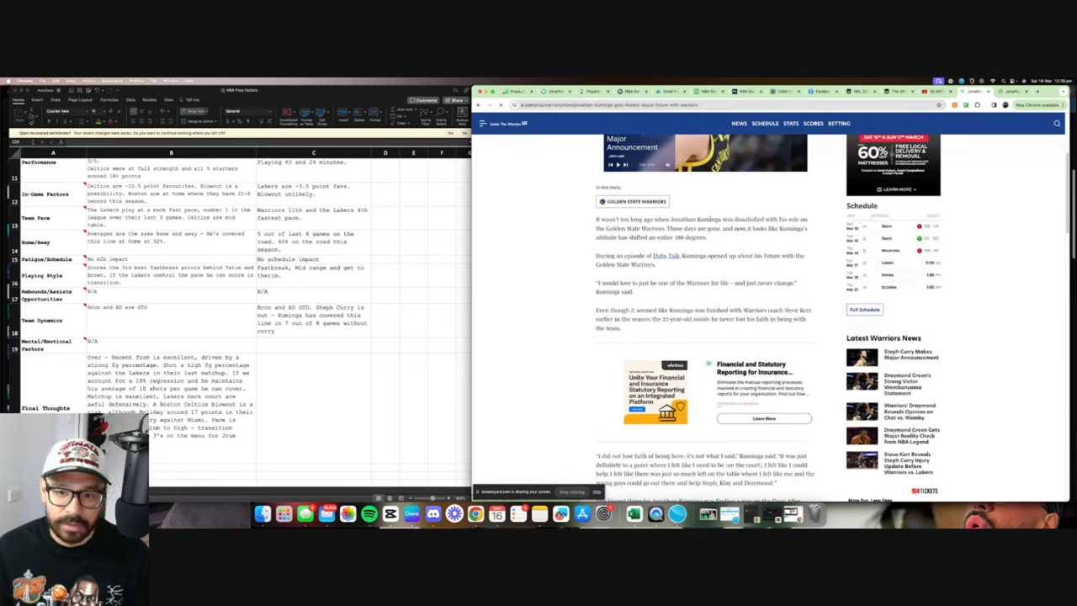
scroll(down, 3)
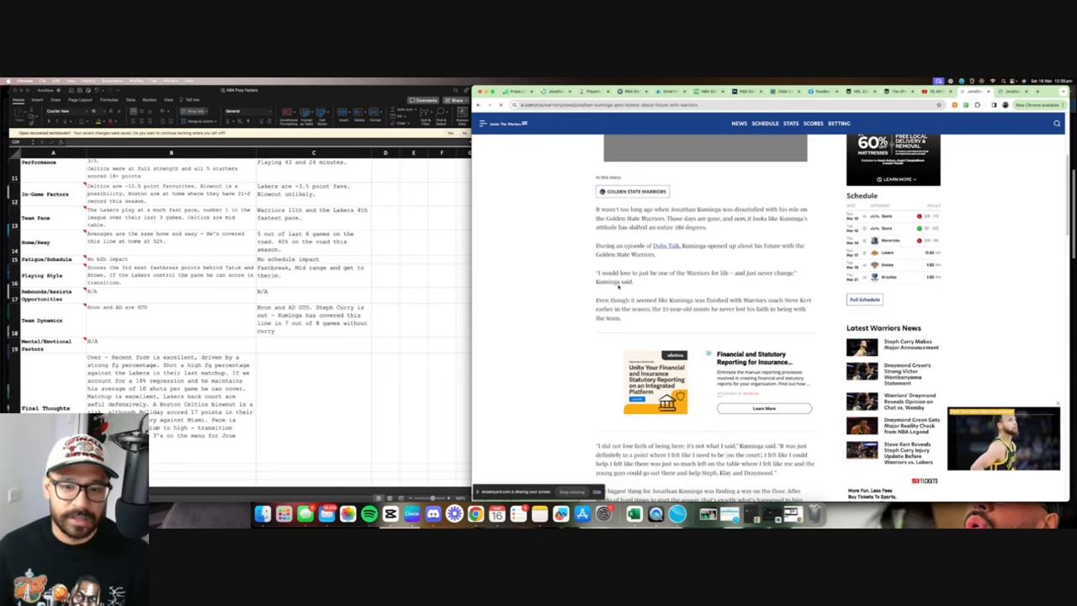
mouse_move(673, 270)
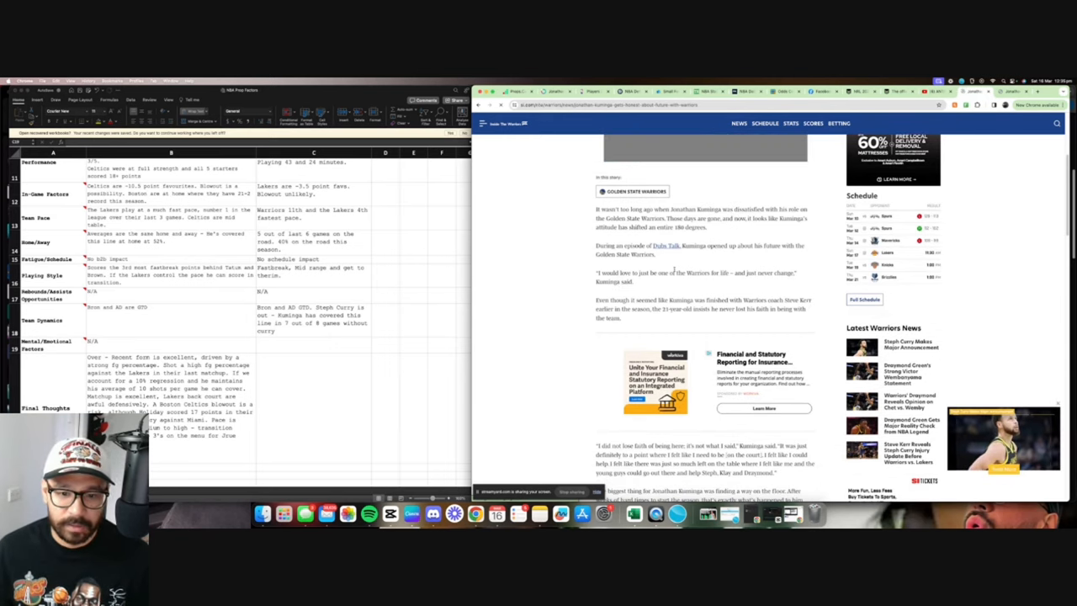
scroll(down, 3)
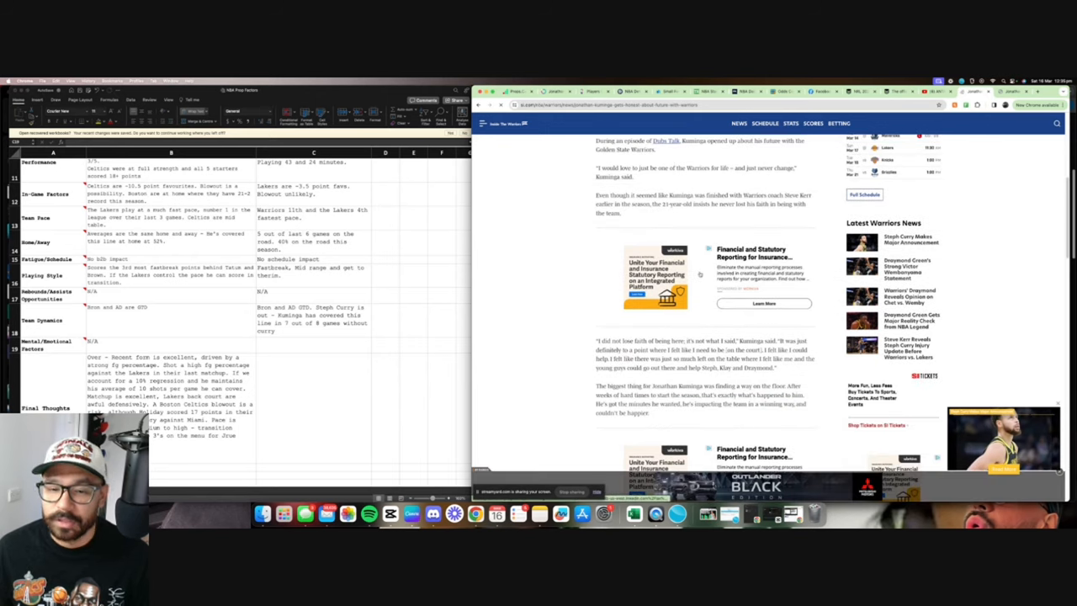
scroll(down, 3)
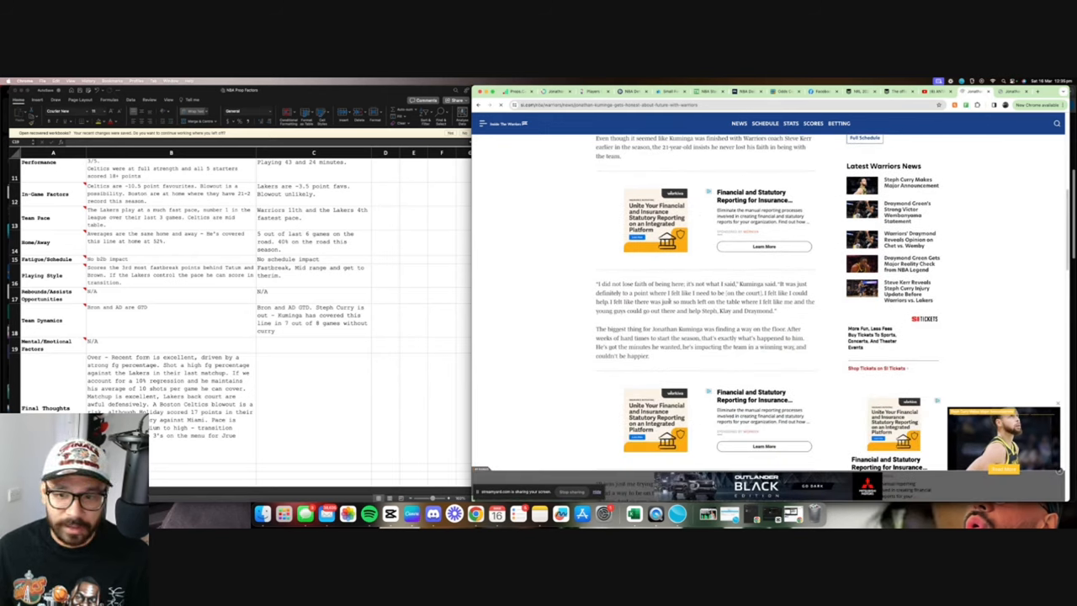
scroll(down, 3)
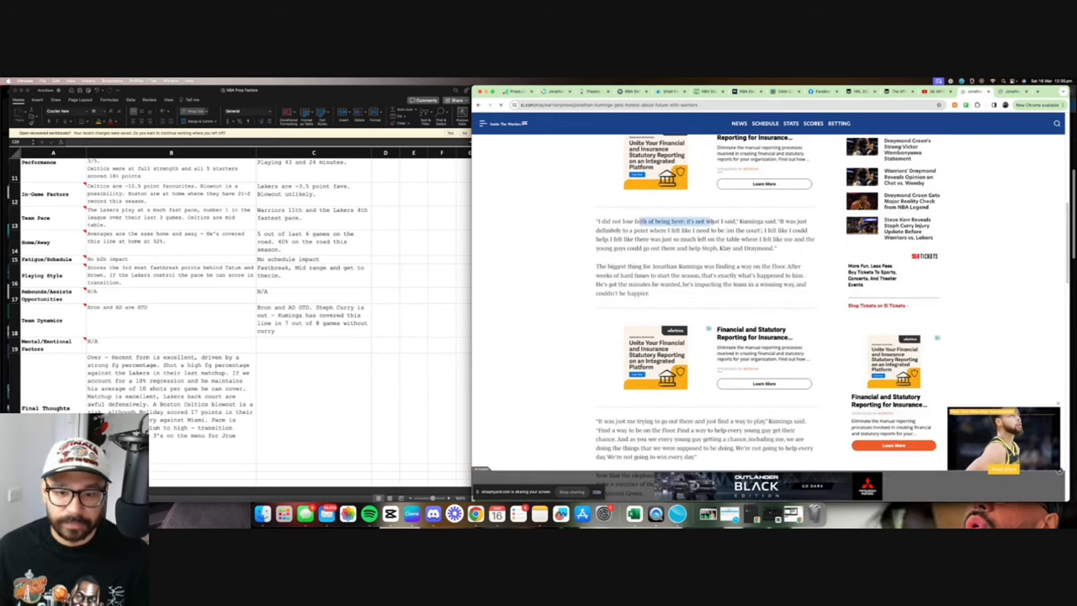
scroll(up, 3)
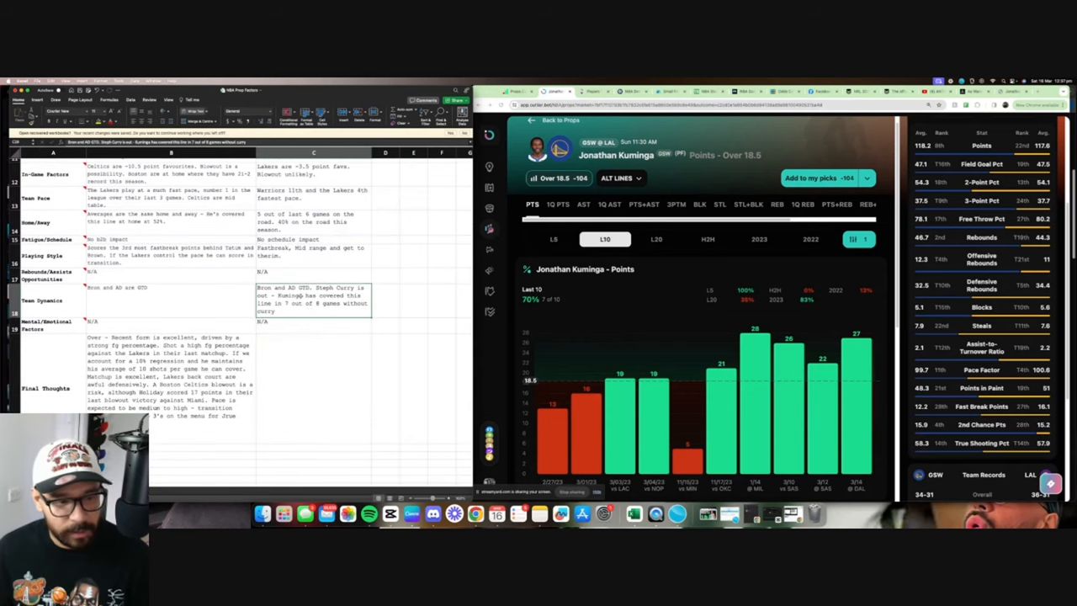
click(313, 273)
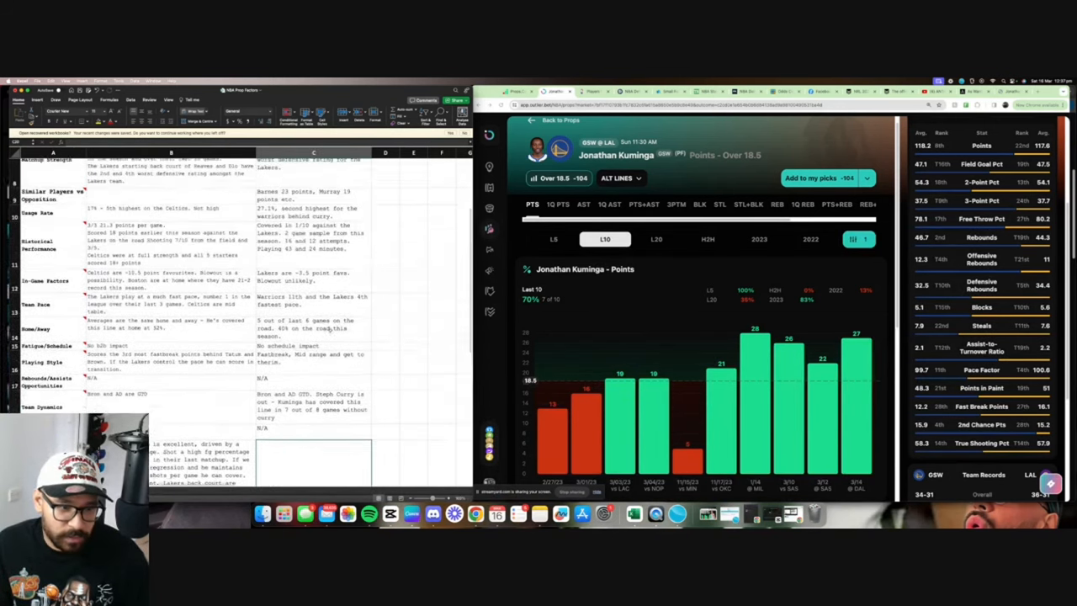
scroll(up, 3)
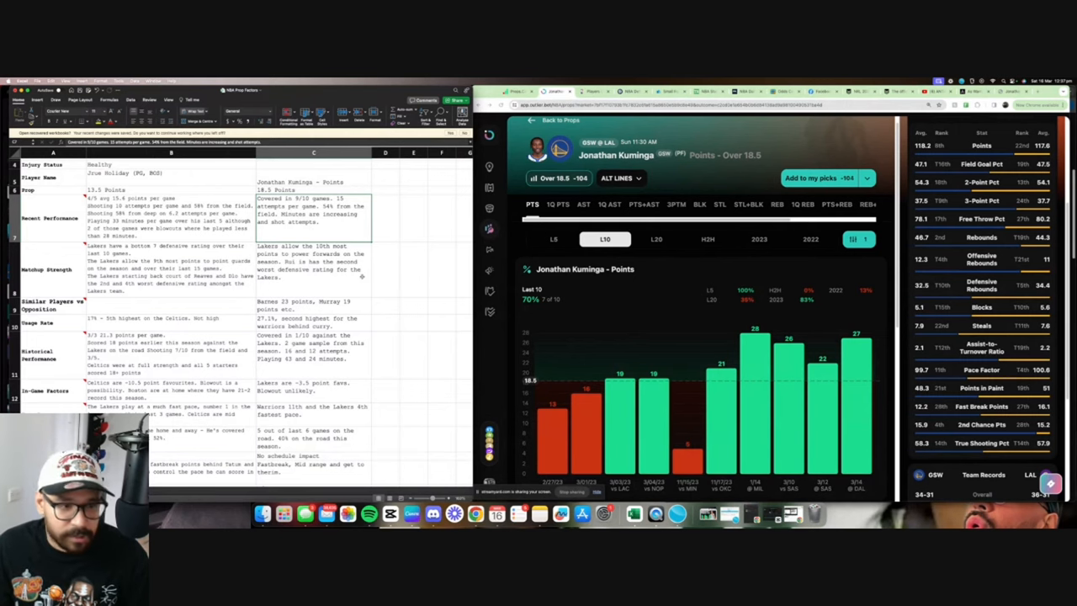
scroll(down, 3)
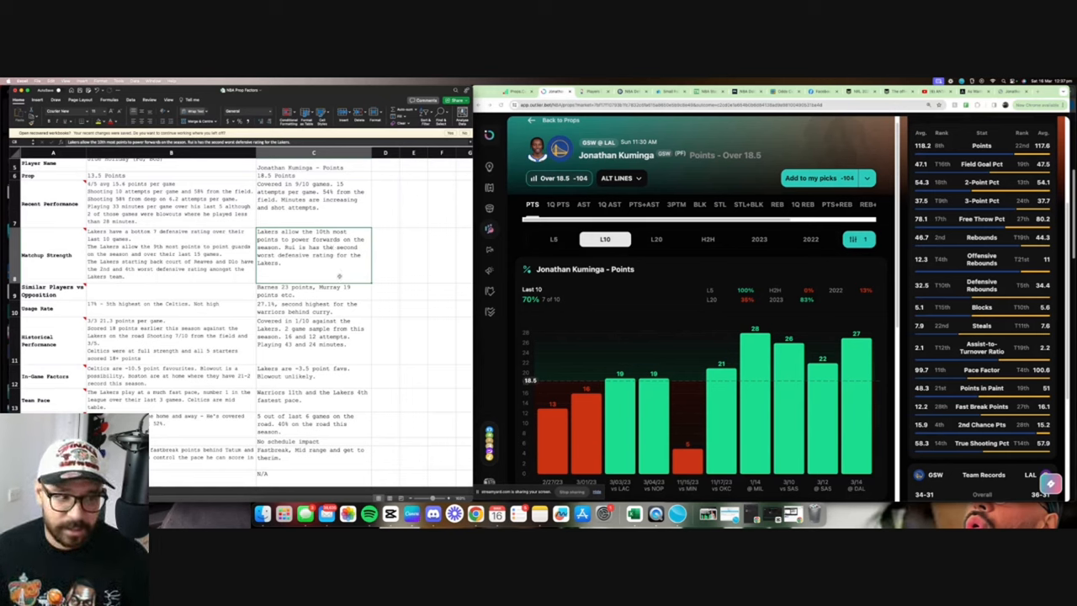
scroll(down, 3)
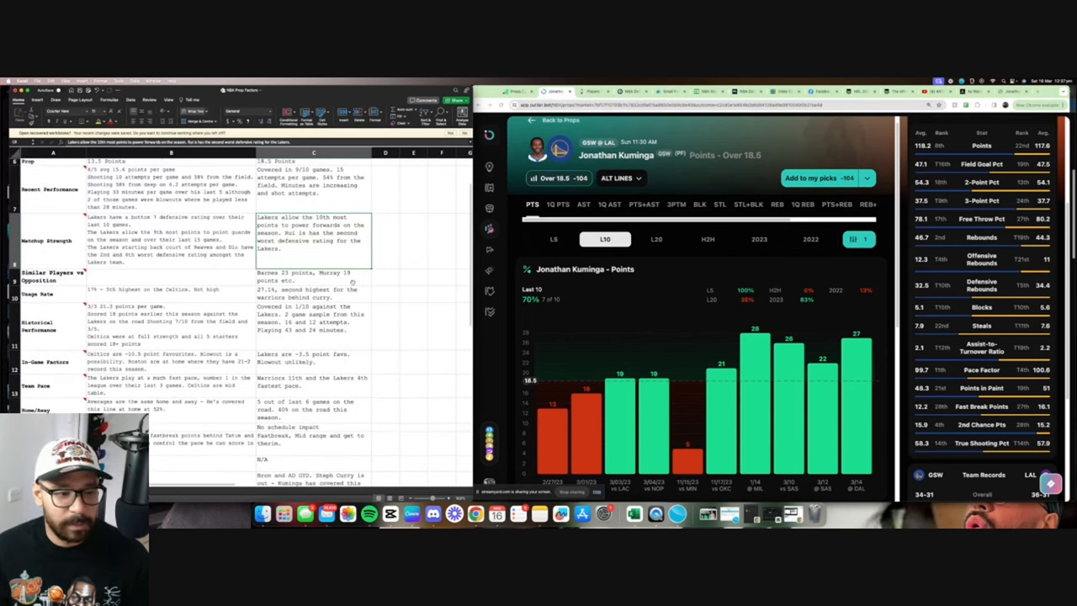
scroll(down, 3)
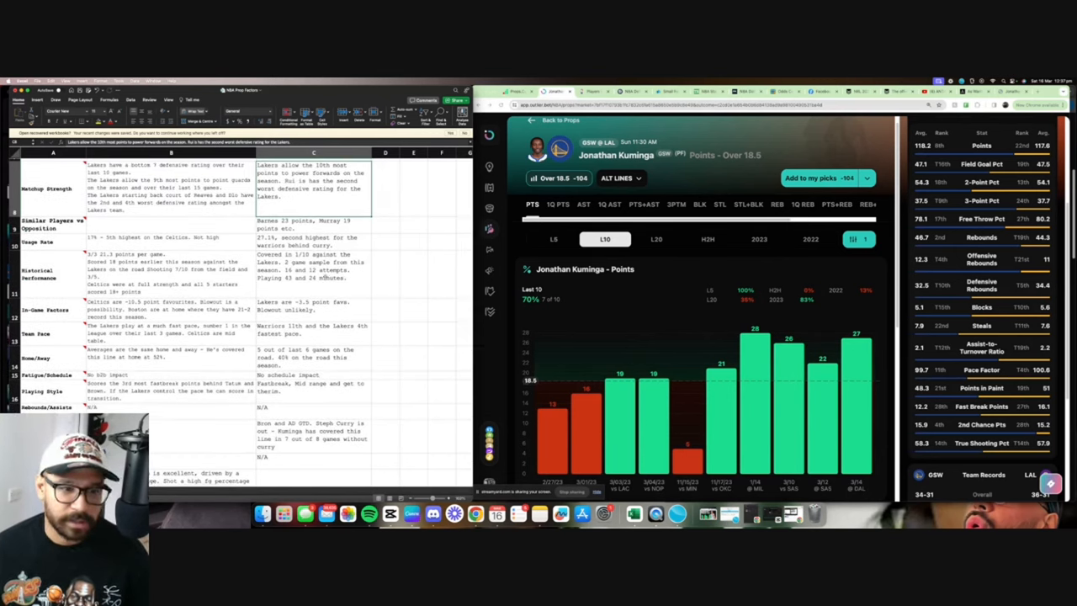
scroll(down, 3)
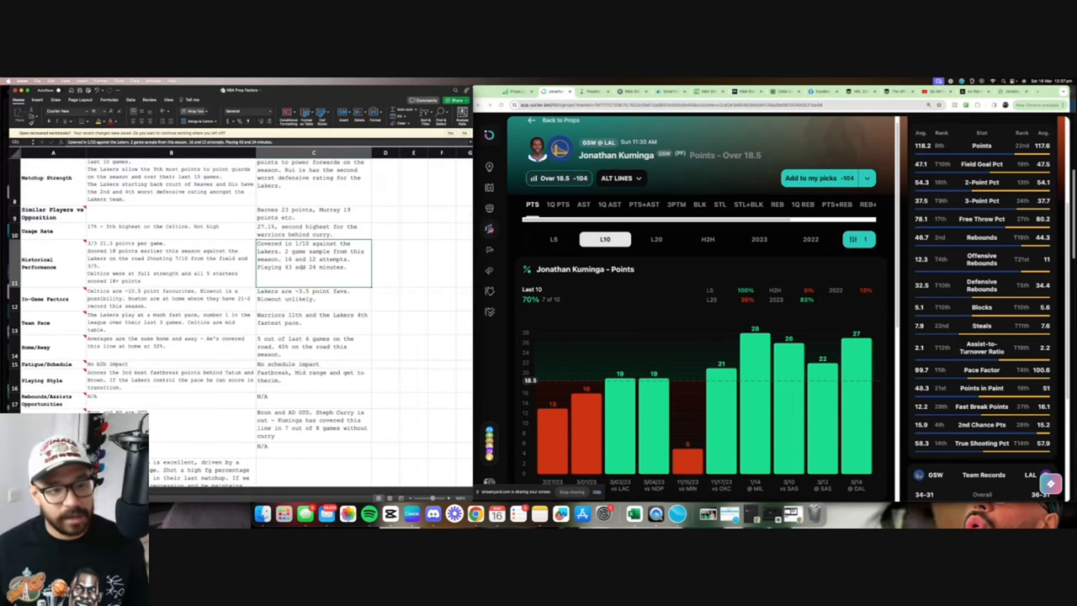
mouse_move(343, 200)
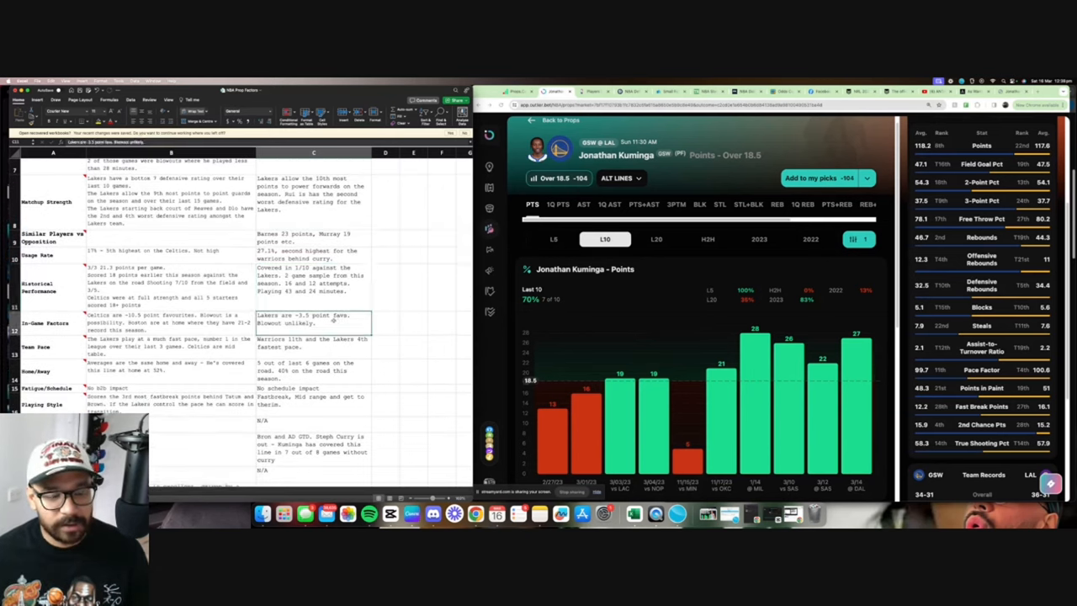
scroll(down, 3)
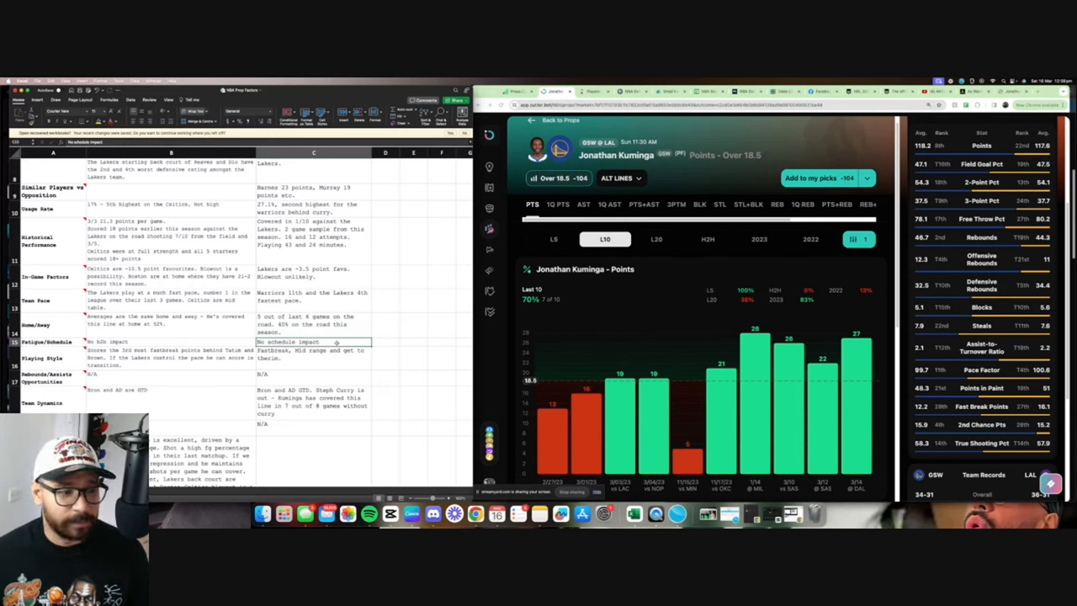
scroll(down, 3)
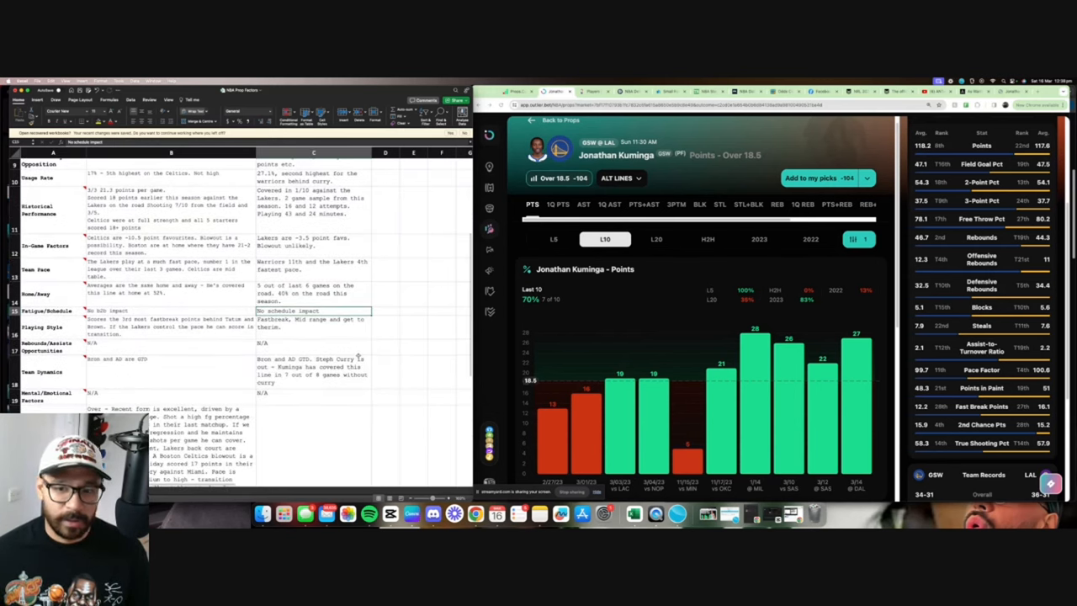
scroll(down, 3)
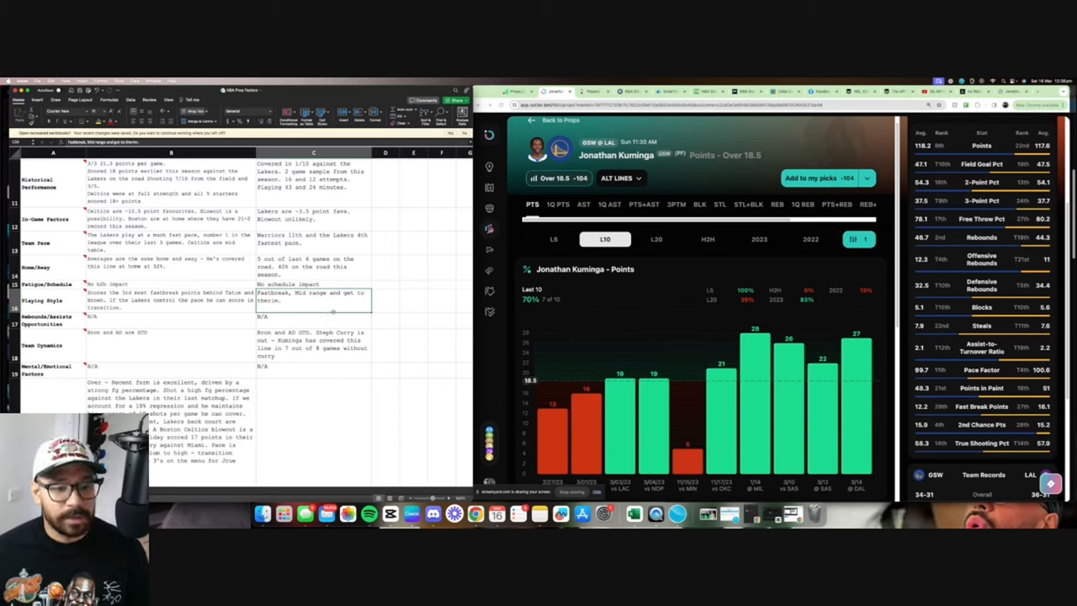
scroll(down, 3)
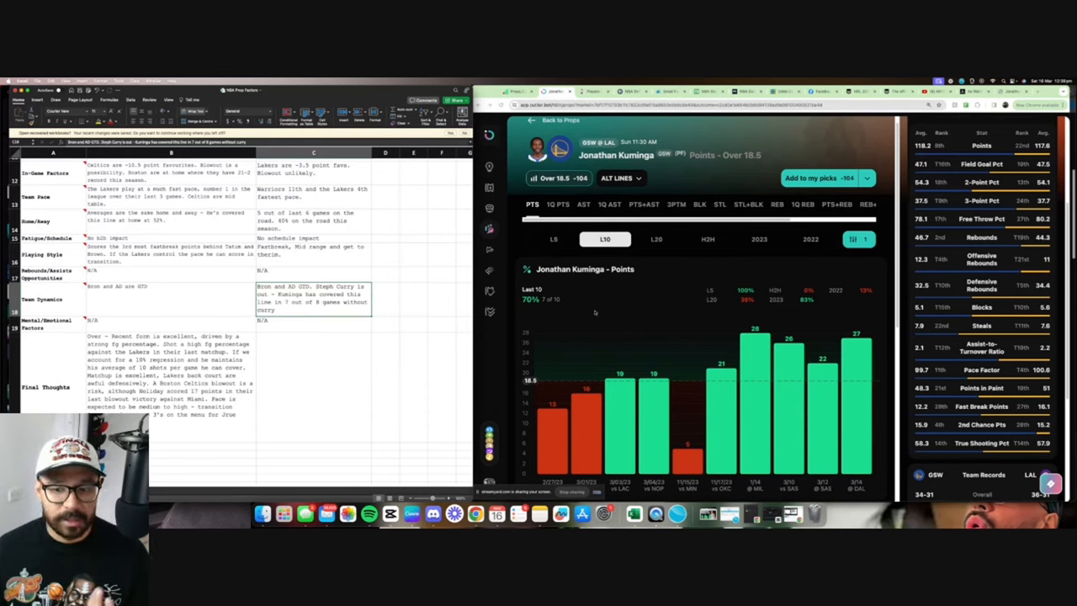
mouse_move(595, 309)
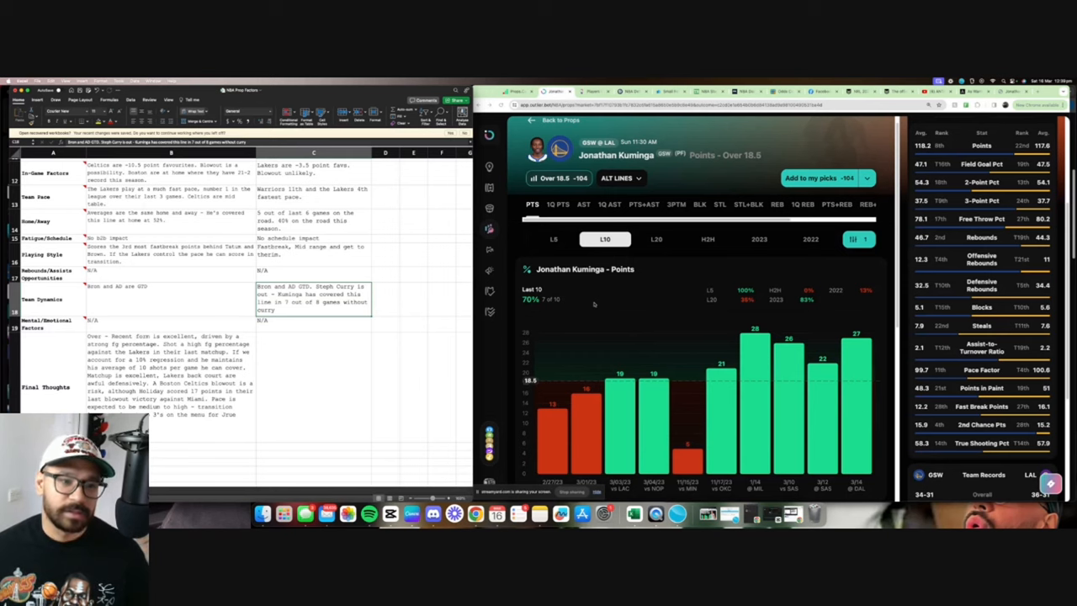
Enter N/A for Kuminga's Mental/Emotional Factors and review the checklist back to the top
click(313, 323)
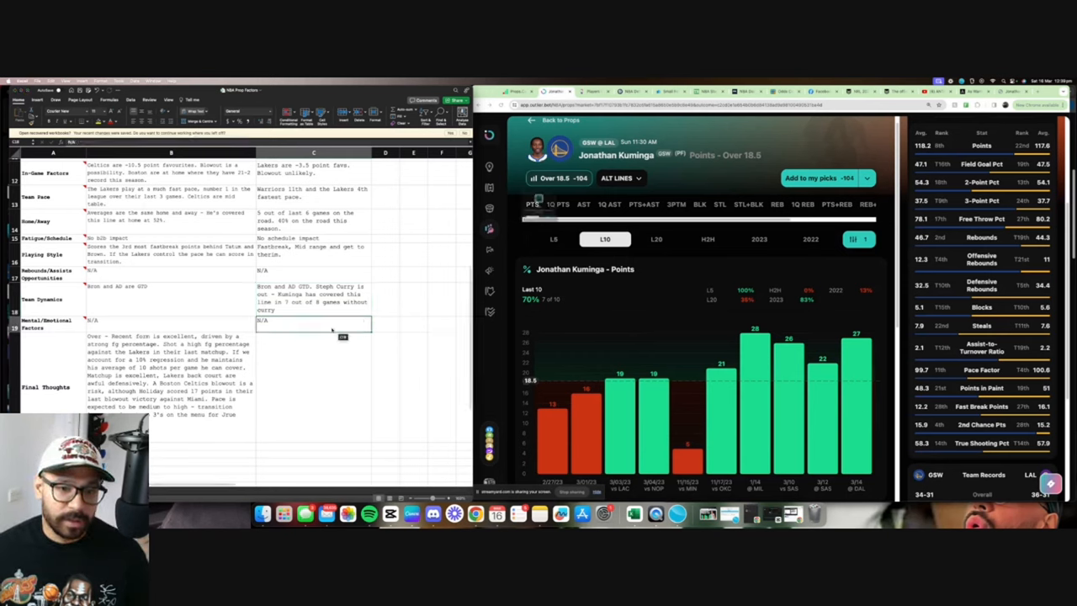
click(313, 299)
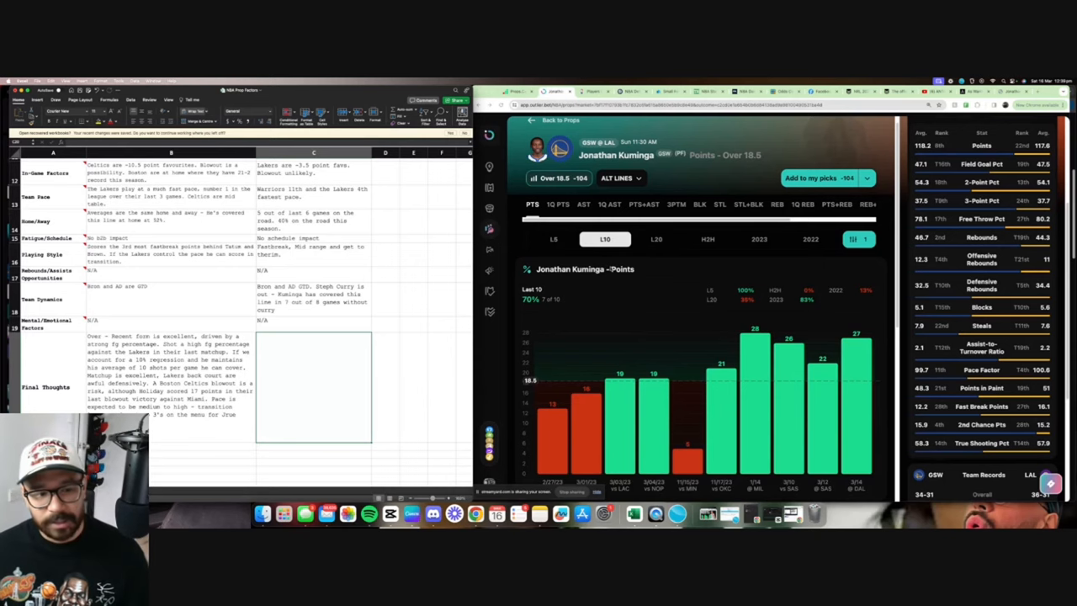
mouse_move(377, 376)
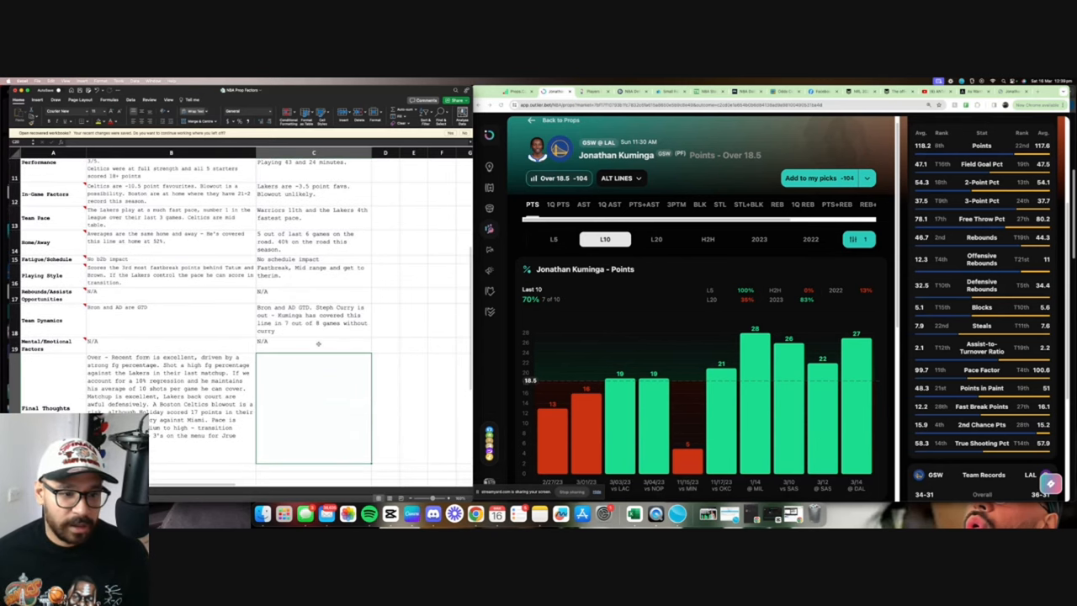
scroll(down, 3)
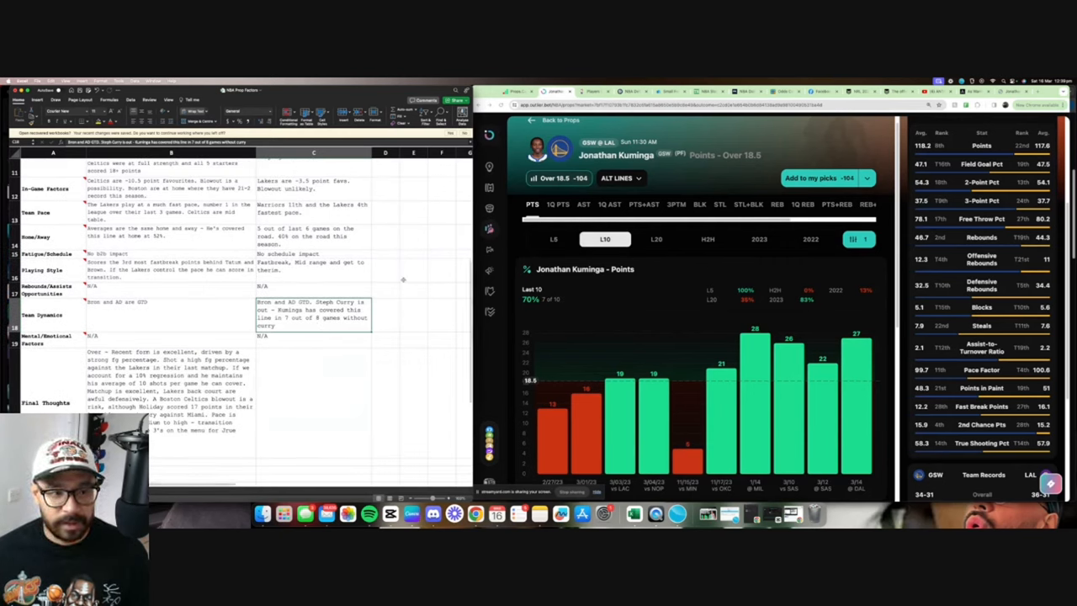
scroll(up, 3)
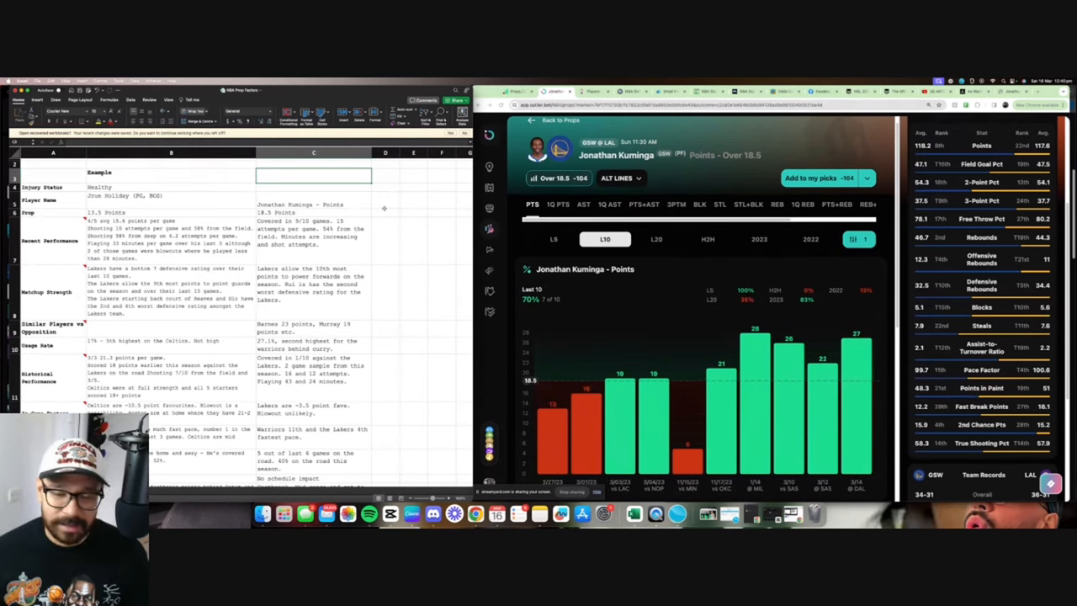
scroll(down, 3)
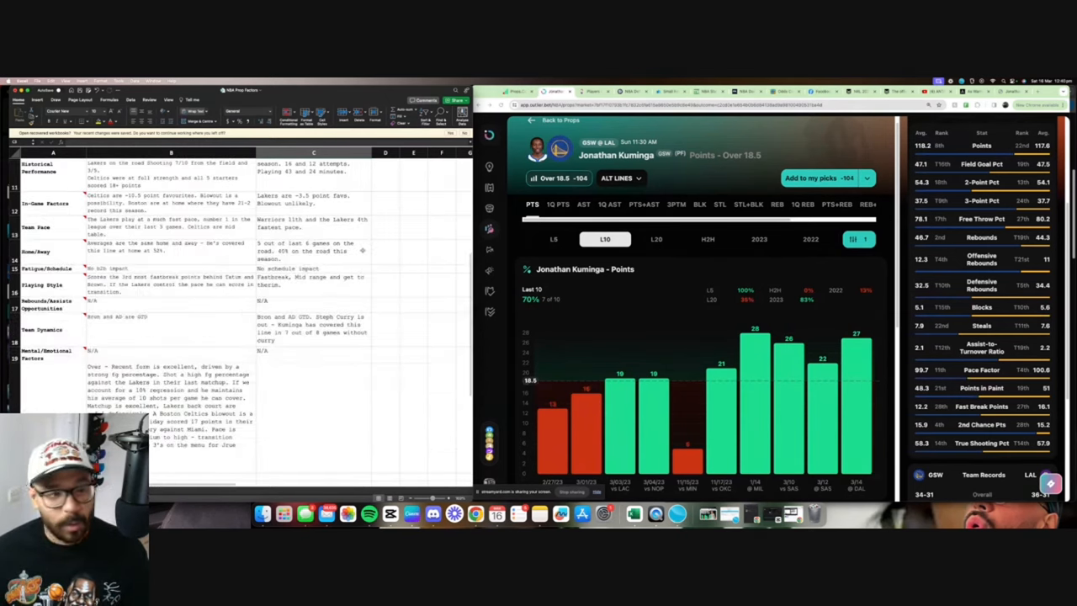
scroll(up, 3)
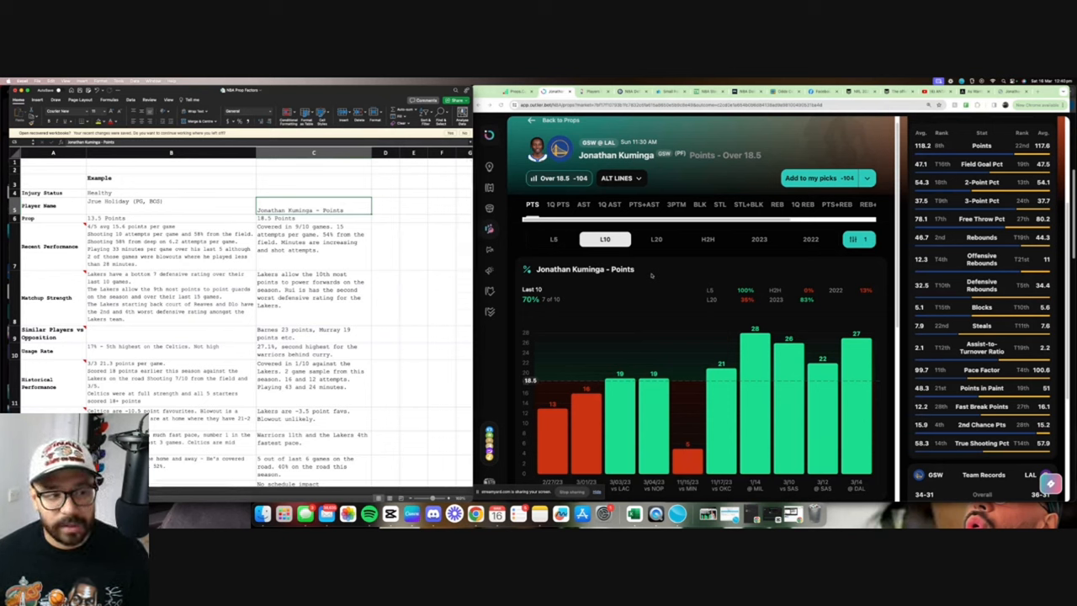
mouse_move(578, 354)
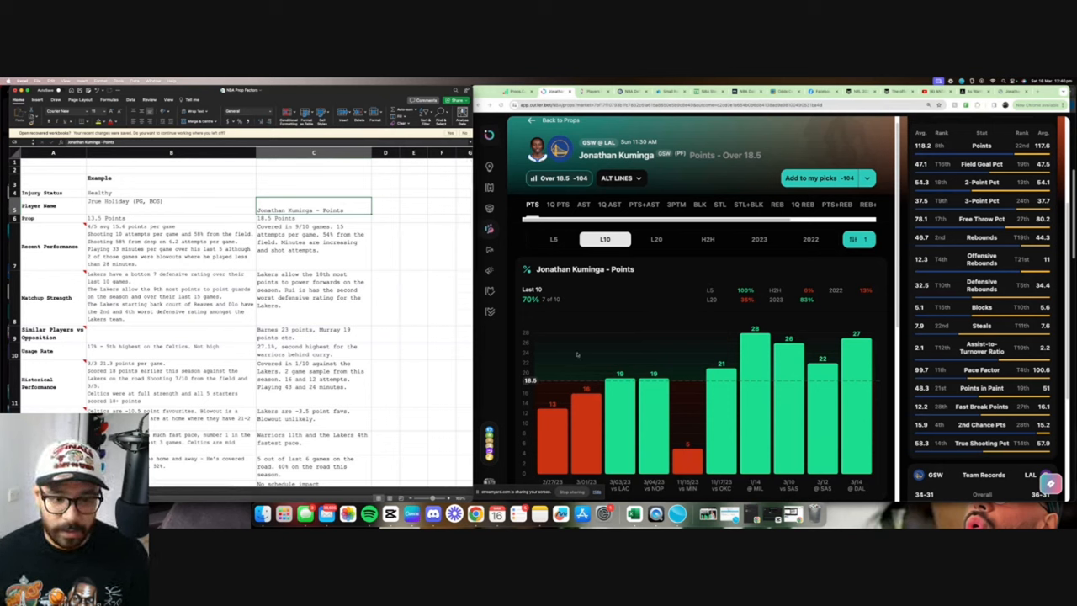